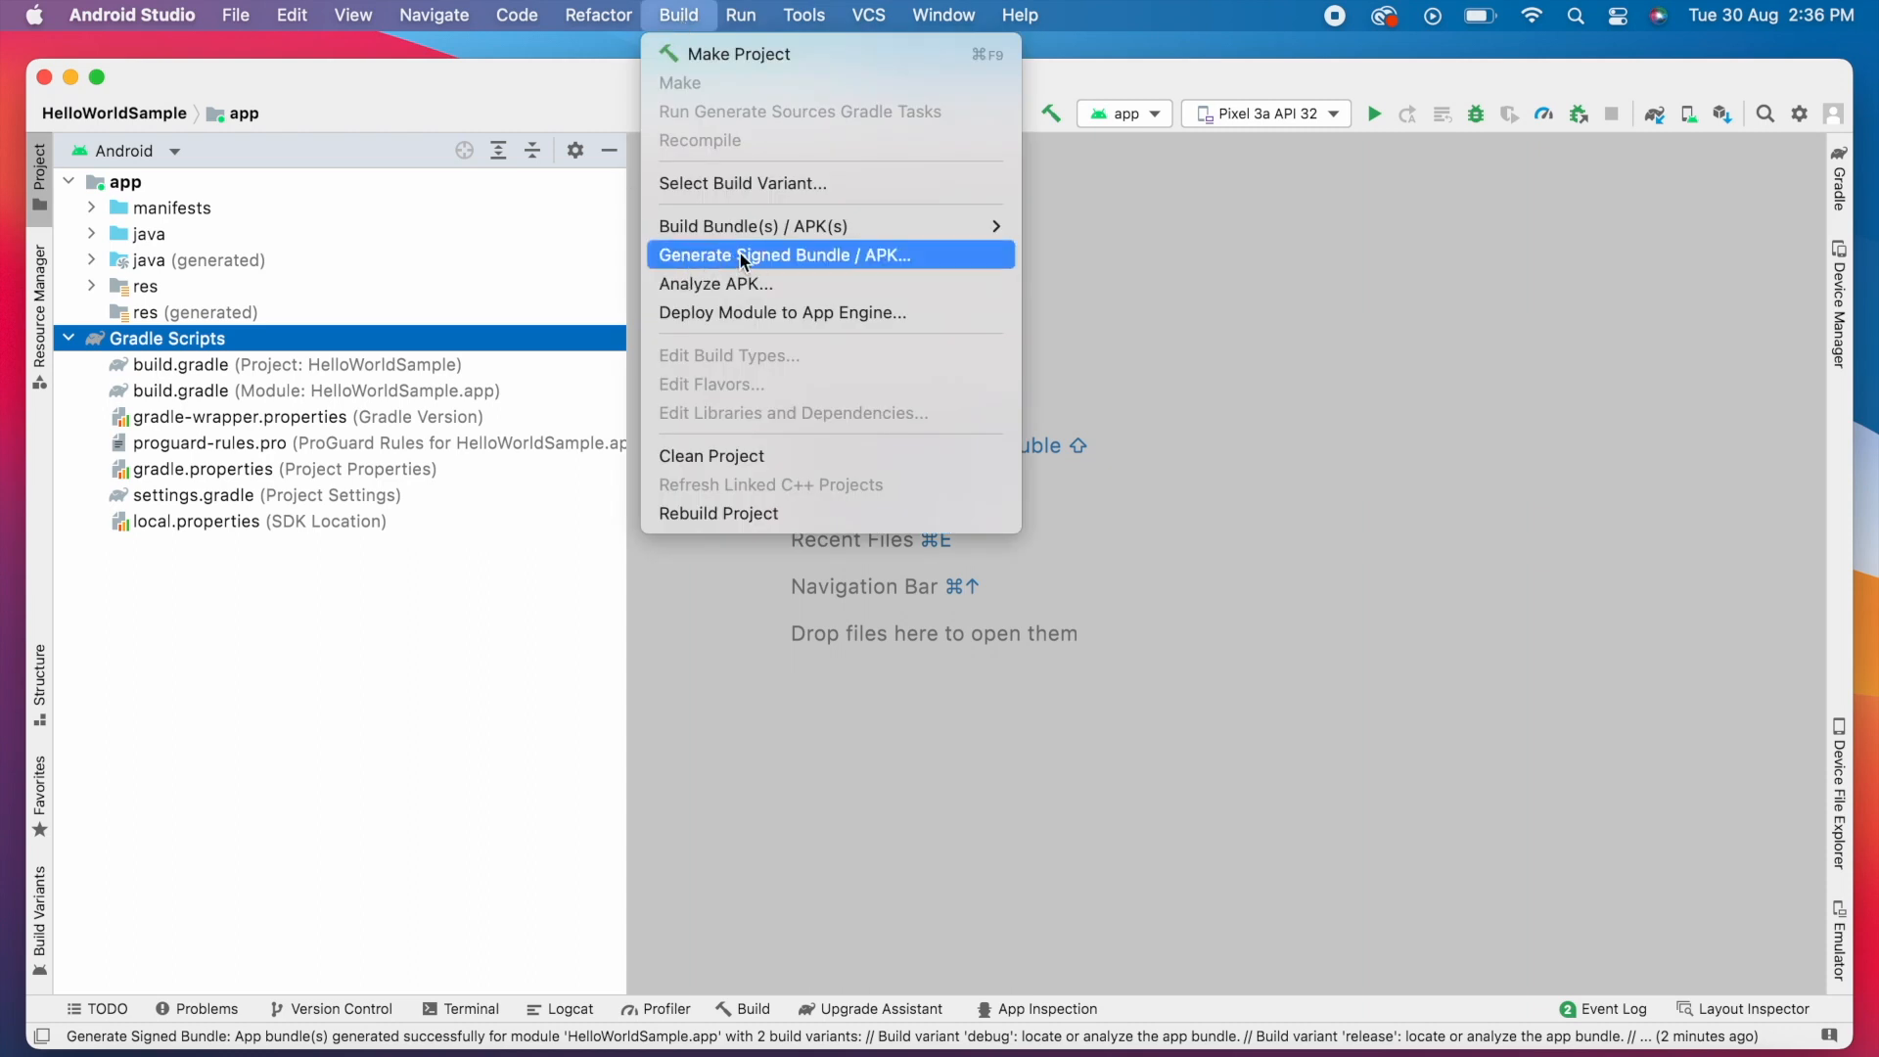
- Expand app/debug and app/release to inspect app-debug.aab, app-debug.apk and the release APK outputs
{"action": "left_click", "coordinate": [783, 255]}
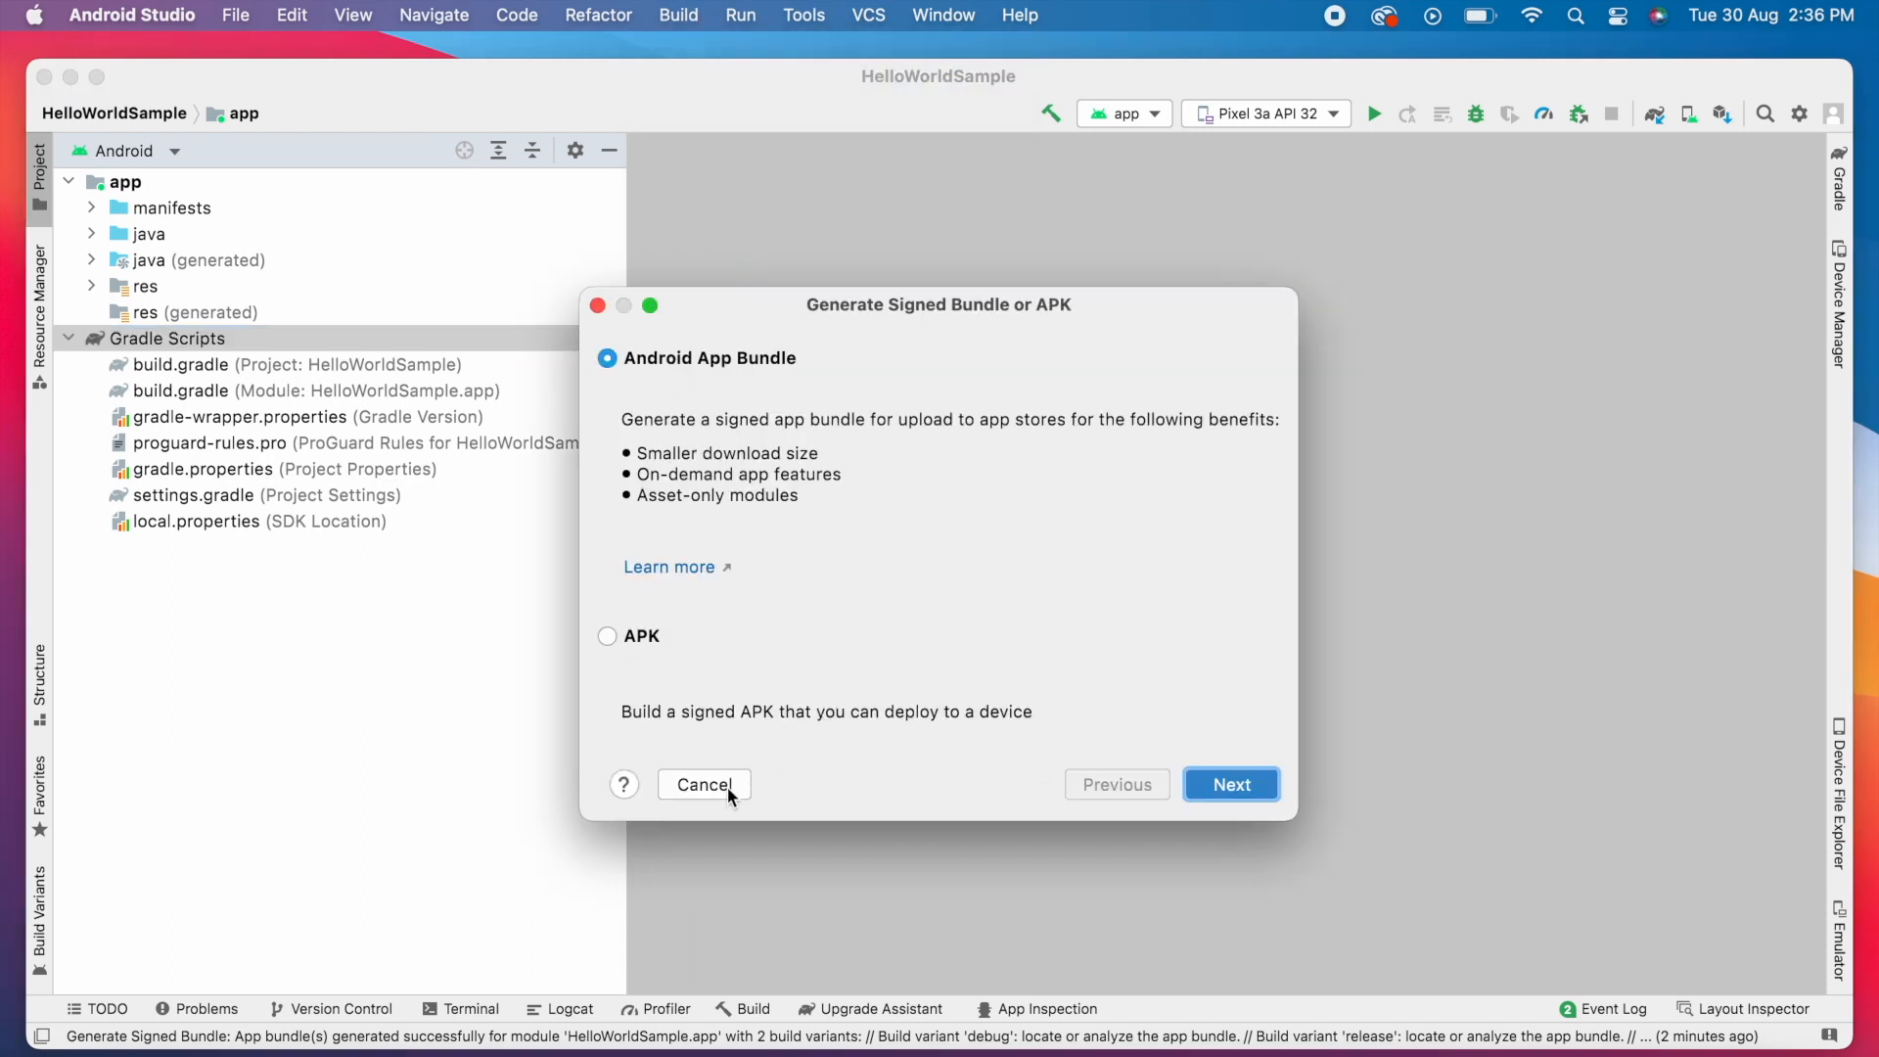
{"action": "left_click", "coordinate": [703, 783]}
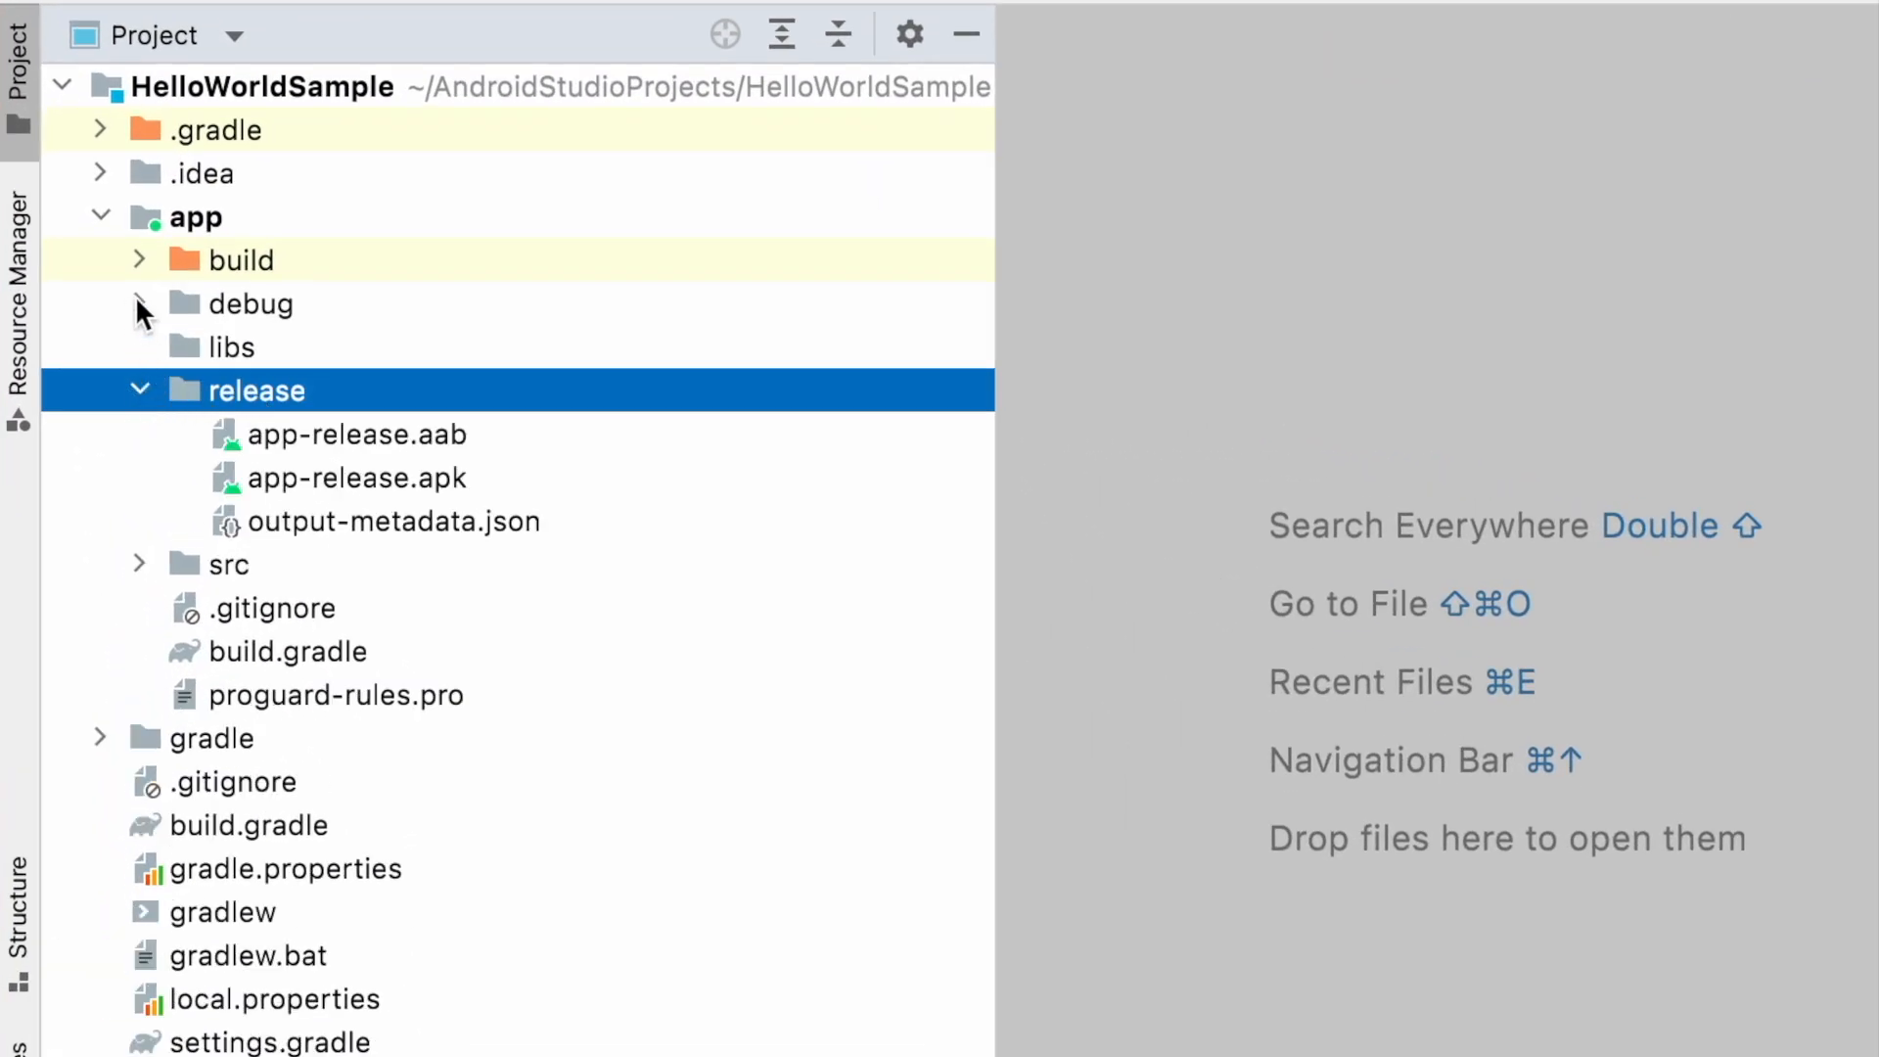
{"action": "left_click", "coordinate": [139, 303]}
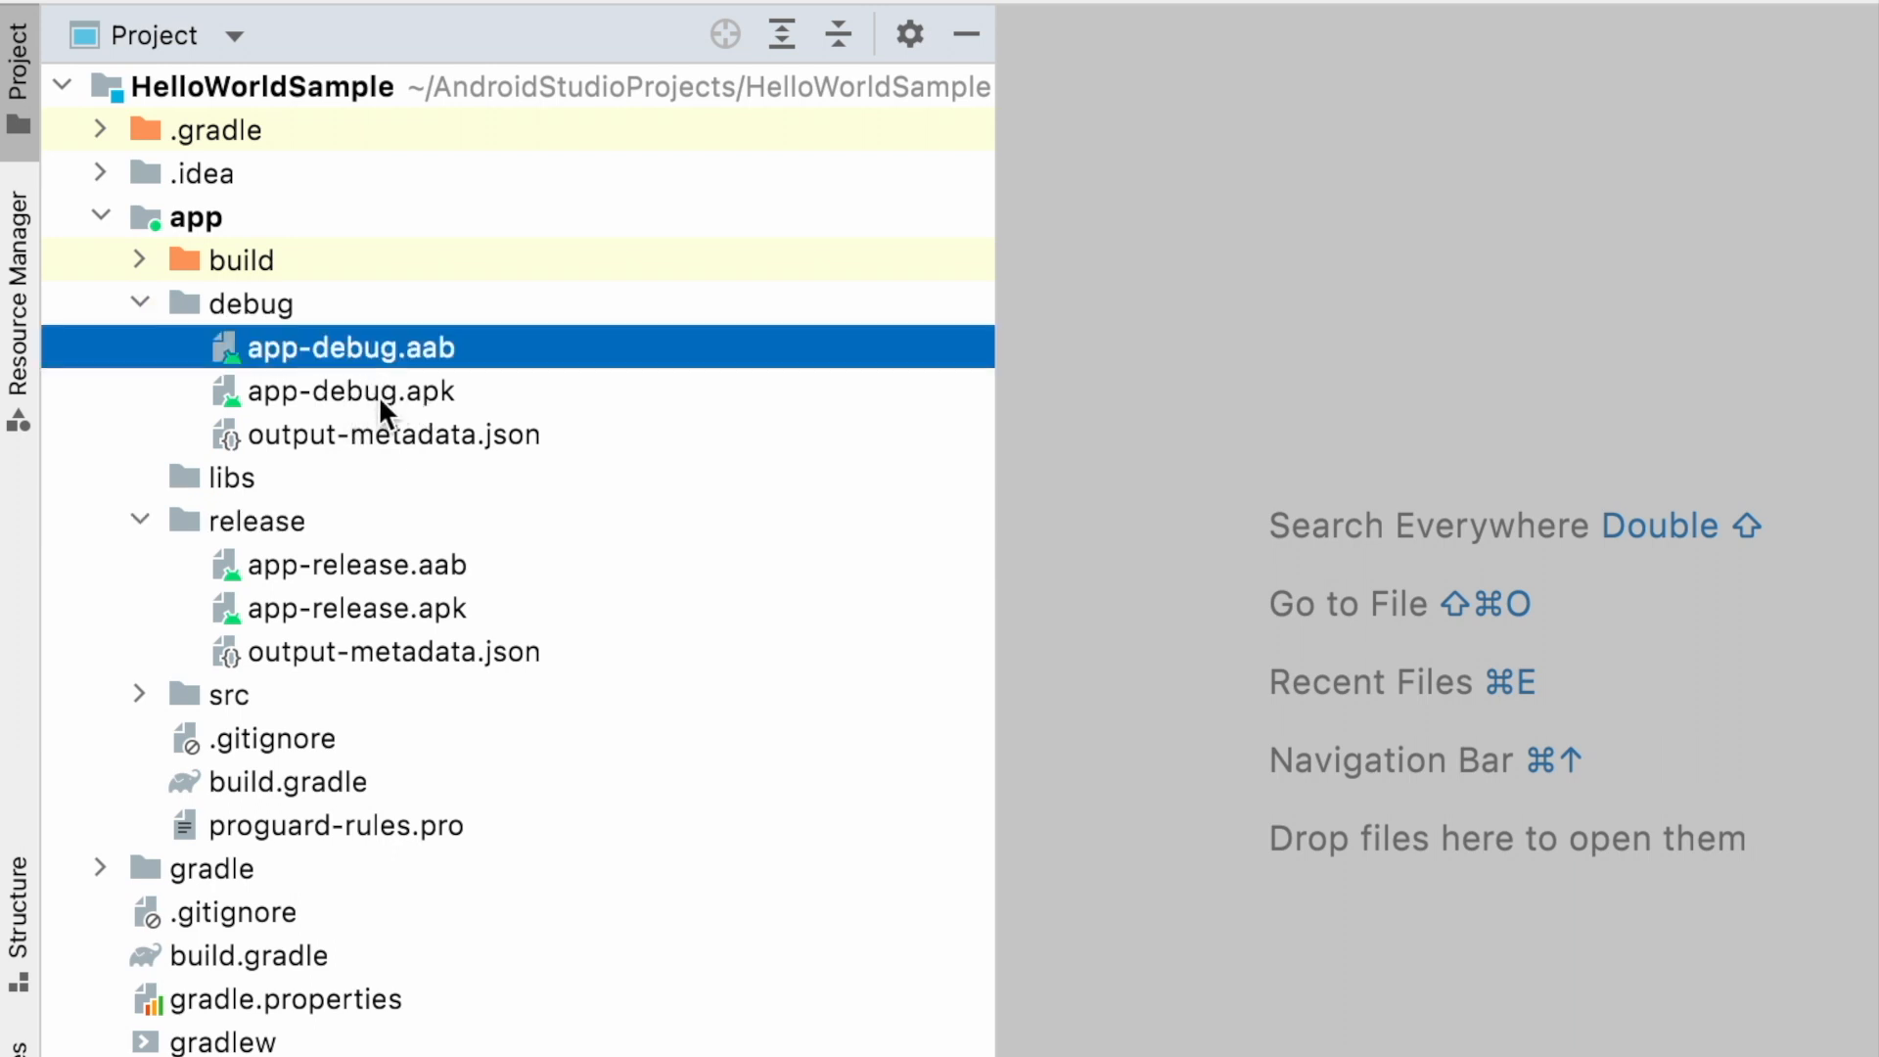
{"action": "left_click", "coordinate": [349, 391]}
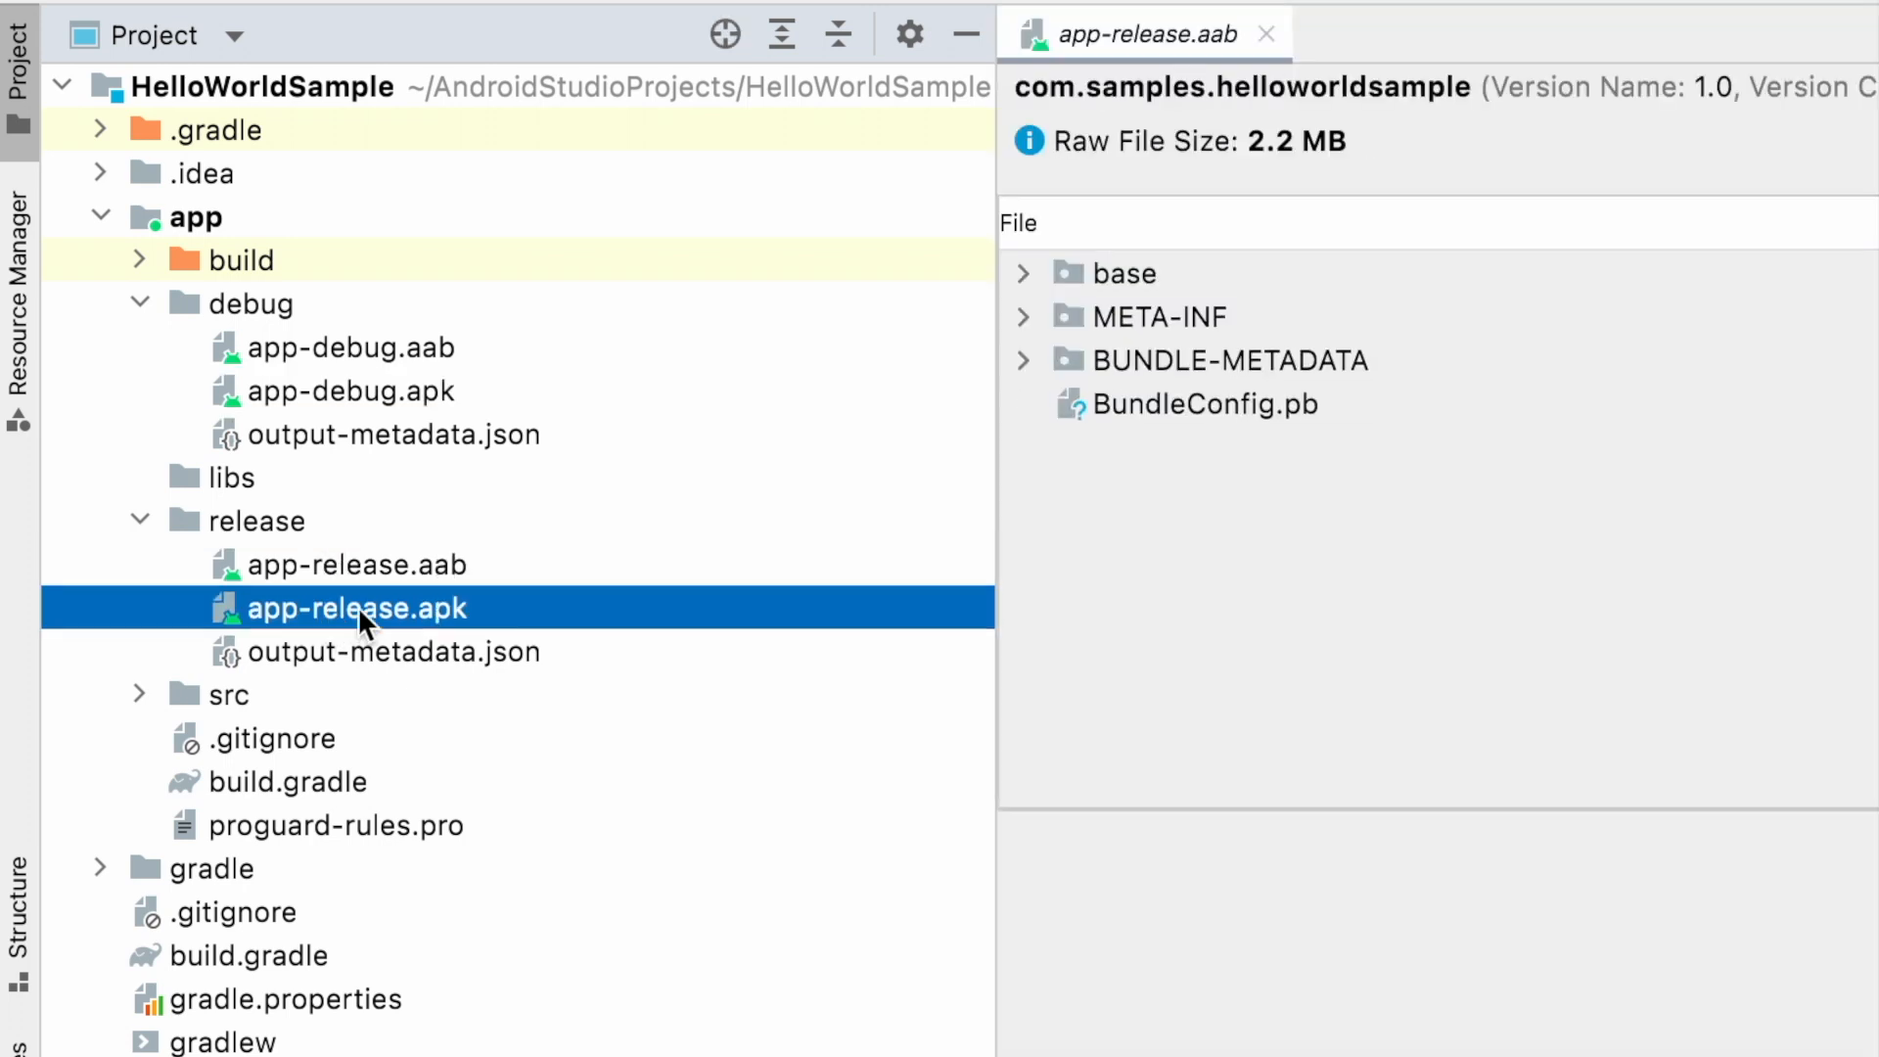
{"action": "left_click", "coordinate": [1267, 34]}
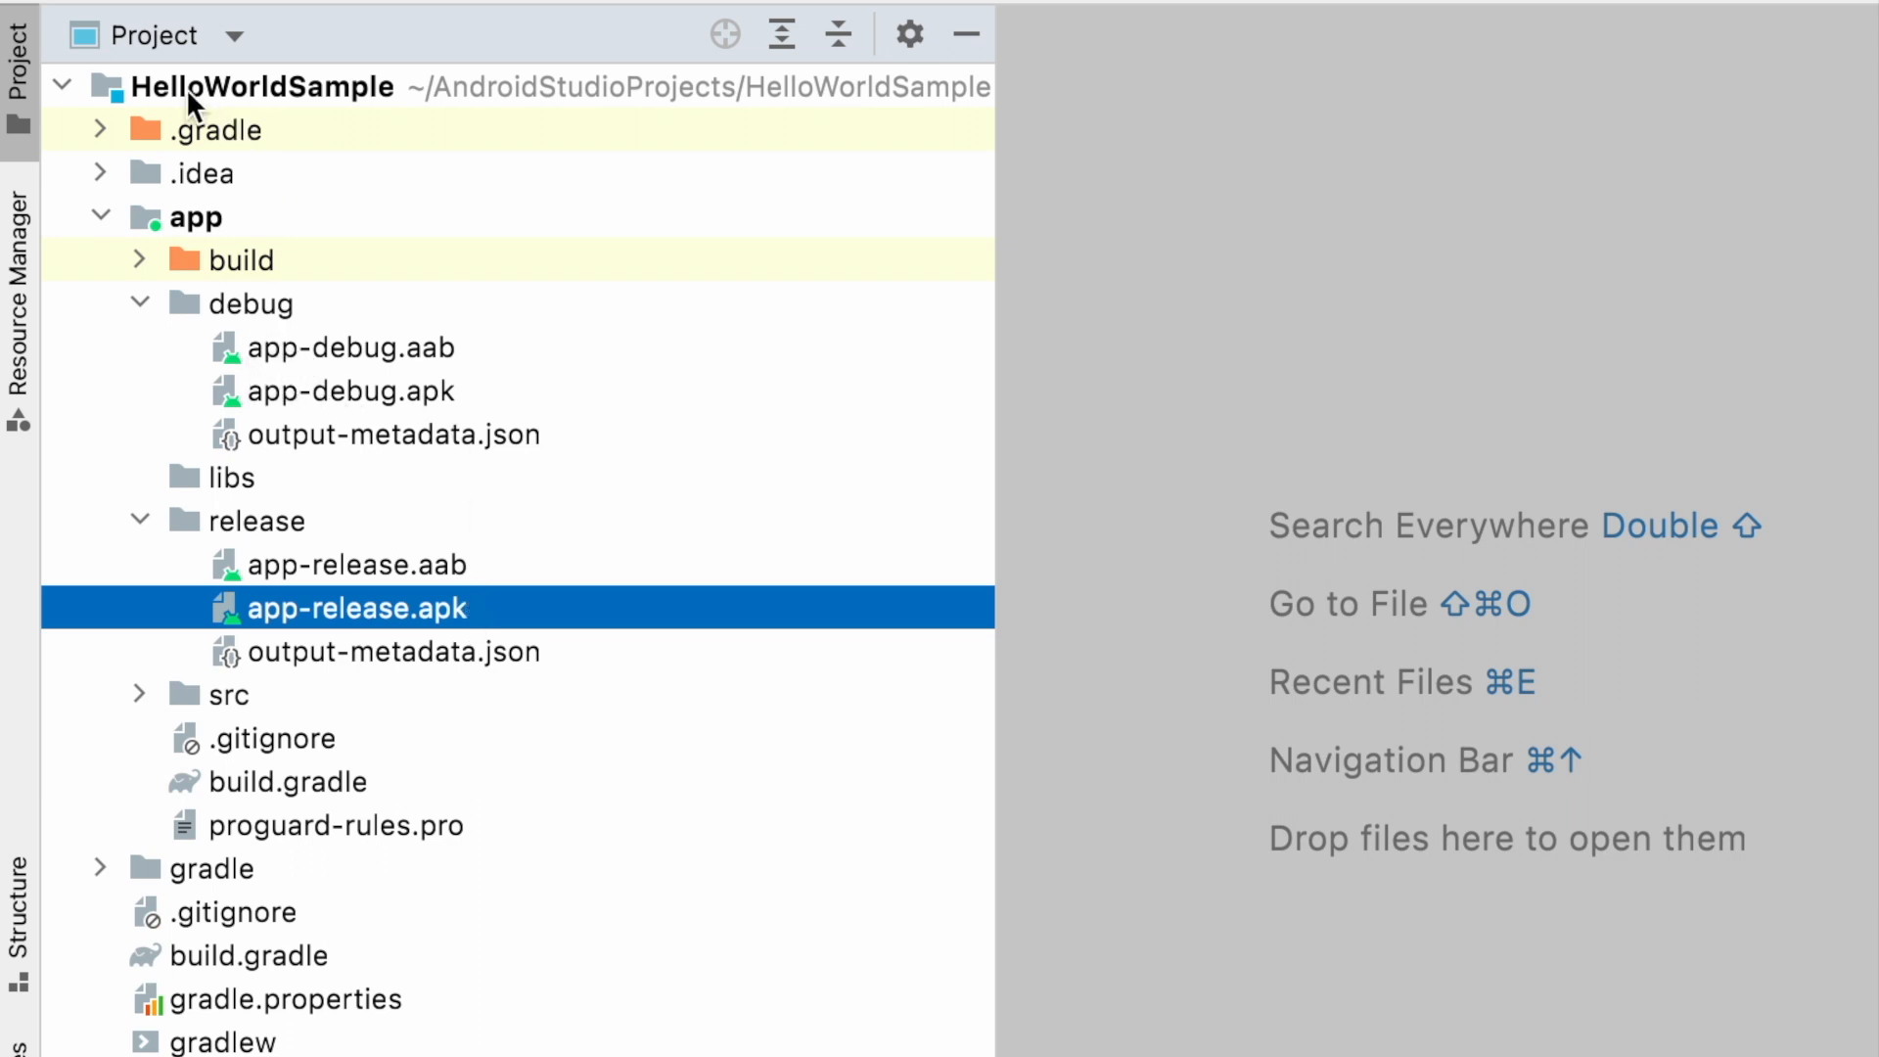
{"action": "mouse_move", "coordinate": [252, 125]}
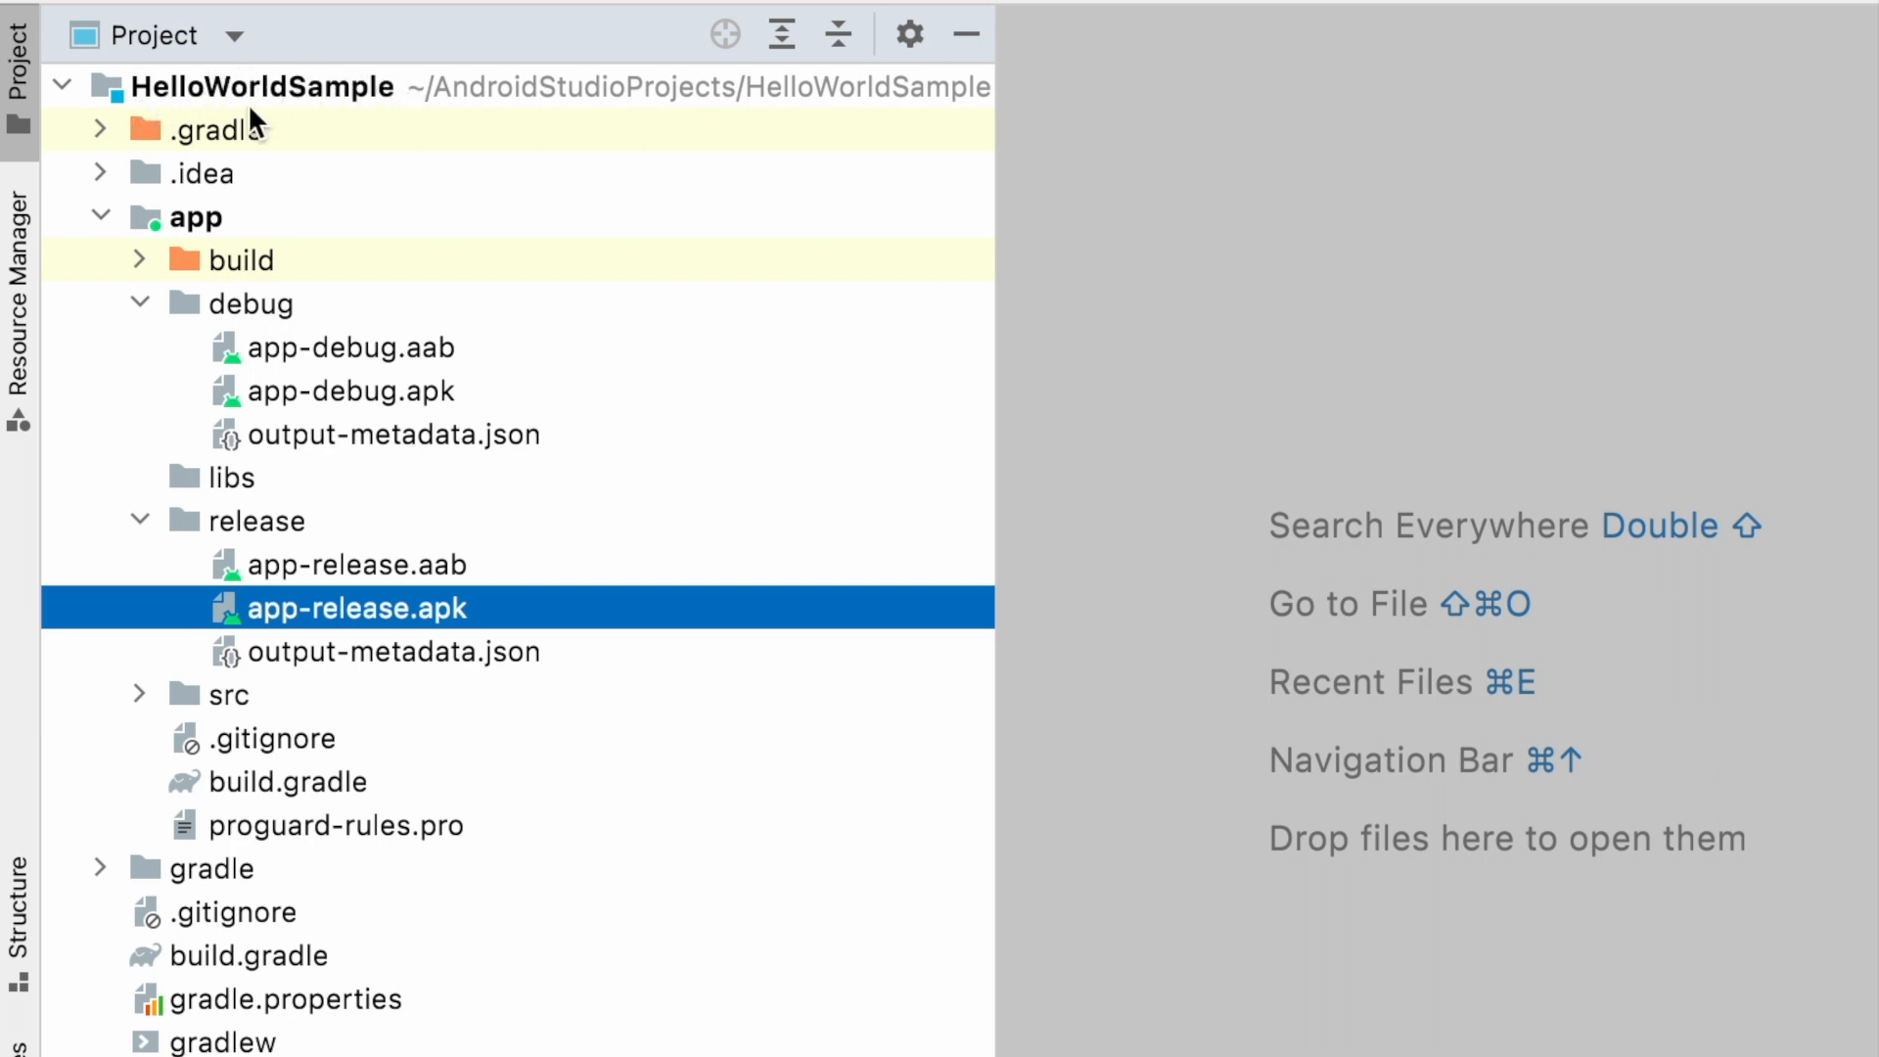
{"action": "left_click", "coordinate": [260, 87]}
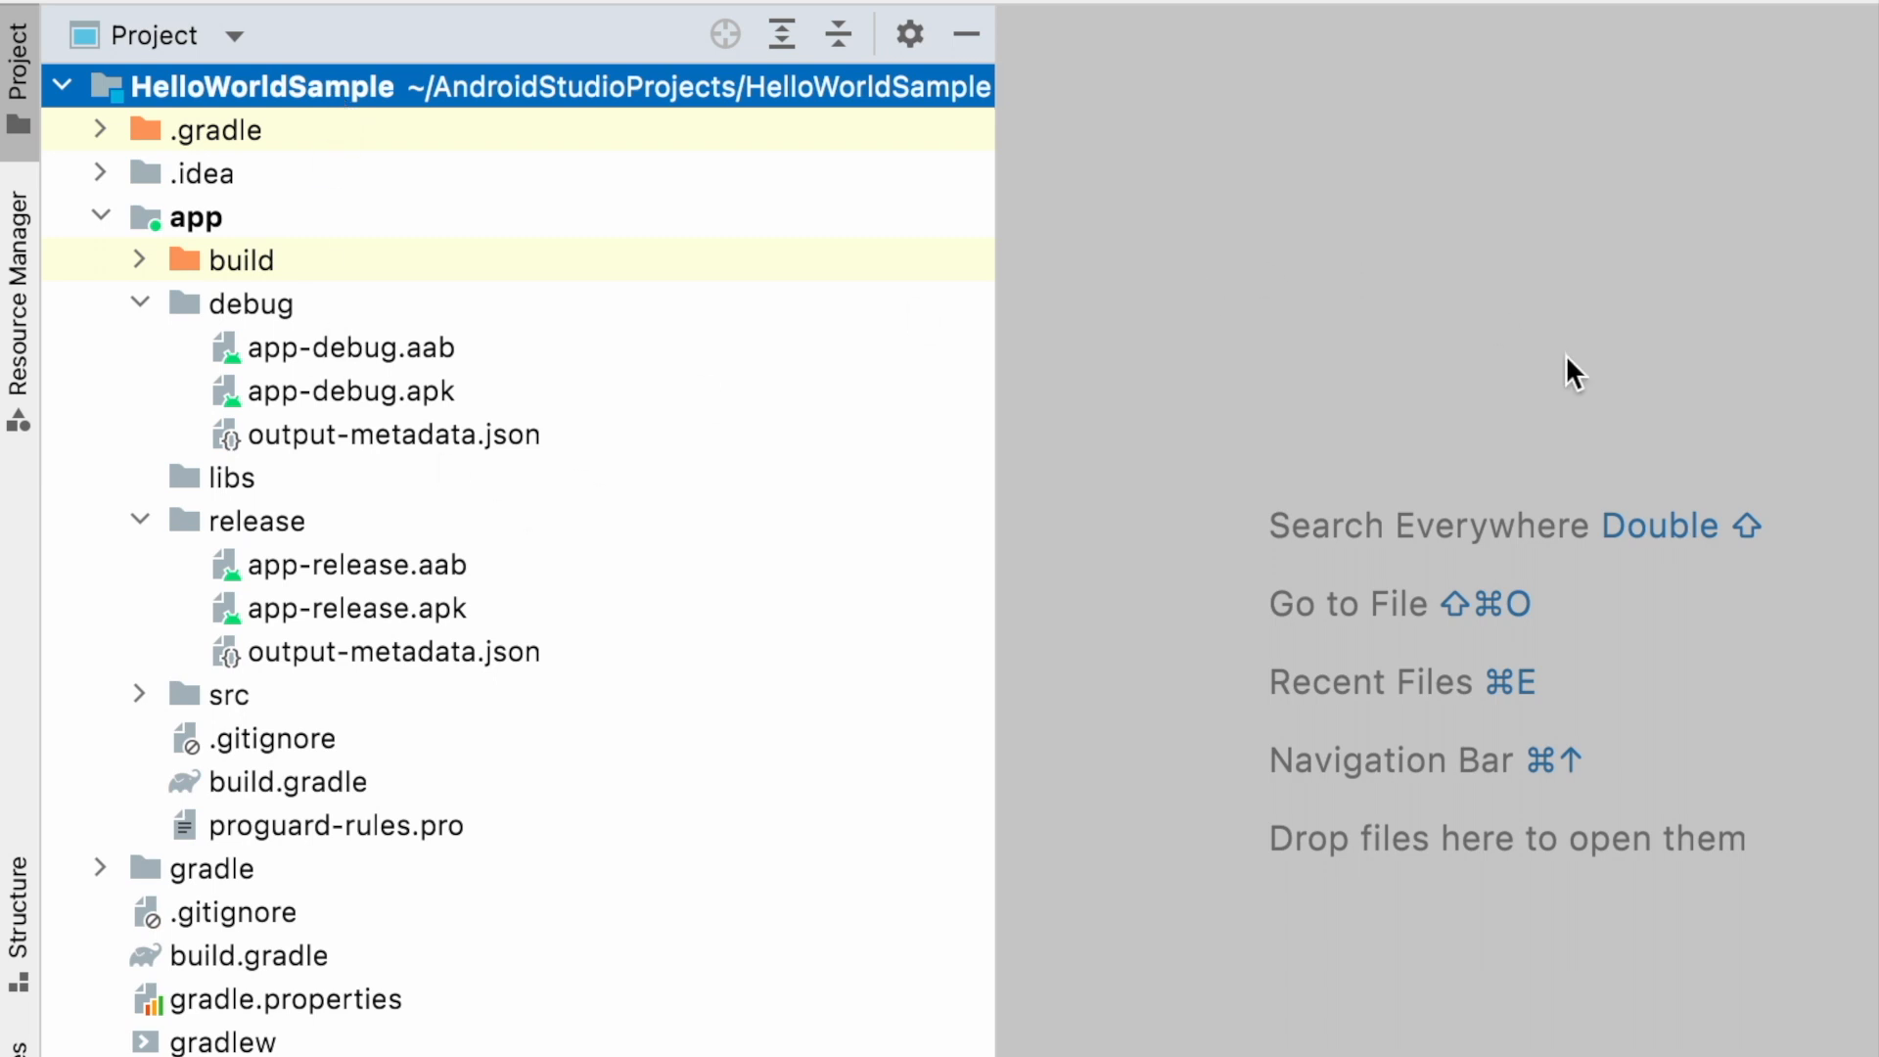
{"action": "mouse_move", "coordinate": [648, 311]}
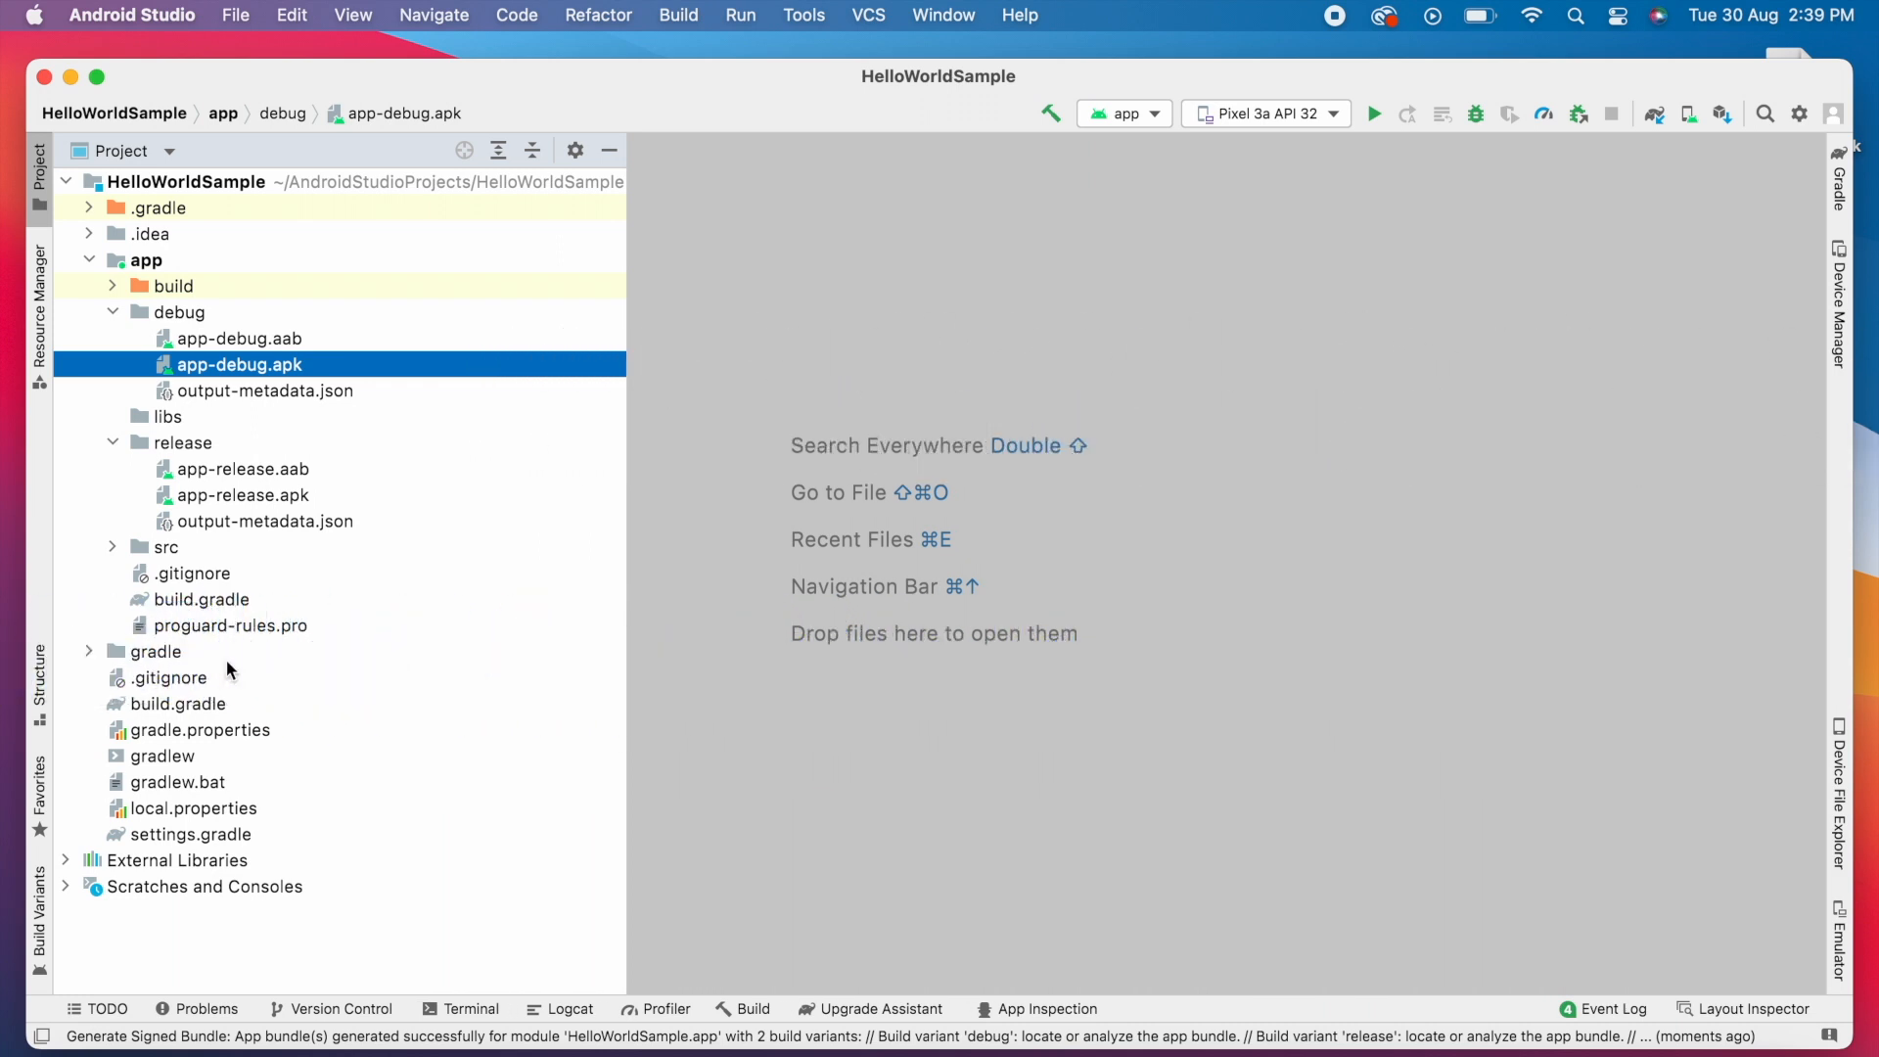
- Start Refactor > Rename on the app module, choosing to rename the module rather than the directory
{"action": "left_click", "coordinate": [147, 260]}
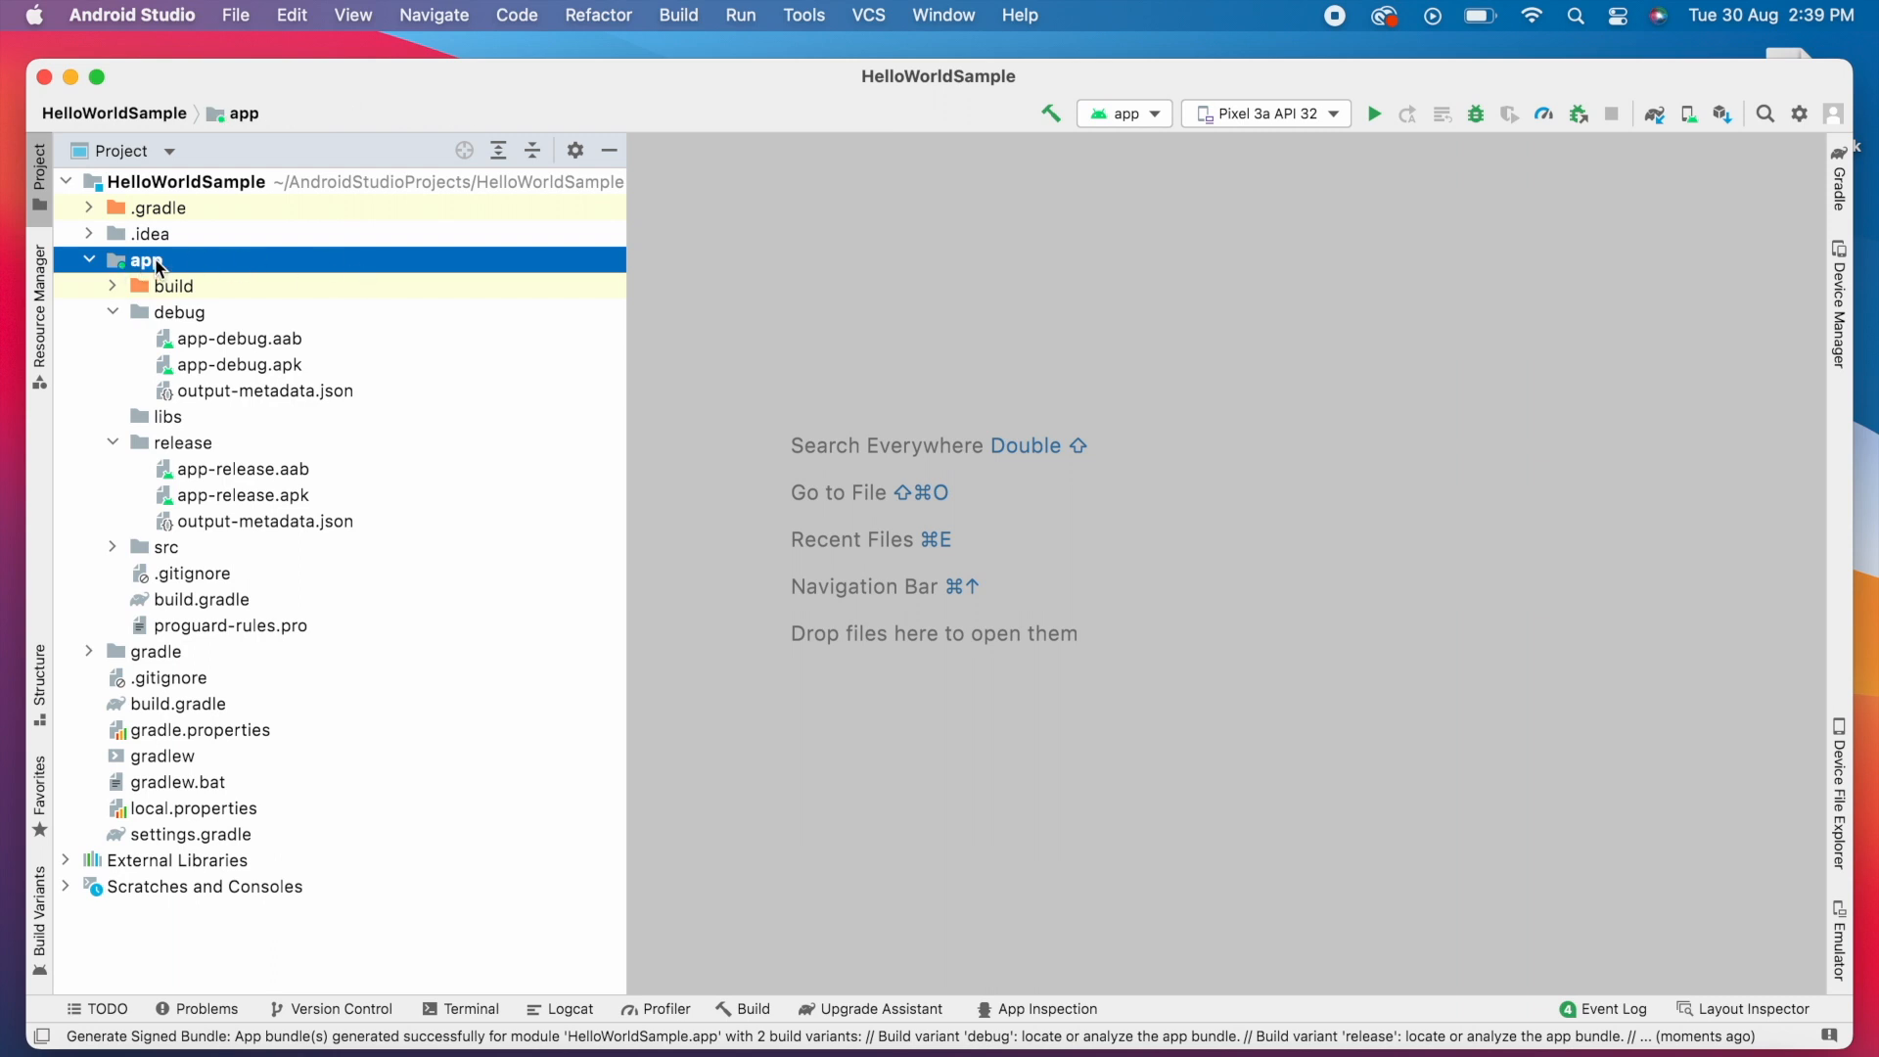
{"action": "right_click", "coordinate": [141, 260]}
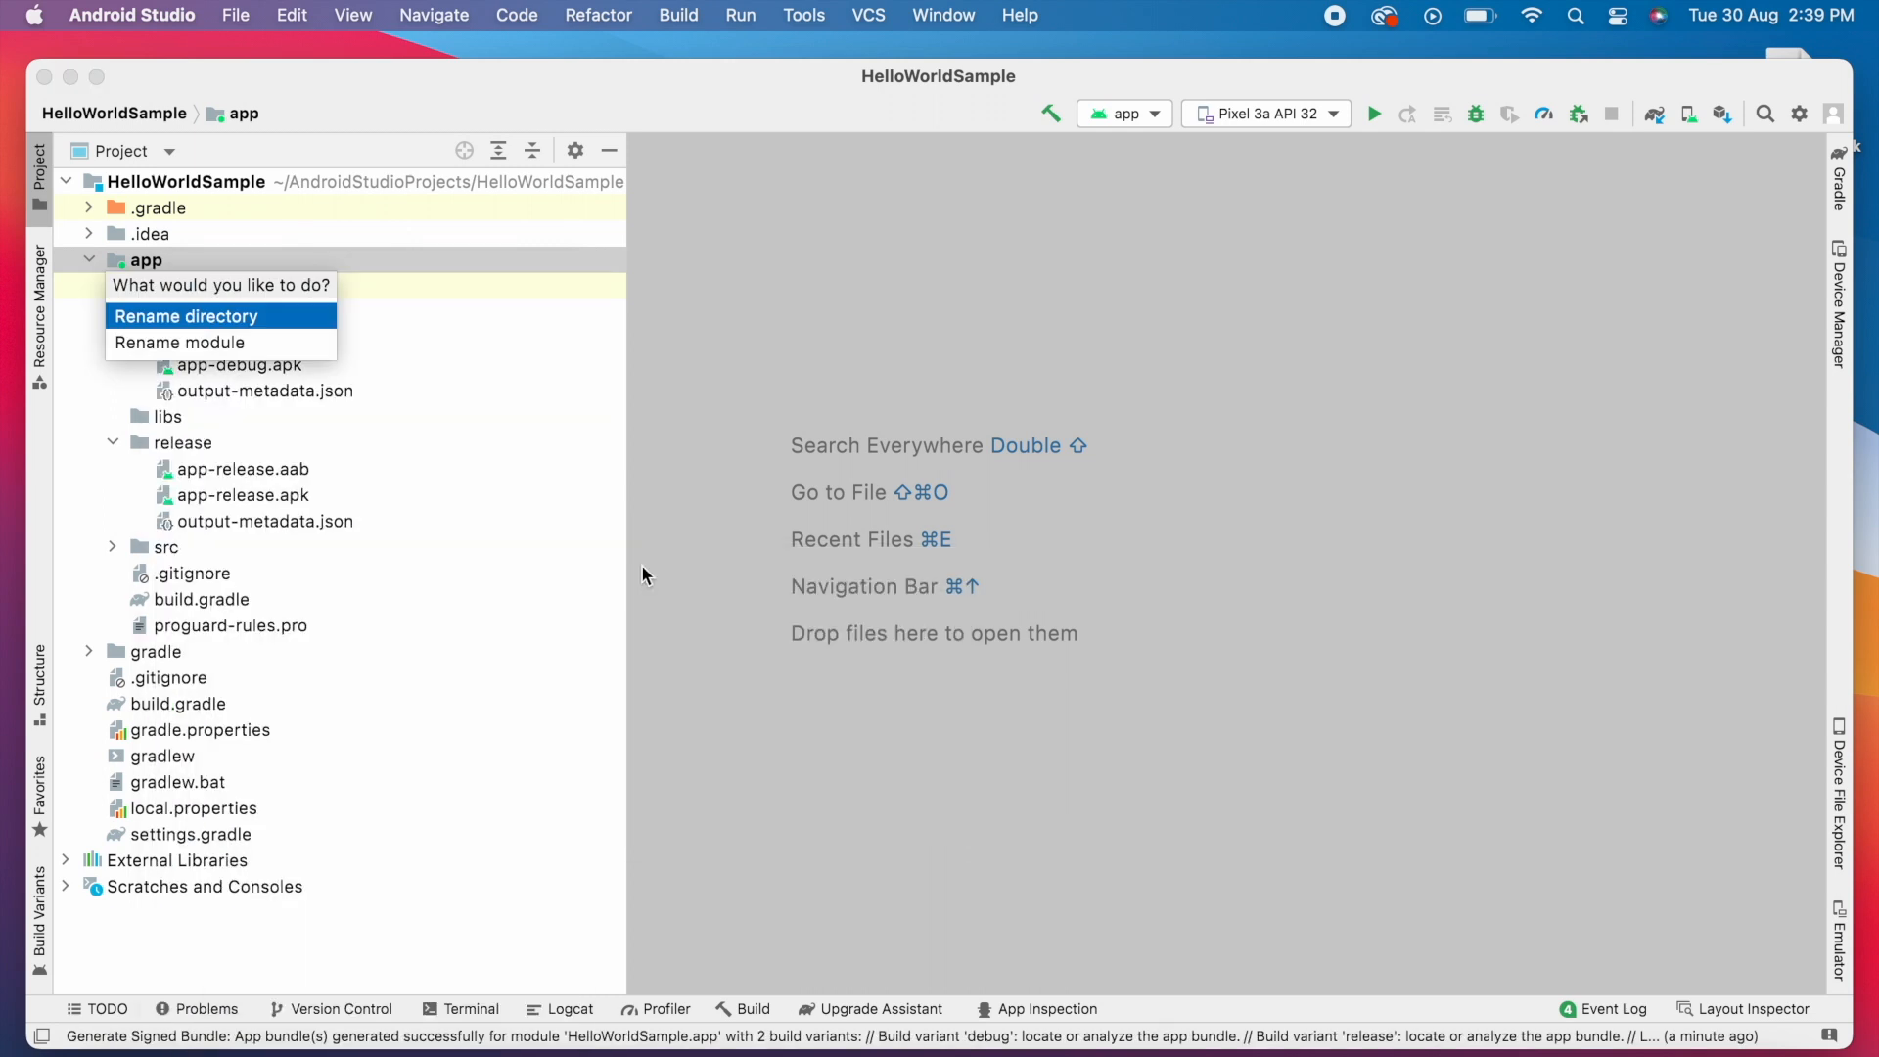
{"action": "mouse_move", "coordinate": [360, 348]}
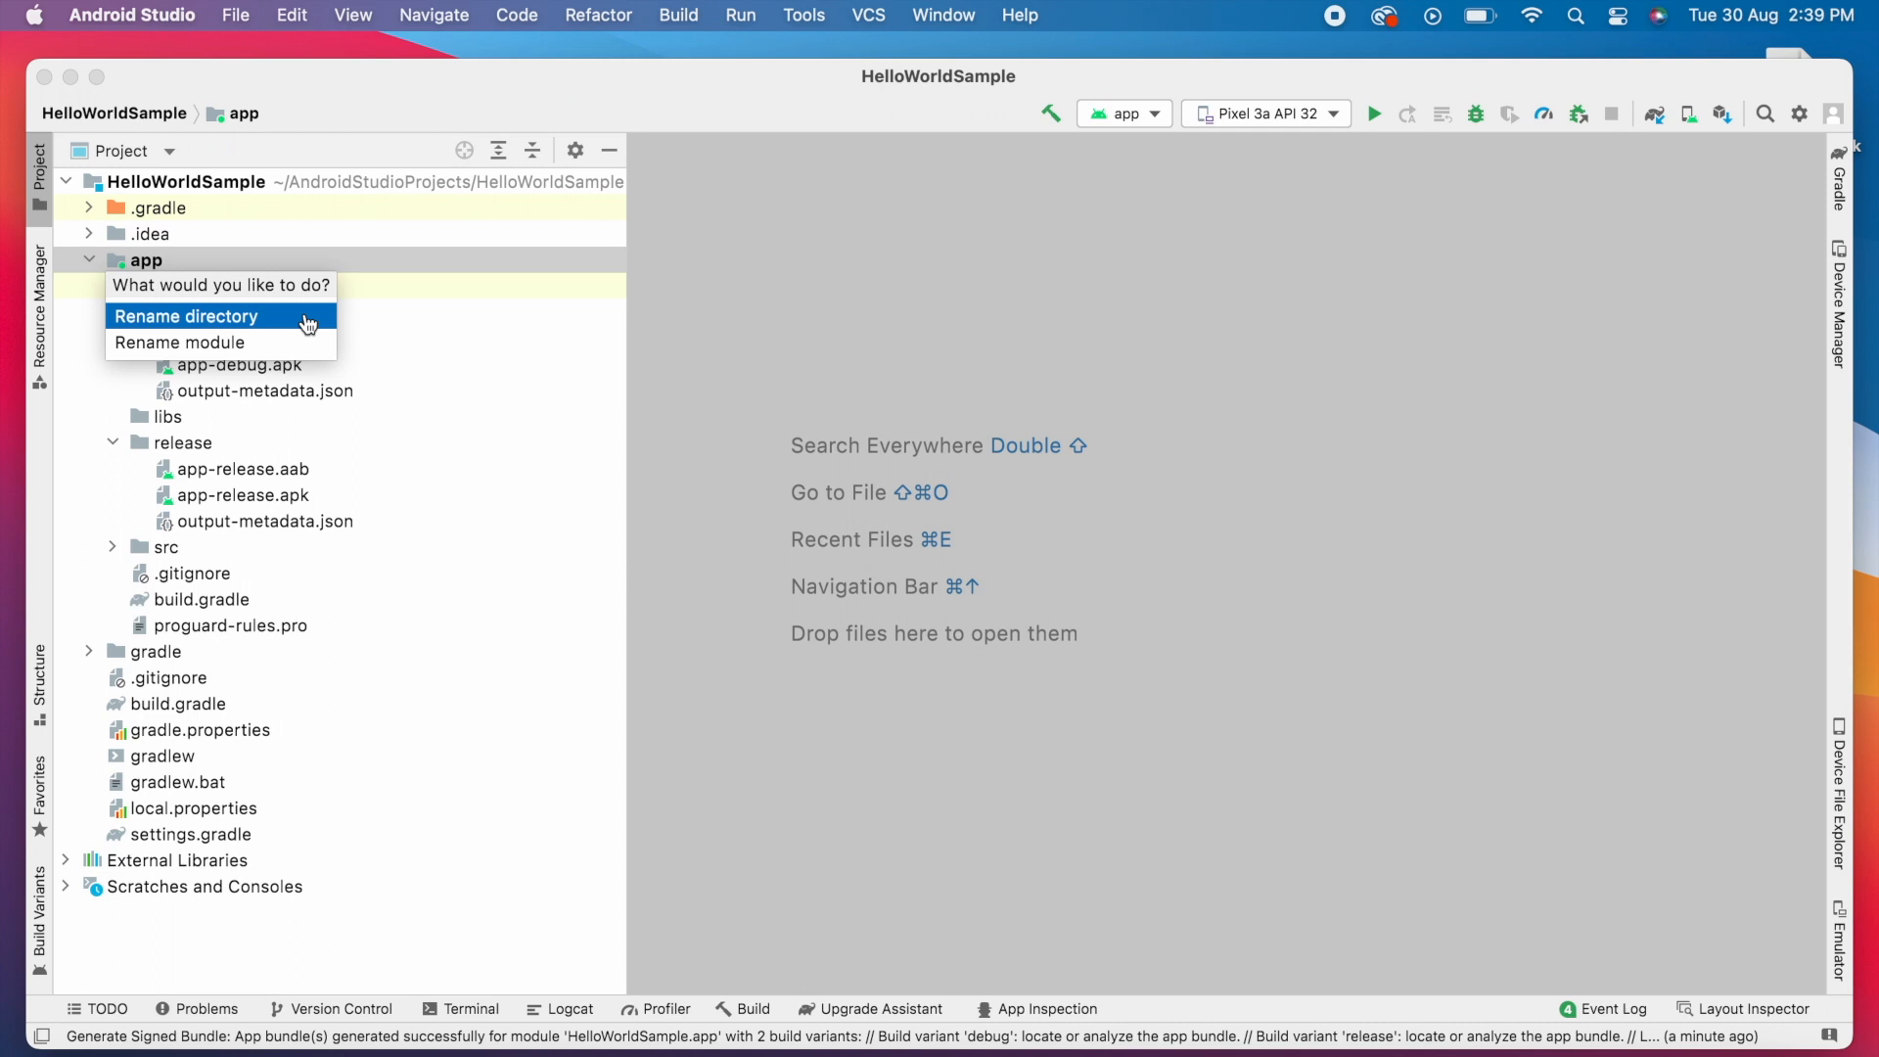
{"action": "mouse_move", "coordinate": [221, 340]}
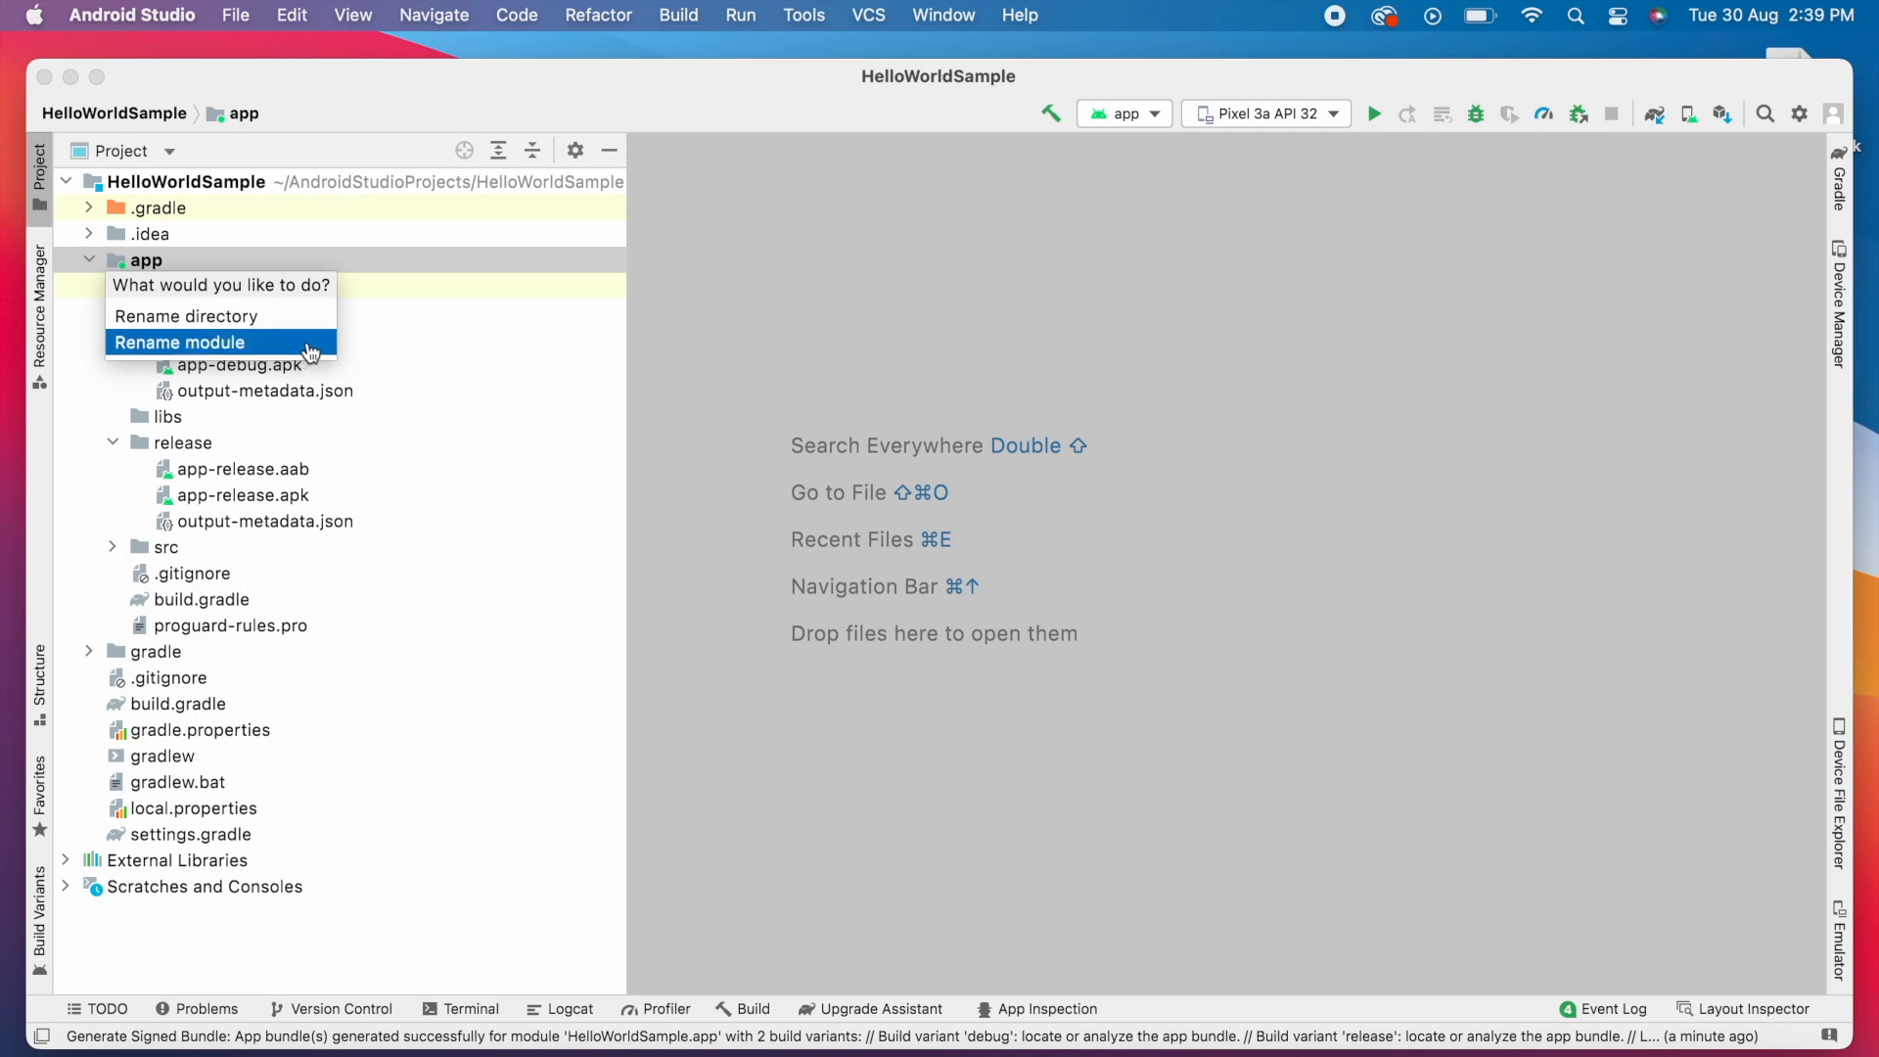
{"action": "left_click", "coordinate": [180, 340]}
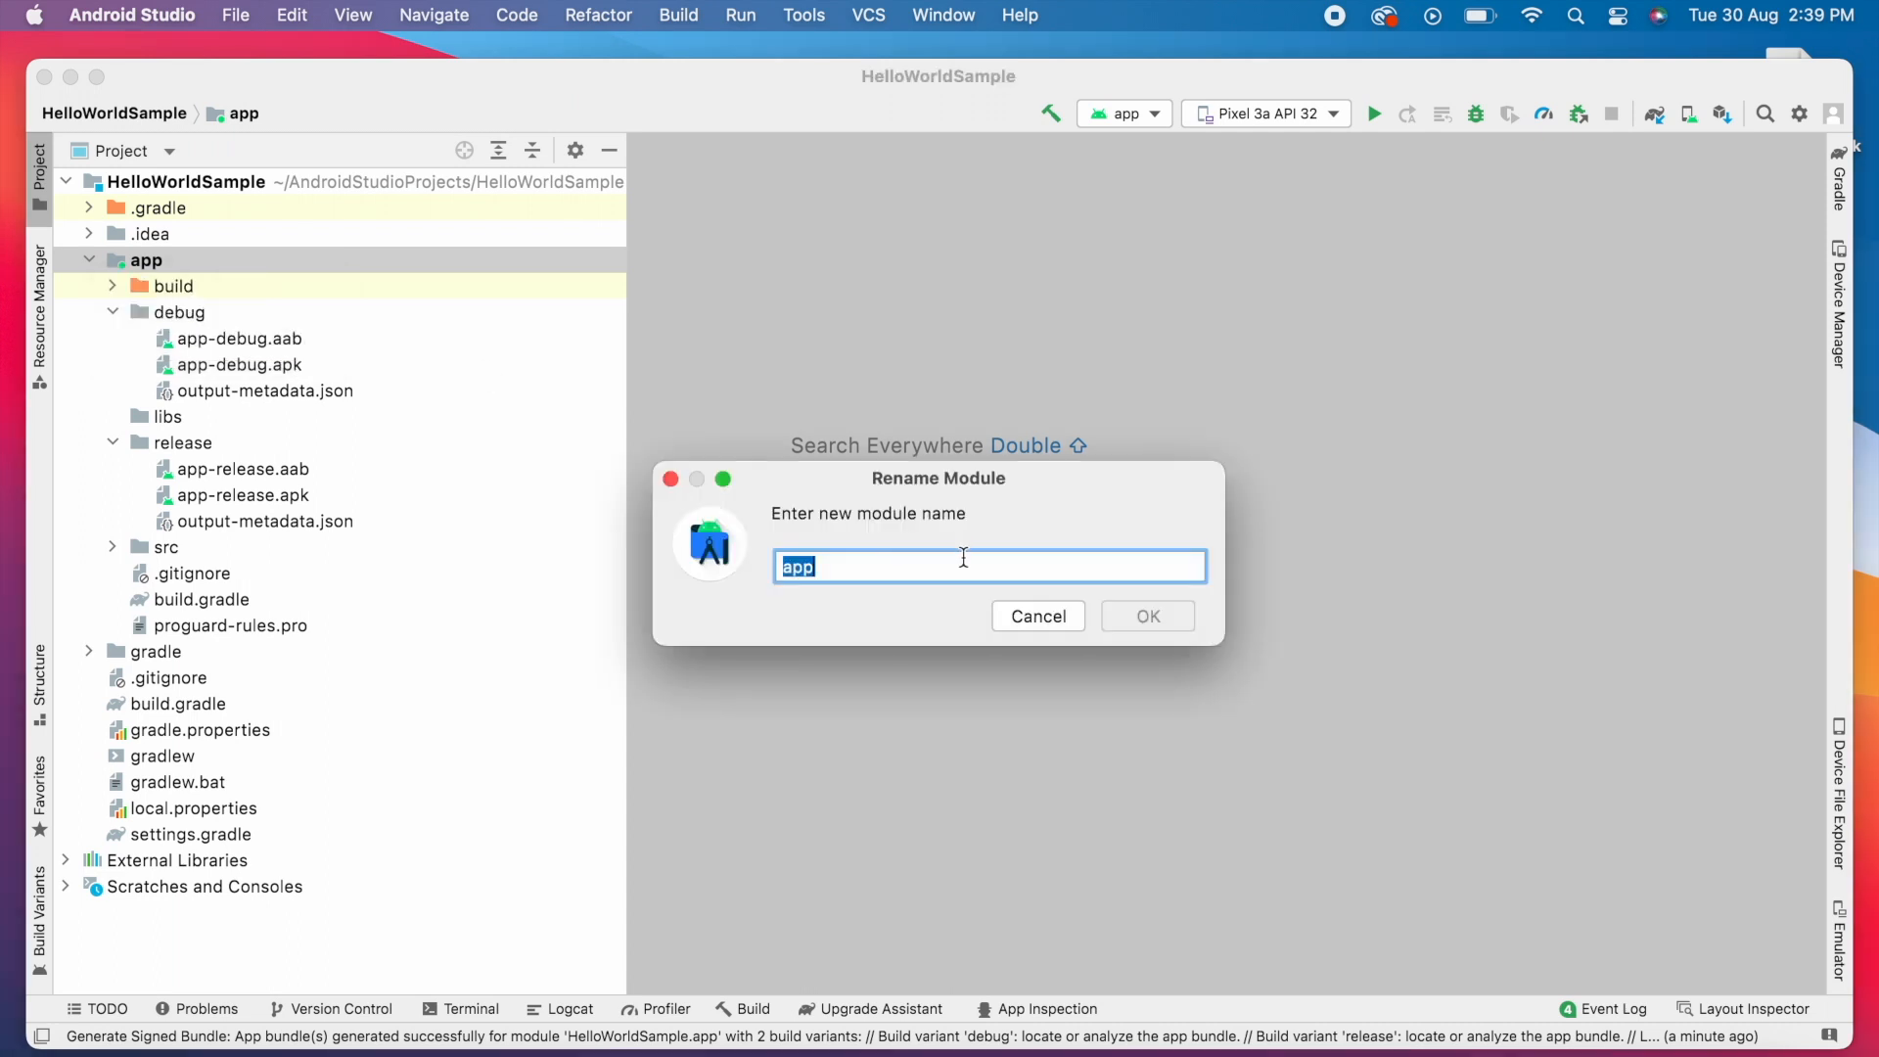
- Rename the module from app to HelloWorld and confirm
{"action": "type", "text": "HelloW"}
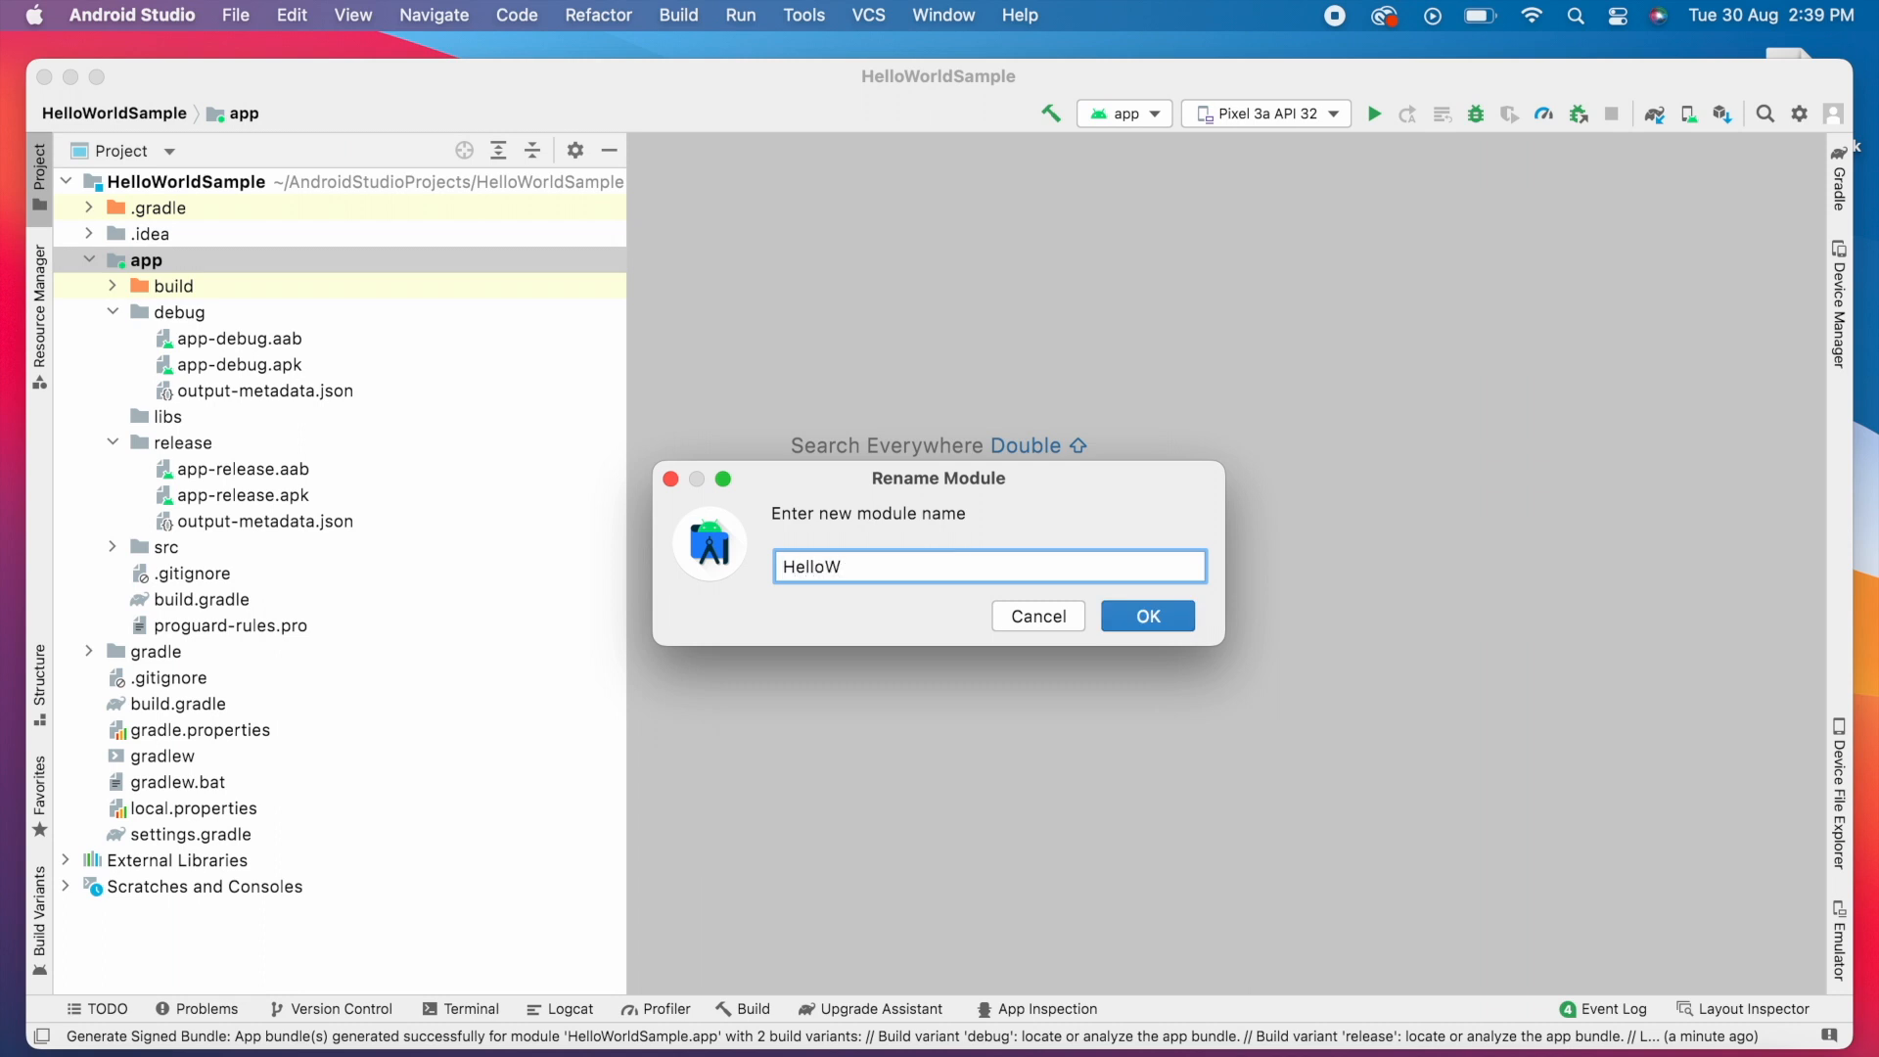
{"action": "type", "text": "orld"}
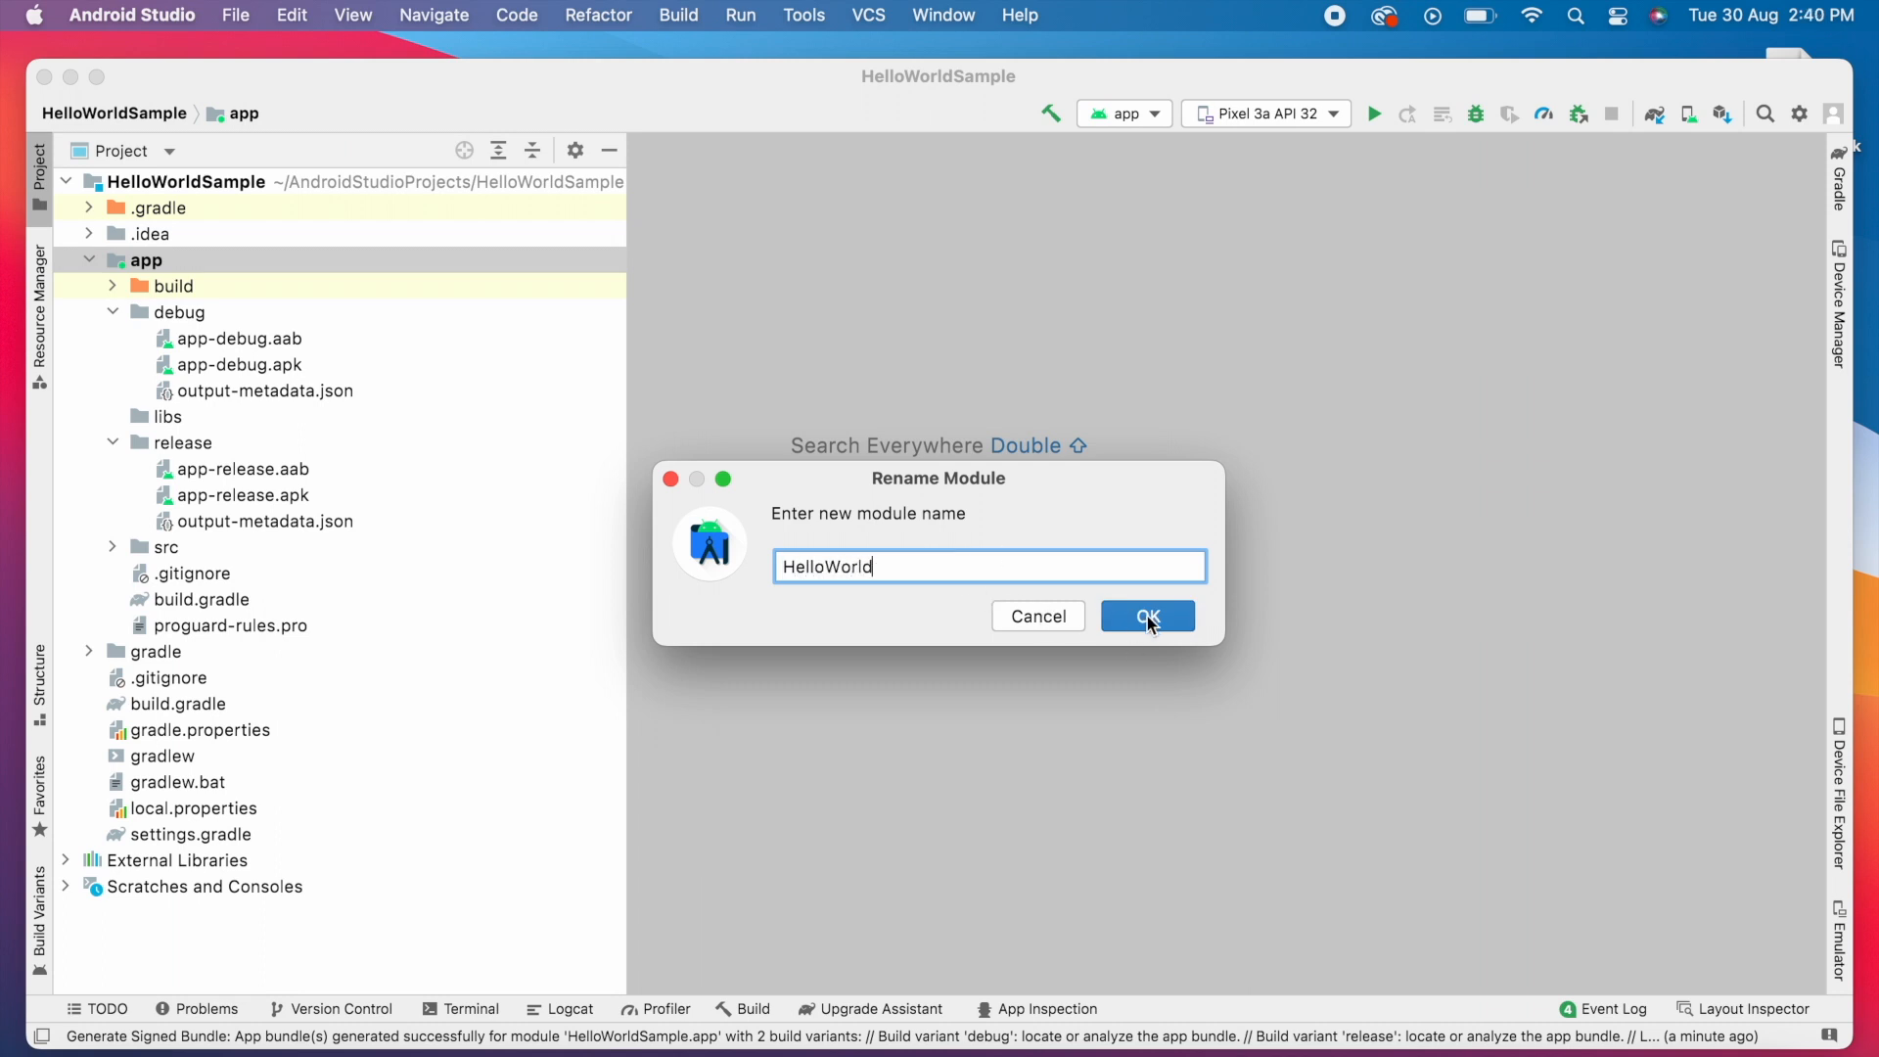
{"action": "left_click", "coordinate": [1145, 617]}
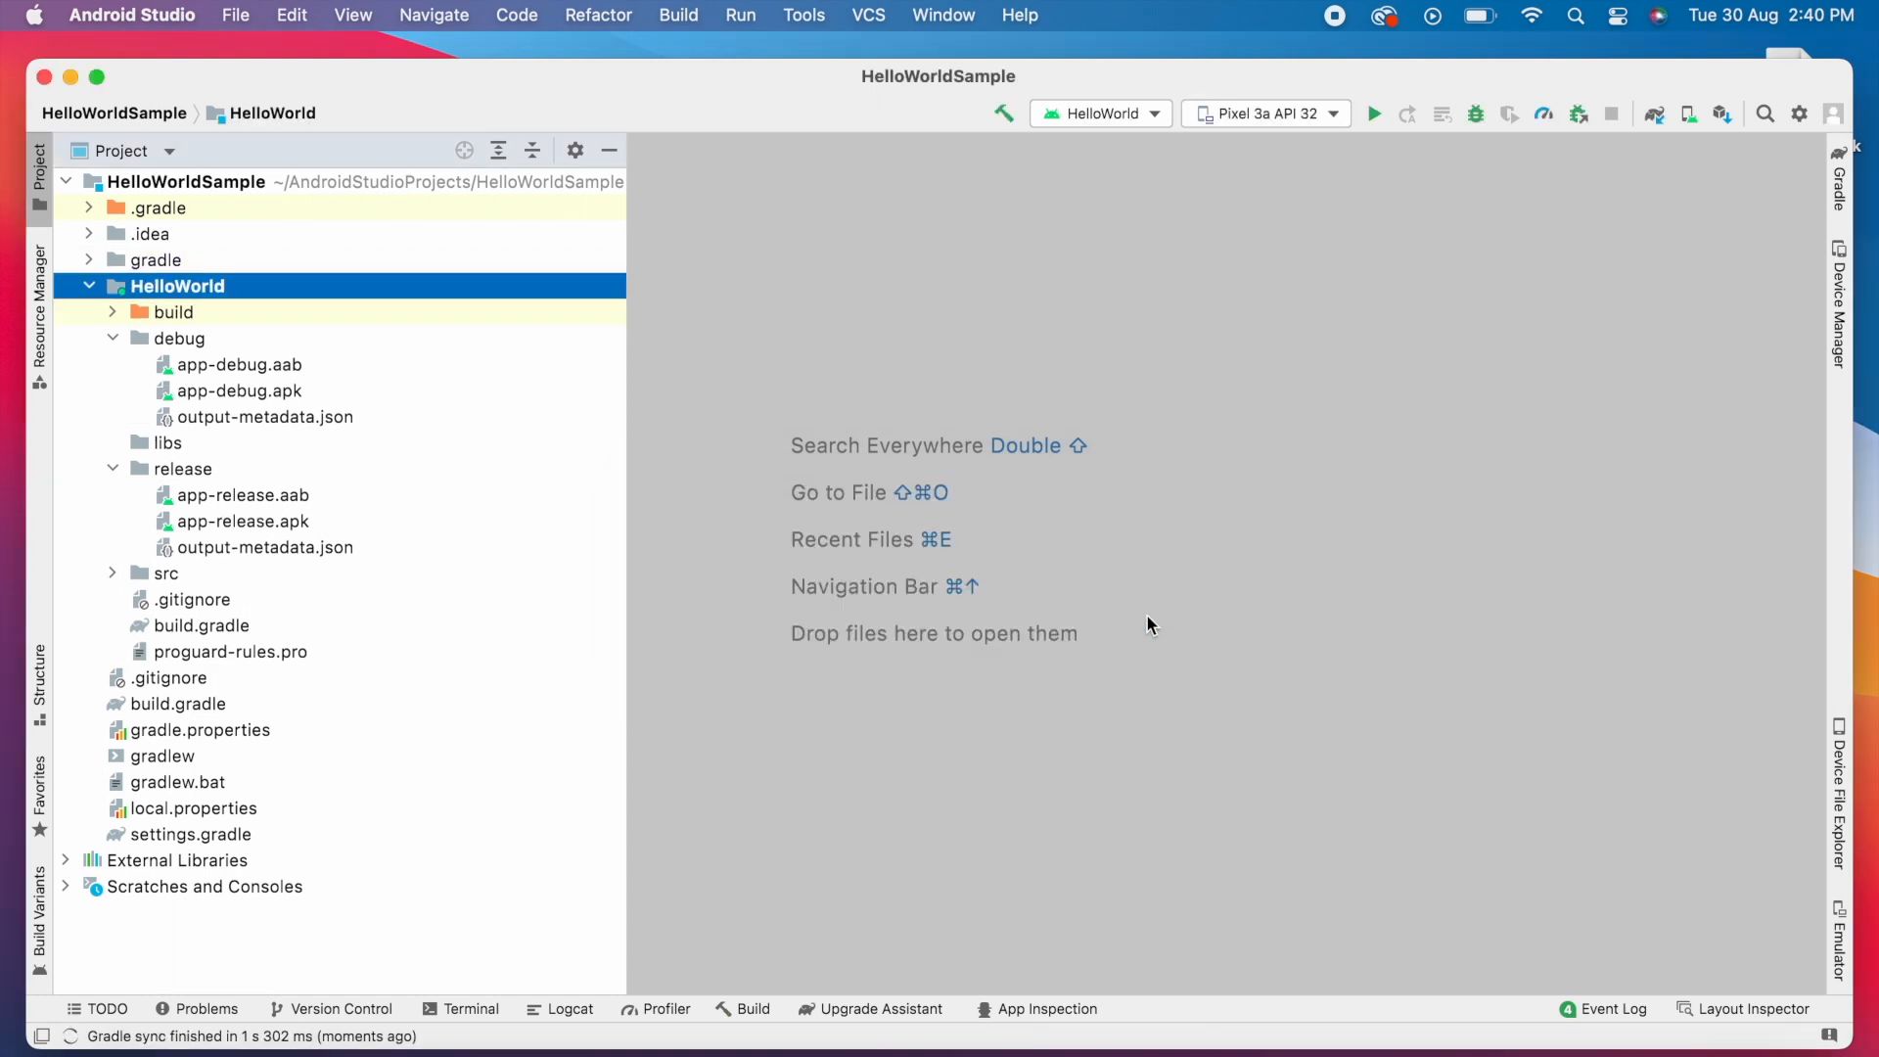
- Rebuild the project so the HelloWorld module name takes effect
{"action": "left_click", "coordinate": [679, 16]}
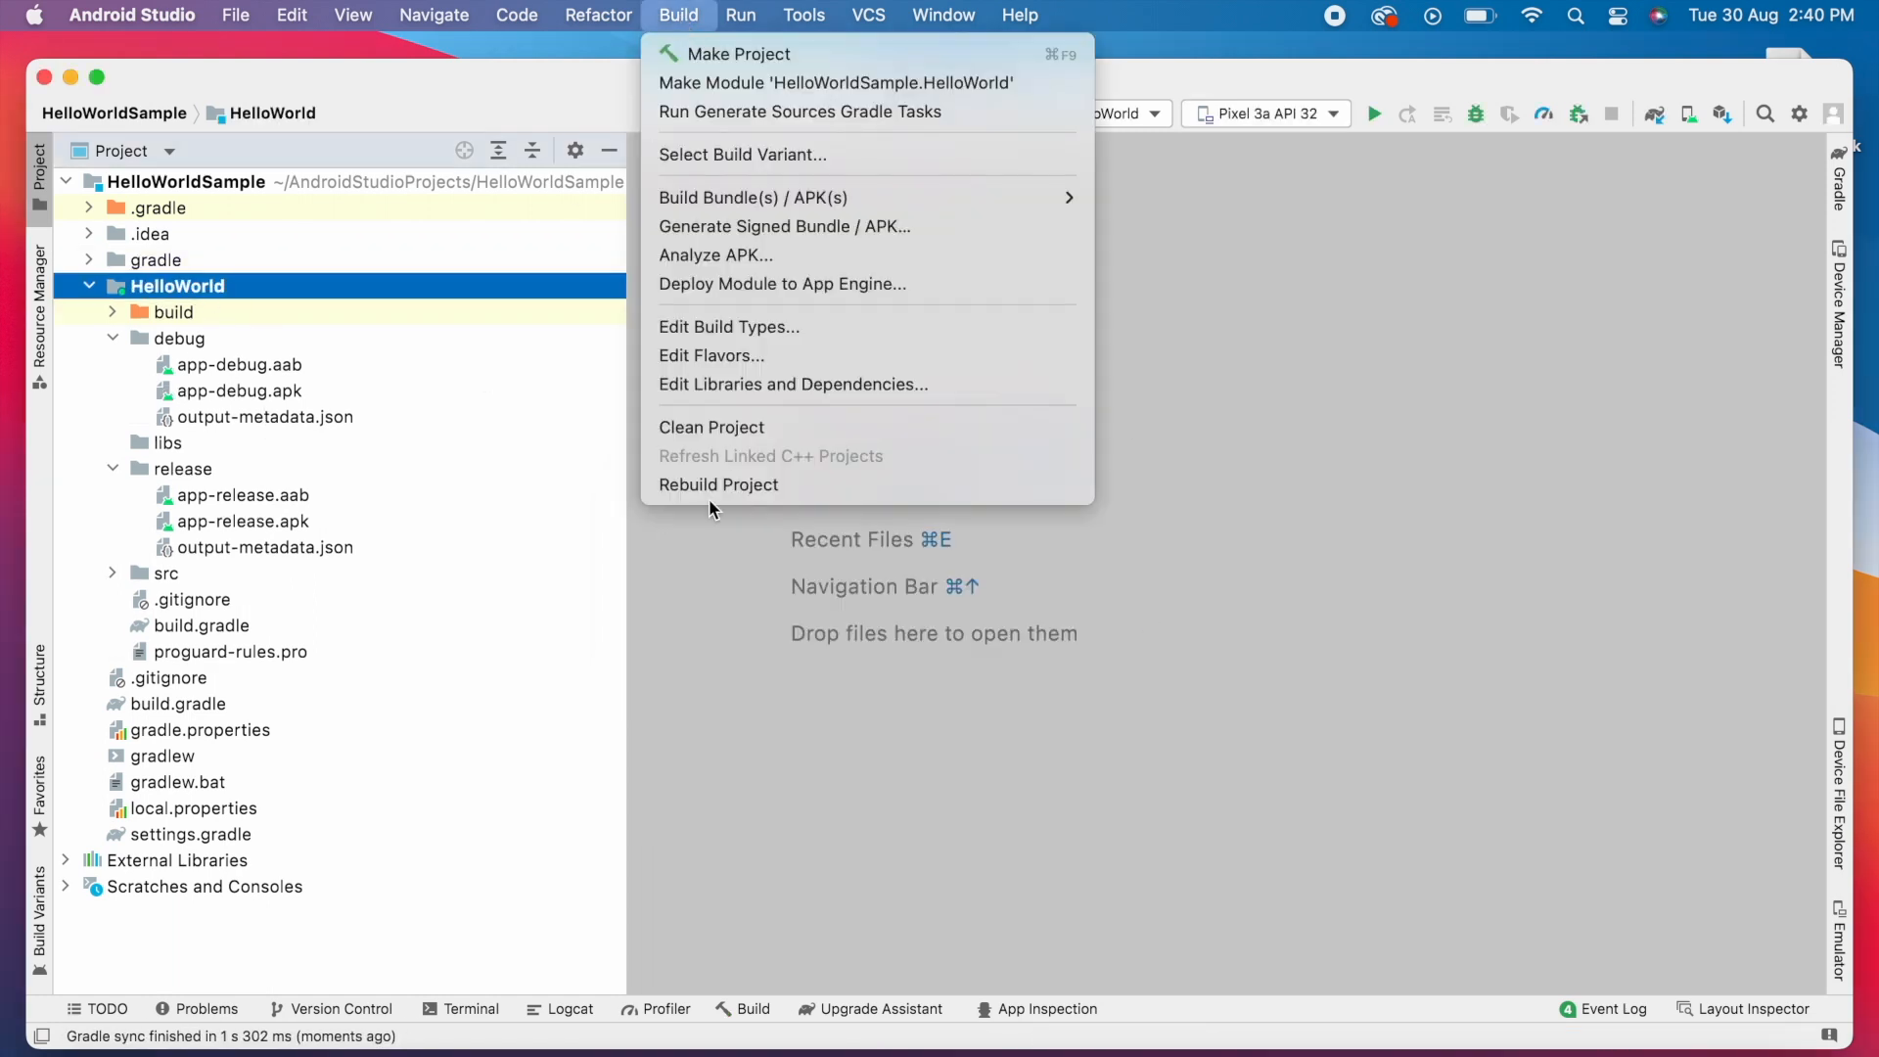
{"action": "left_click", "coordinate": [718, 484]}
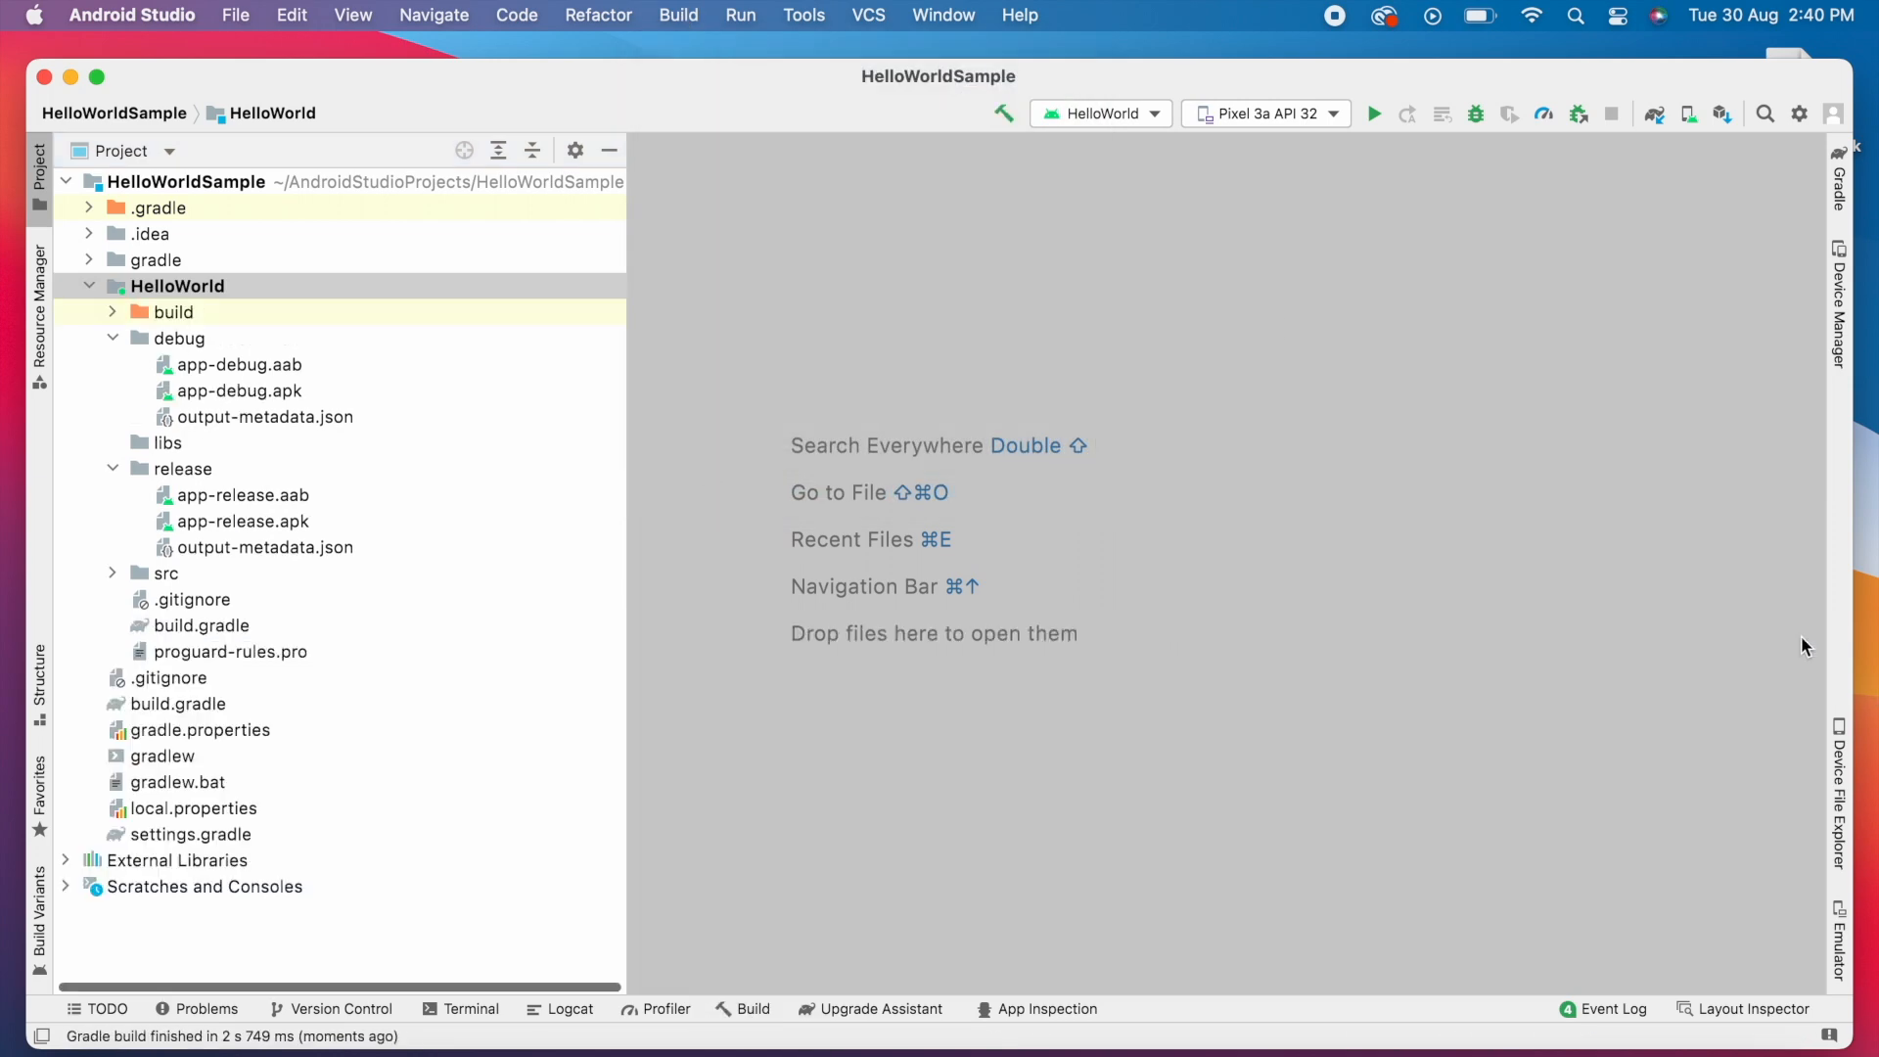
{"action": "left_click", "coordinate": [680, 14]}
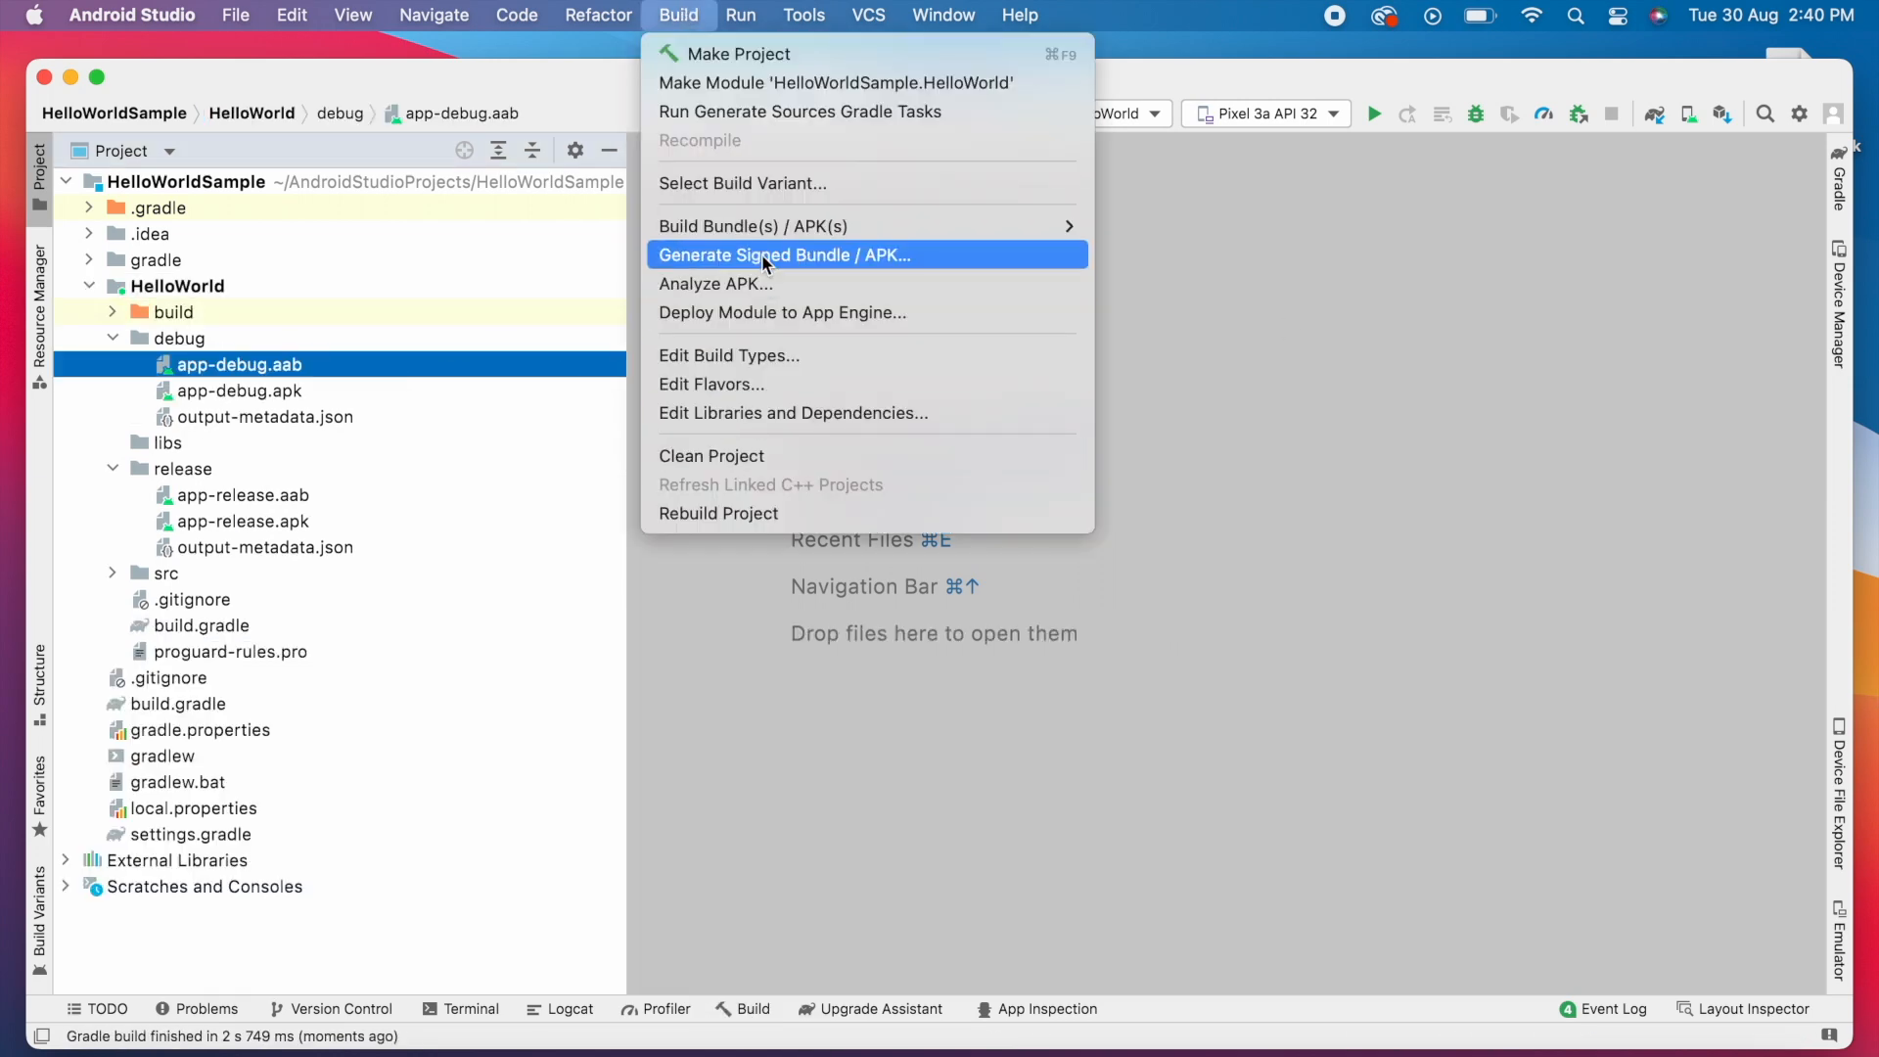
- Run the signed bundle wizard for HelloWorld with debug and release, hitting the missing destination folder error
{"action": "left_click", "coordinate": [784, 254]}
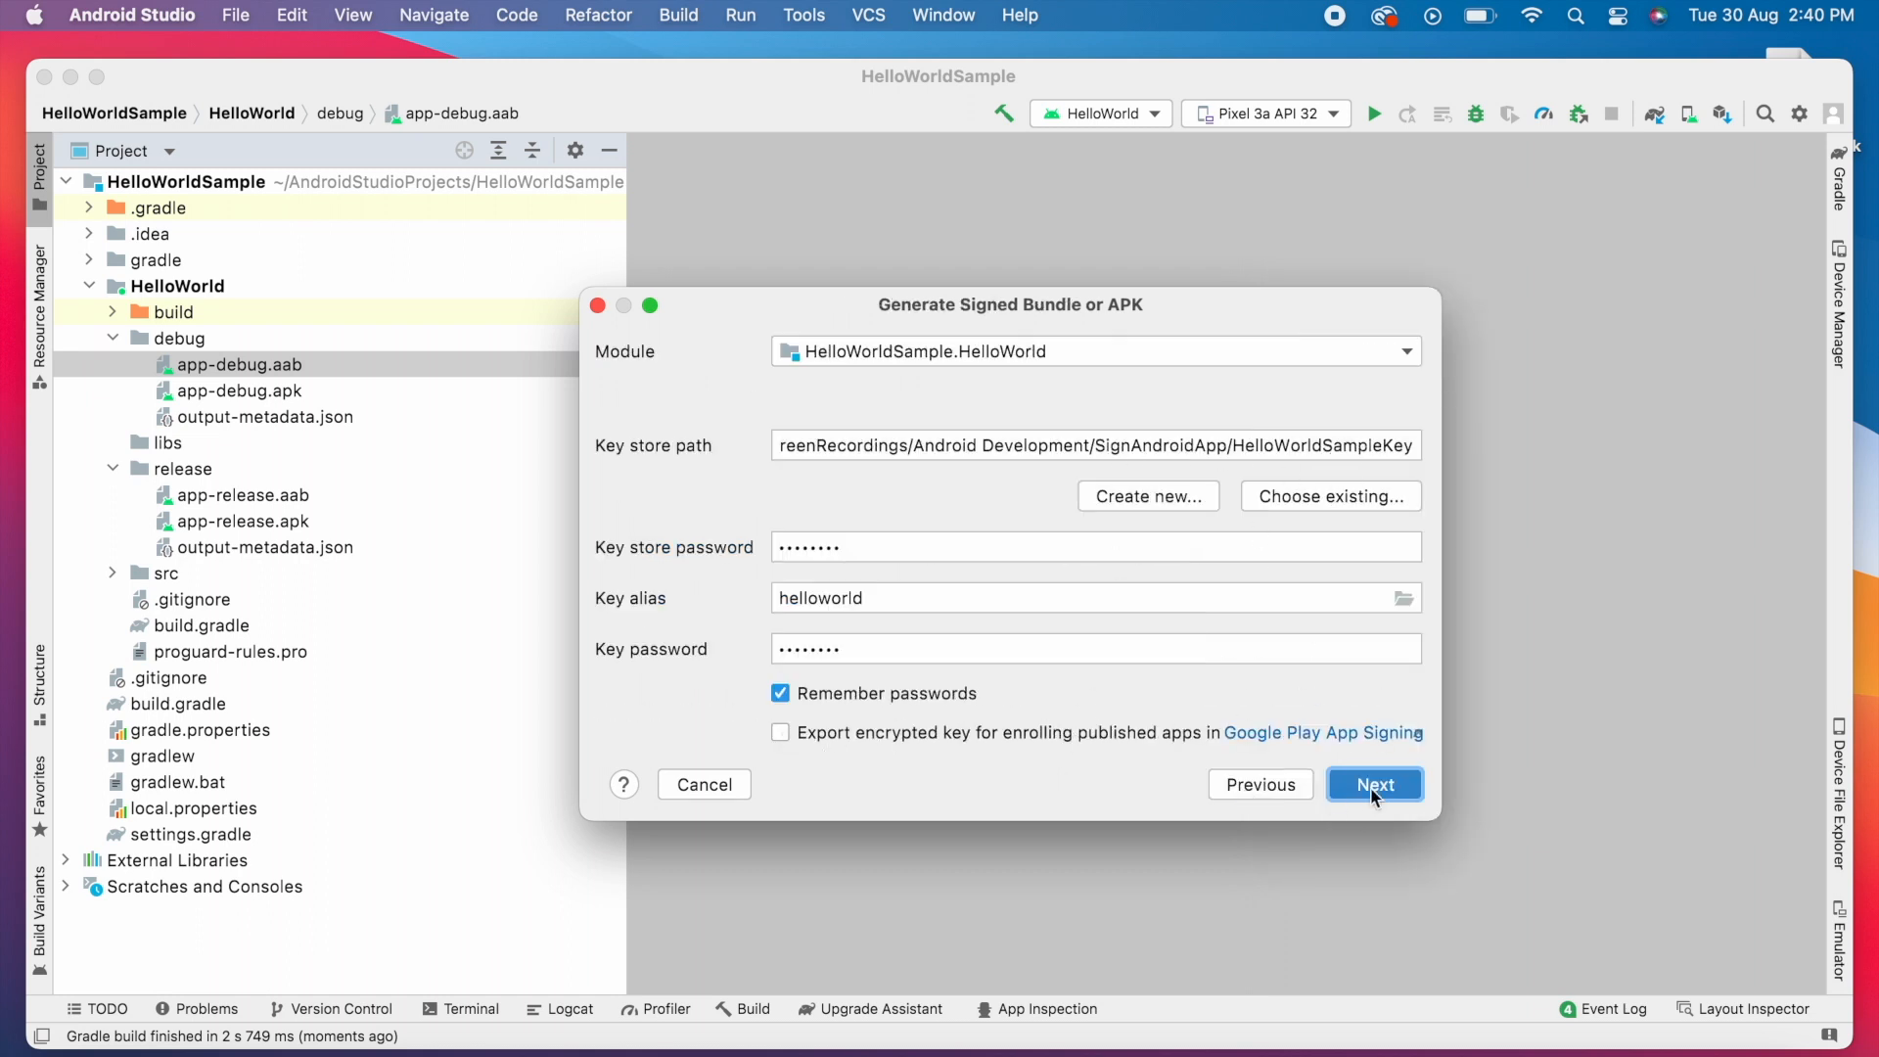
{"action": "left_click", "coordinate": [1374, 785]}
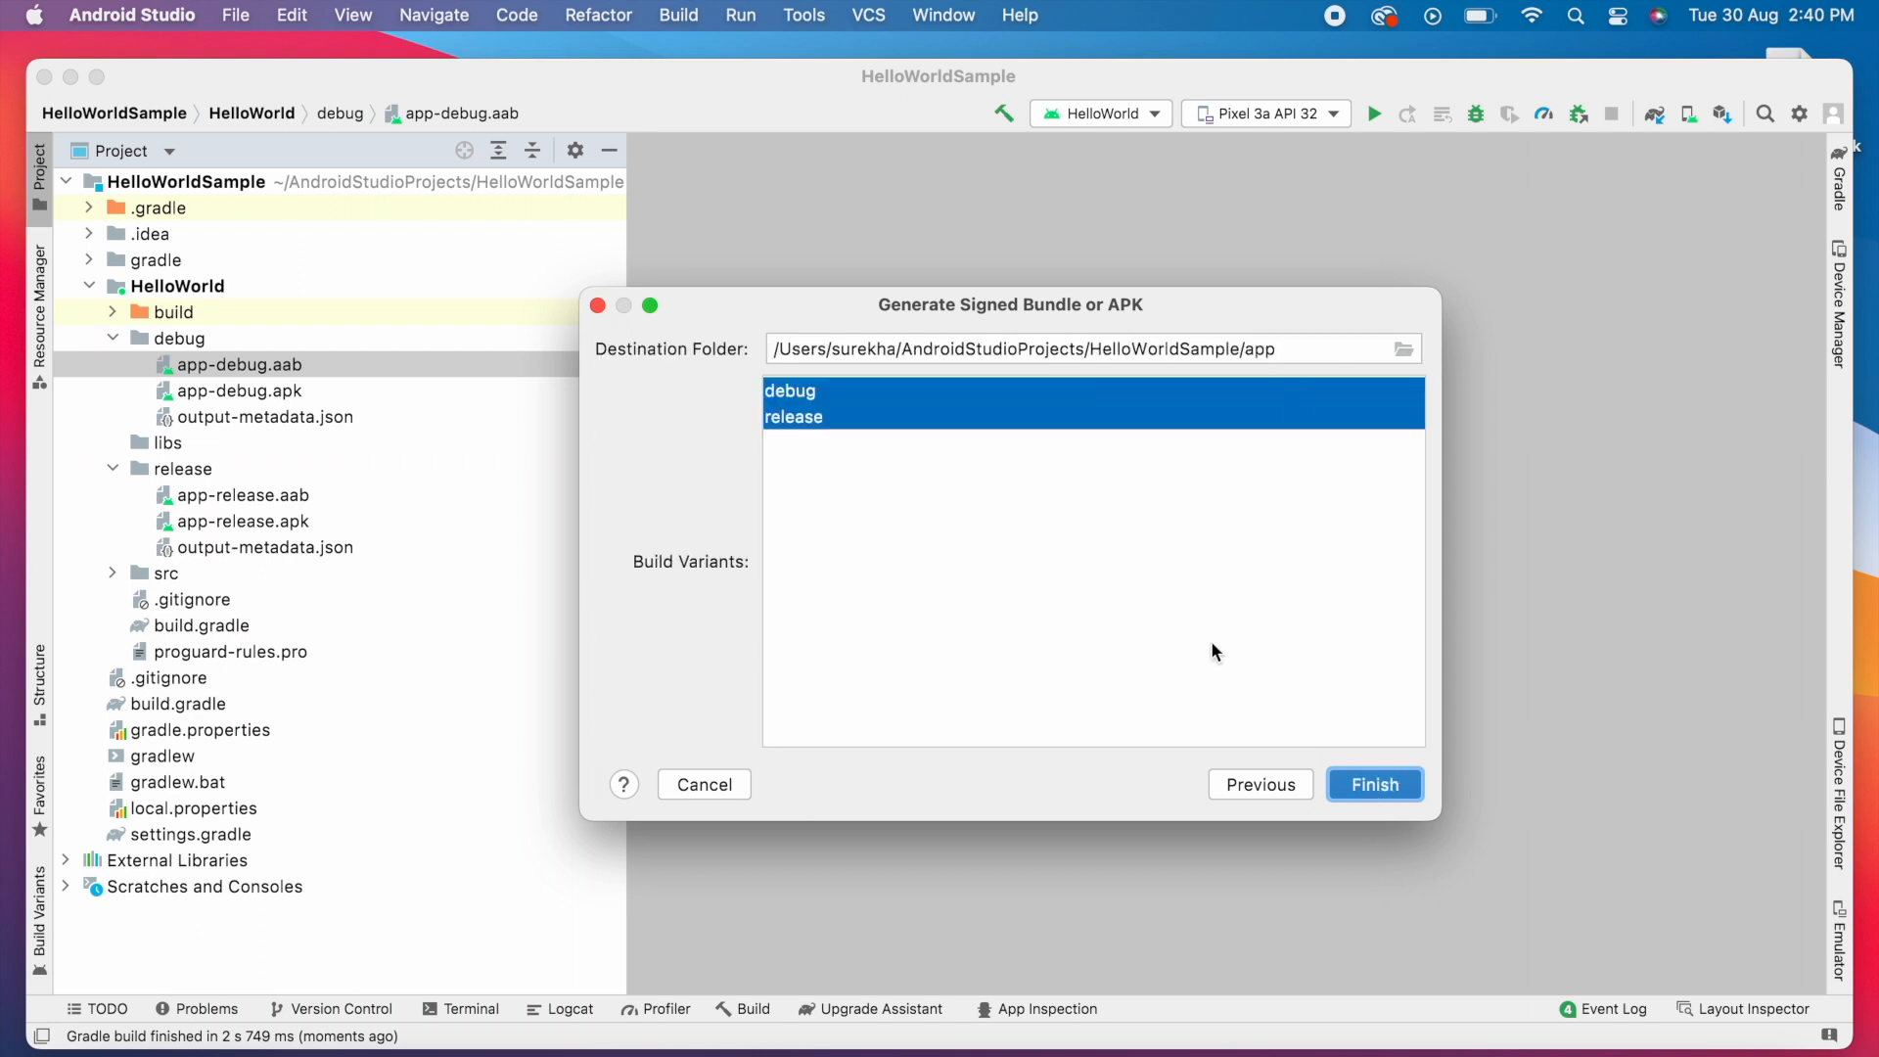
{"action": "left_click", "coordinate": [1374, 783]}
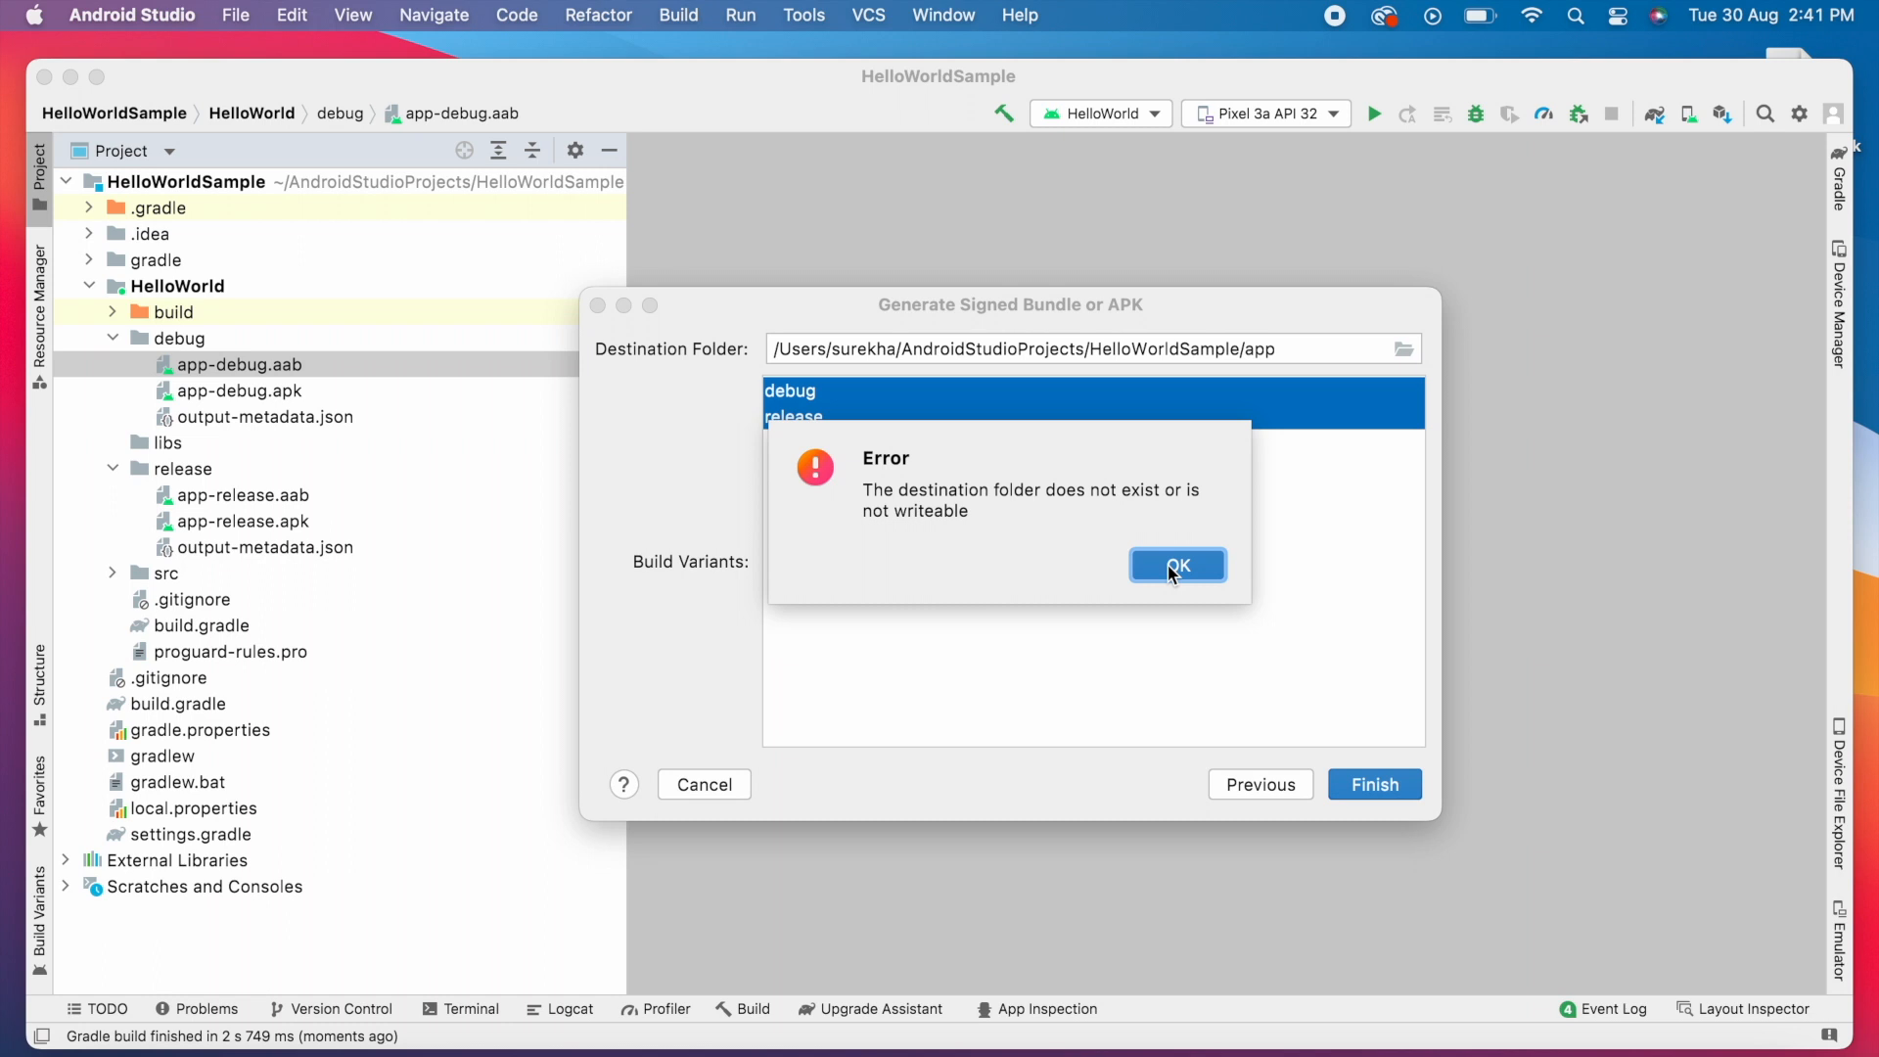
- Fix the destination path to the HelloWorld folder and generate HelloWorld-debug.aab and HelloWorld-release.aab
{"action": "left_click", "coordinate": [1176, 564]}
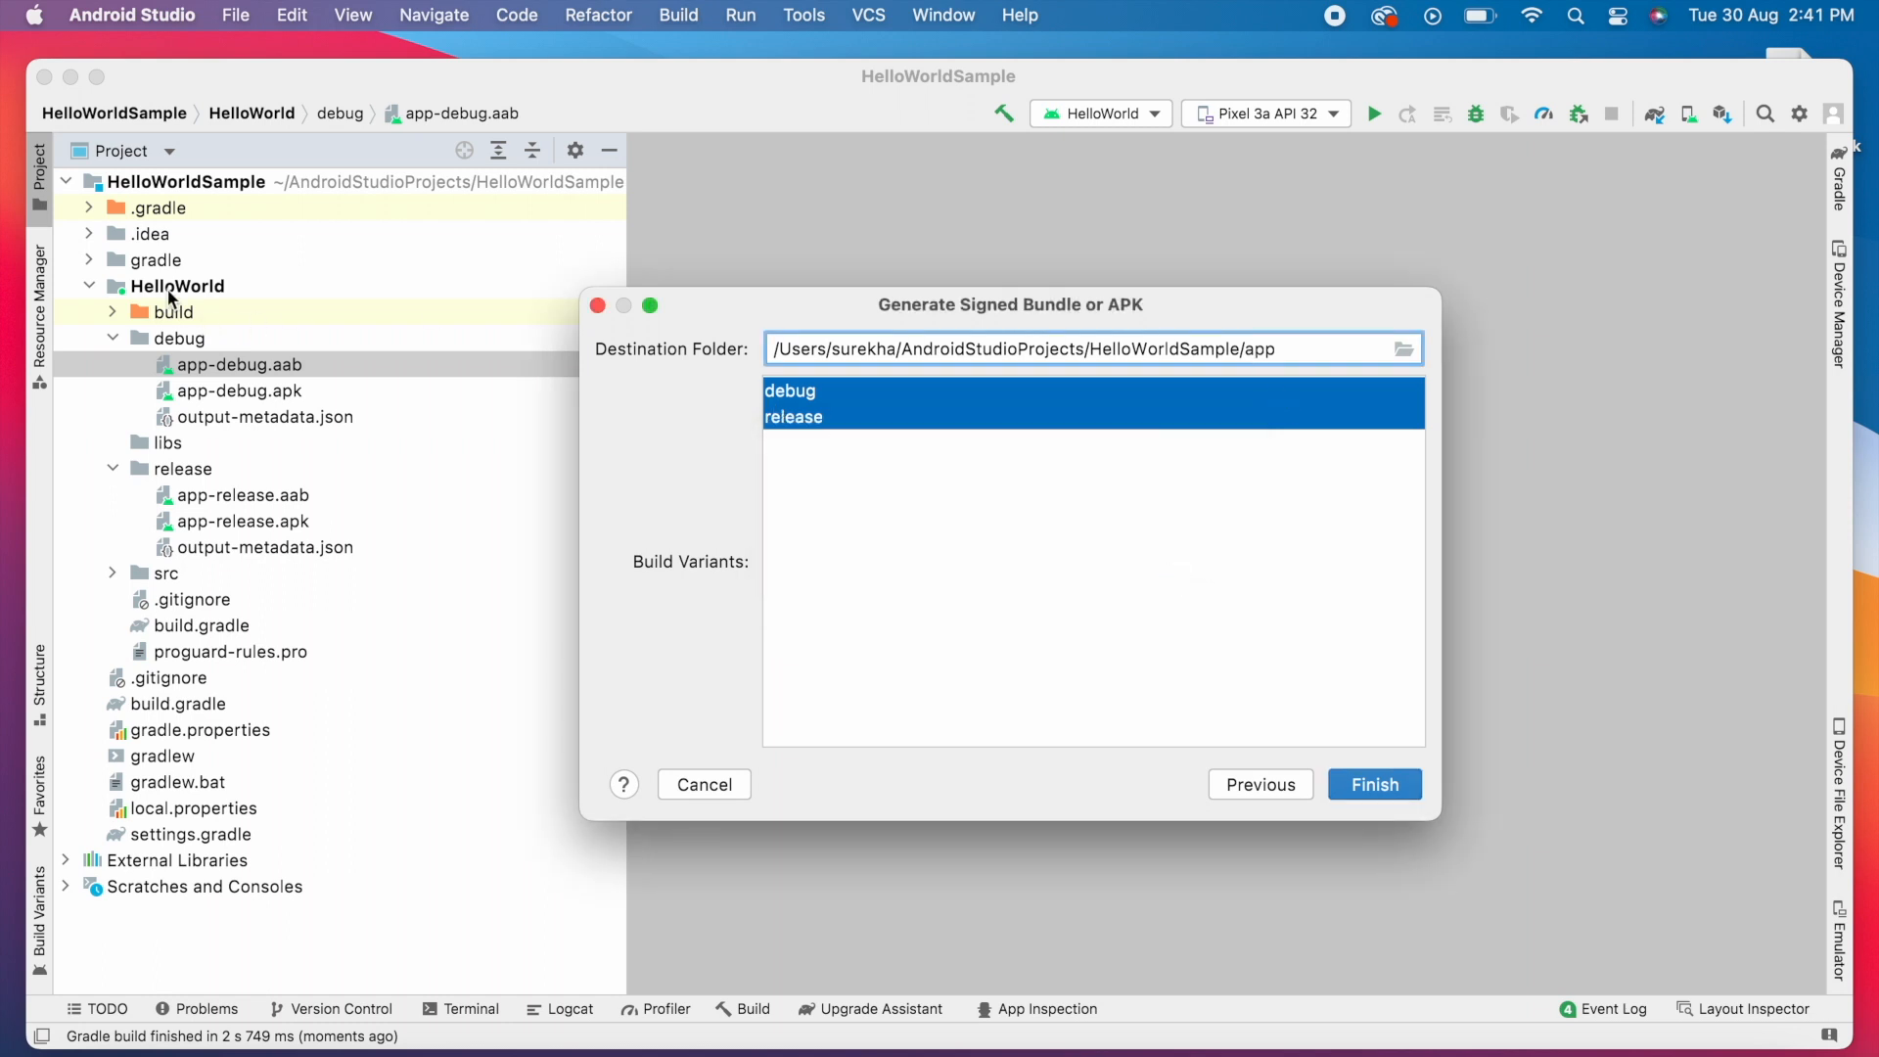
{"action": "left_click", "coordinate": [1247, 348]}
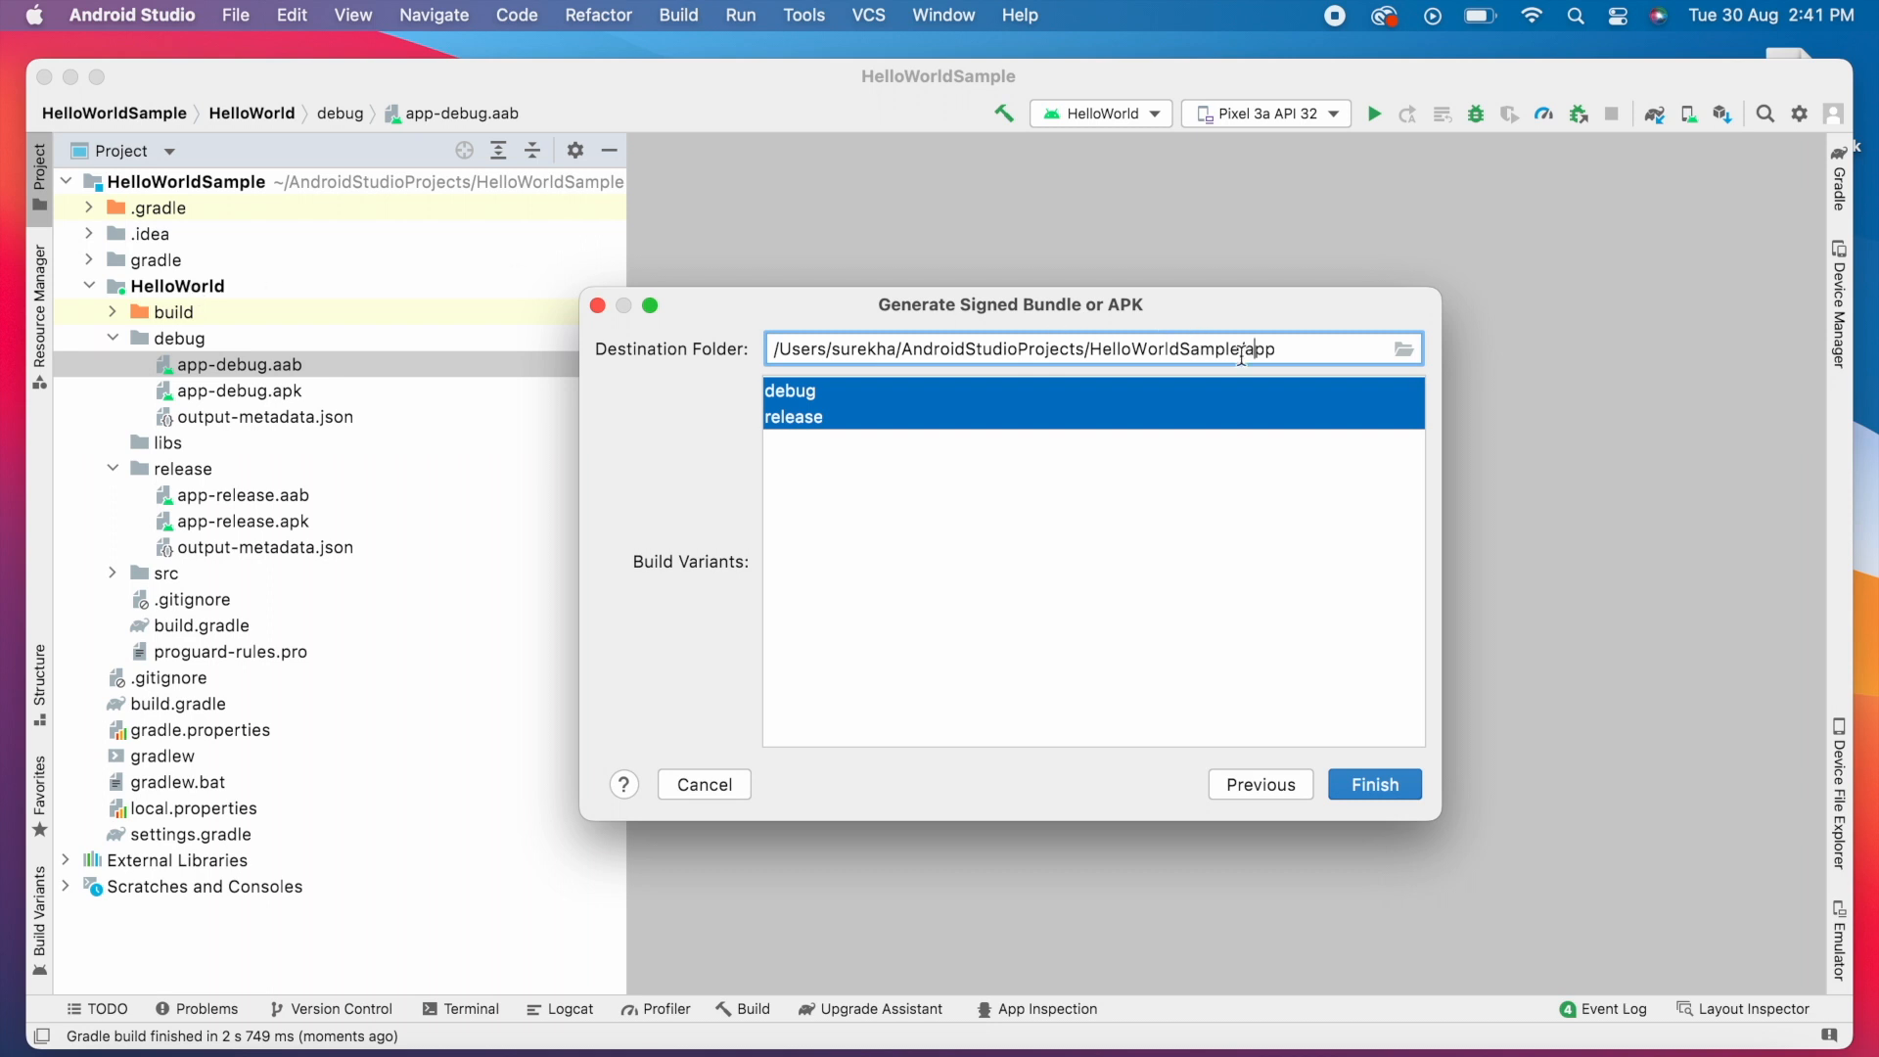
{"action": "double_click", "coordinate": [1259, 349]}
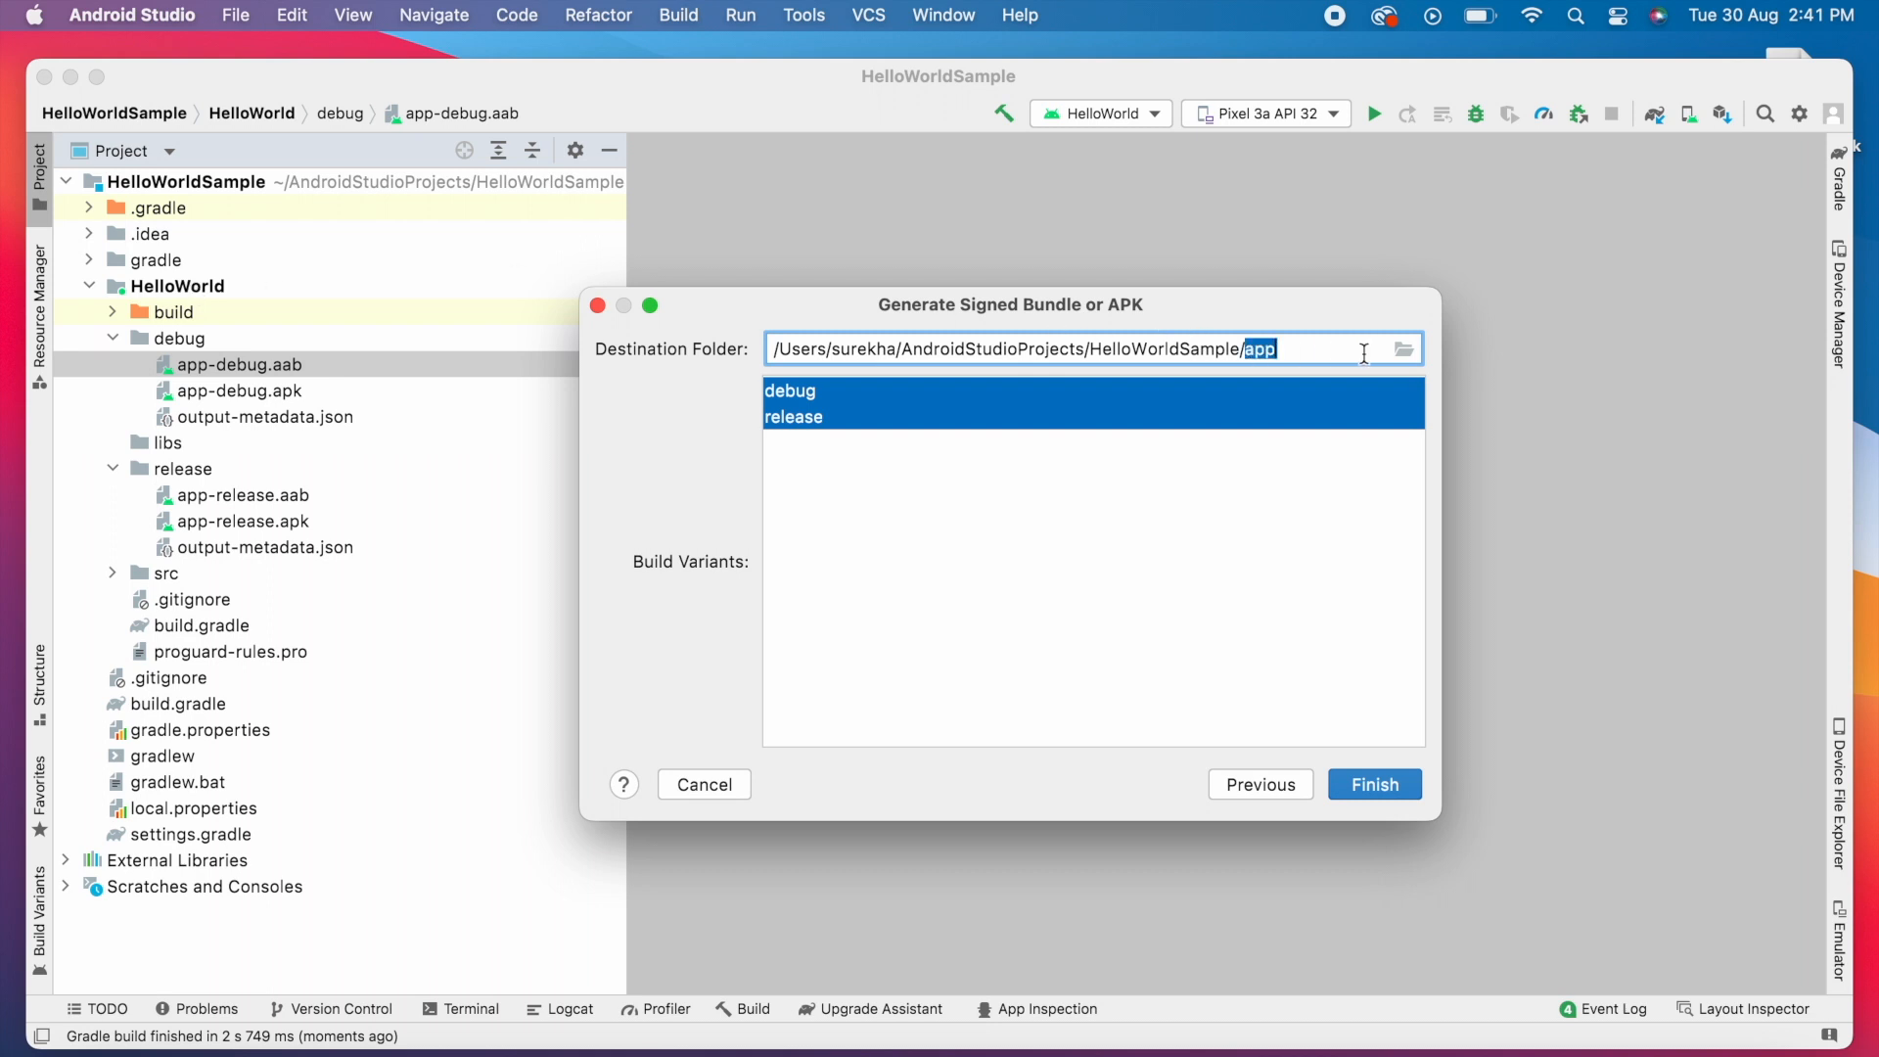
{"action": "type", "text": "Hello"}
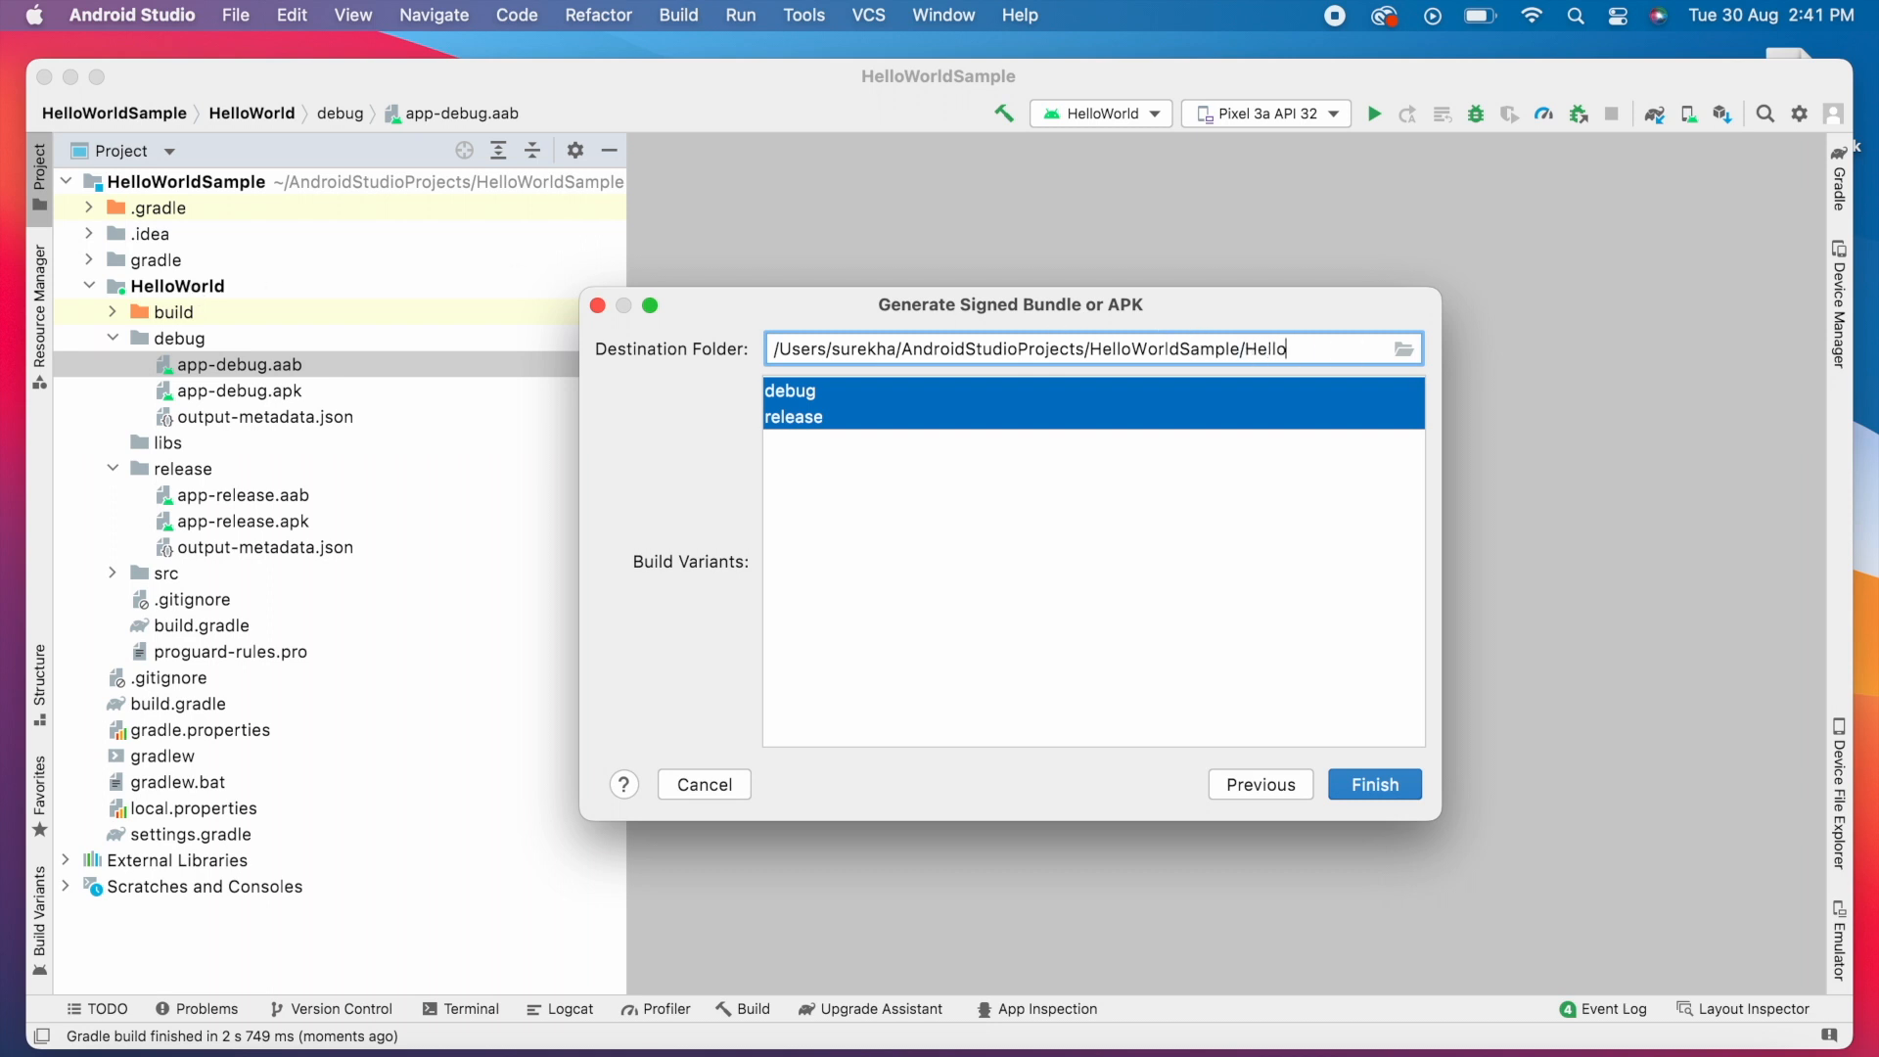
{"action": "type", "text": "World"}
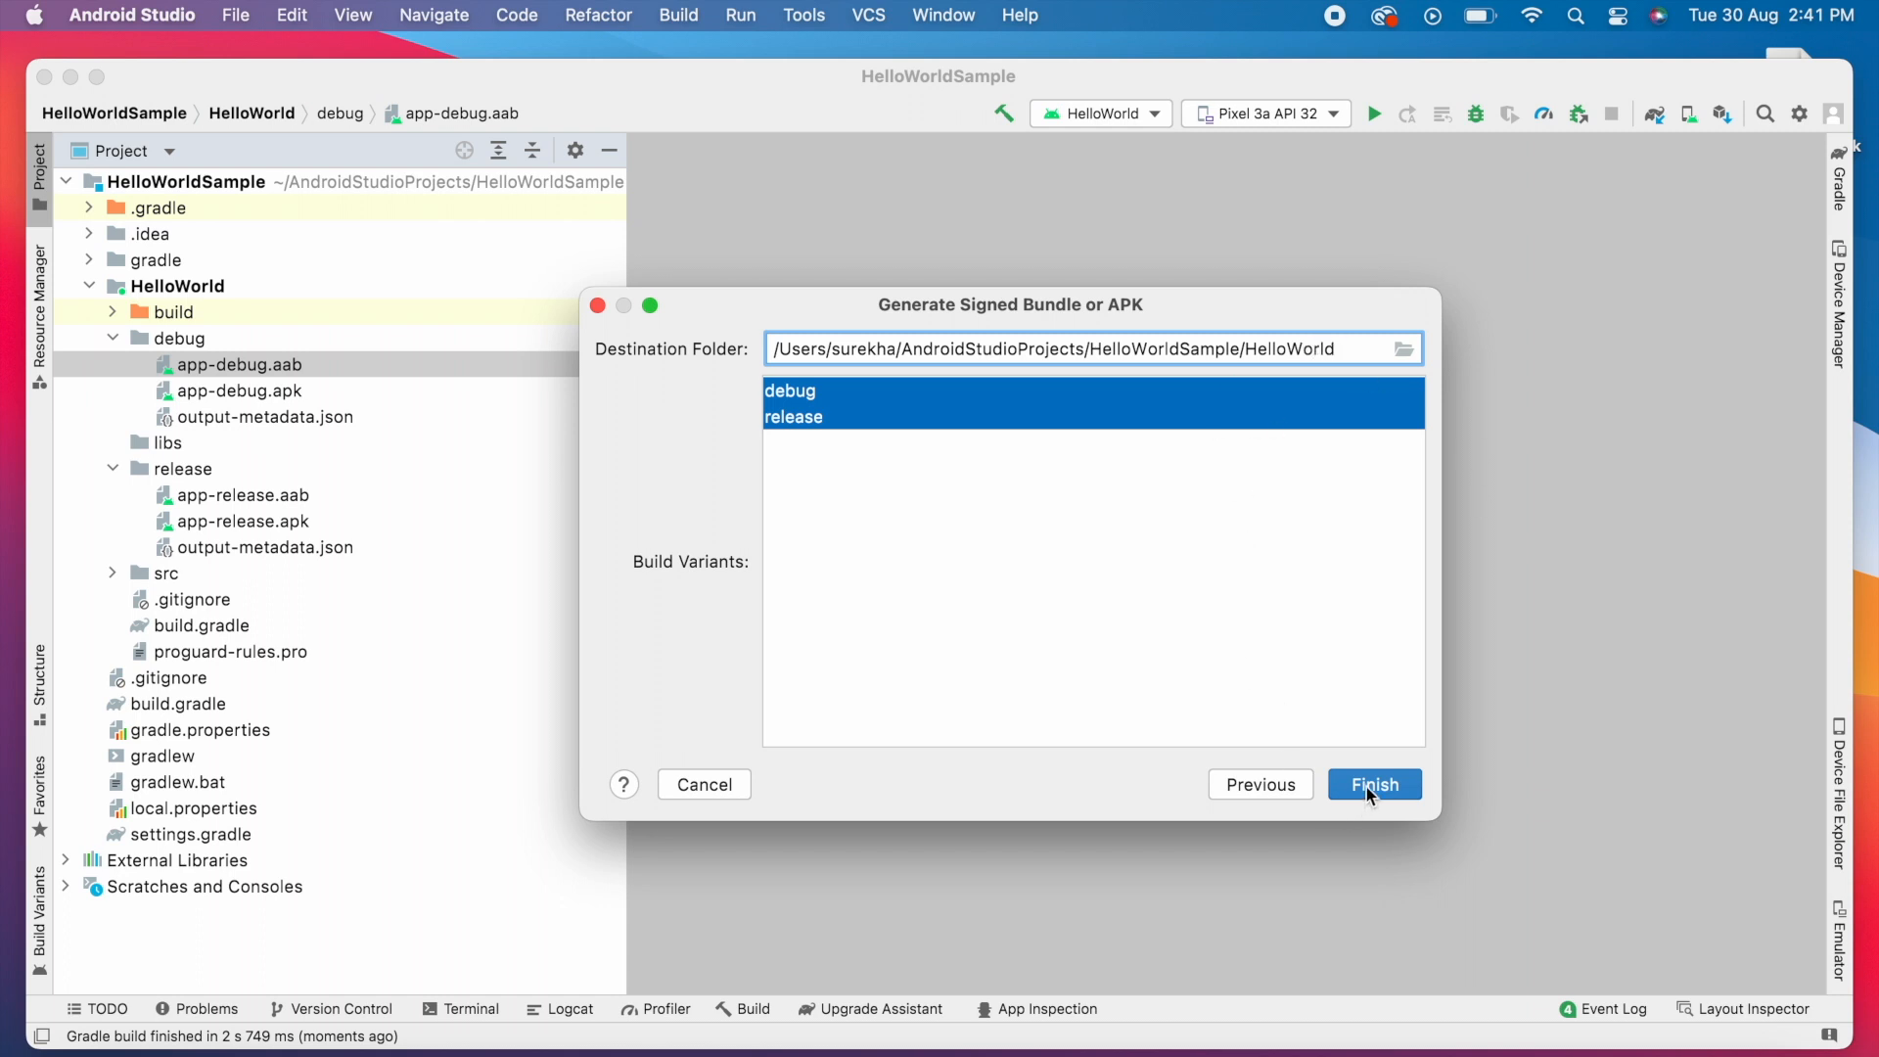
{"action": "left_click", "coordinate": [1374, 785]}
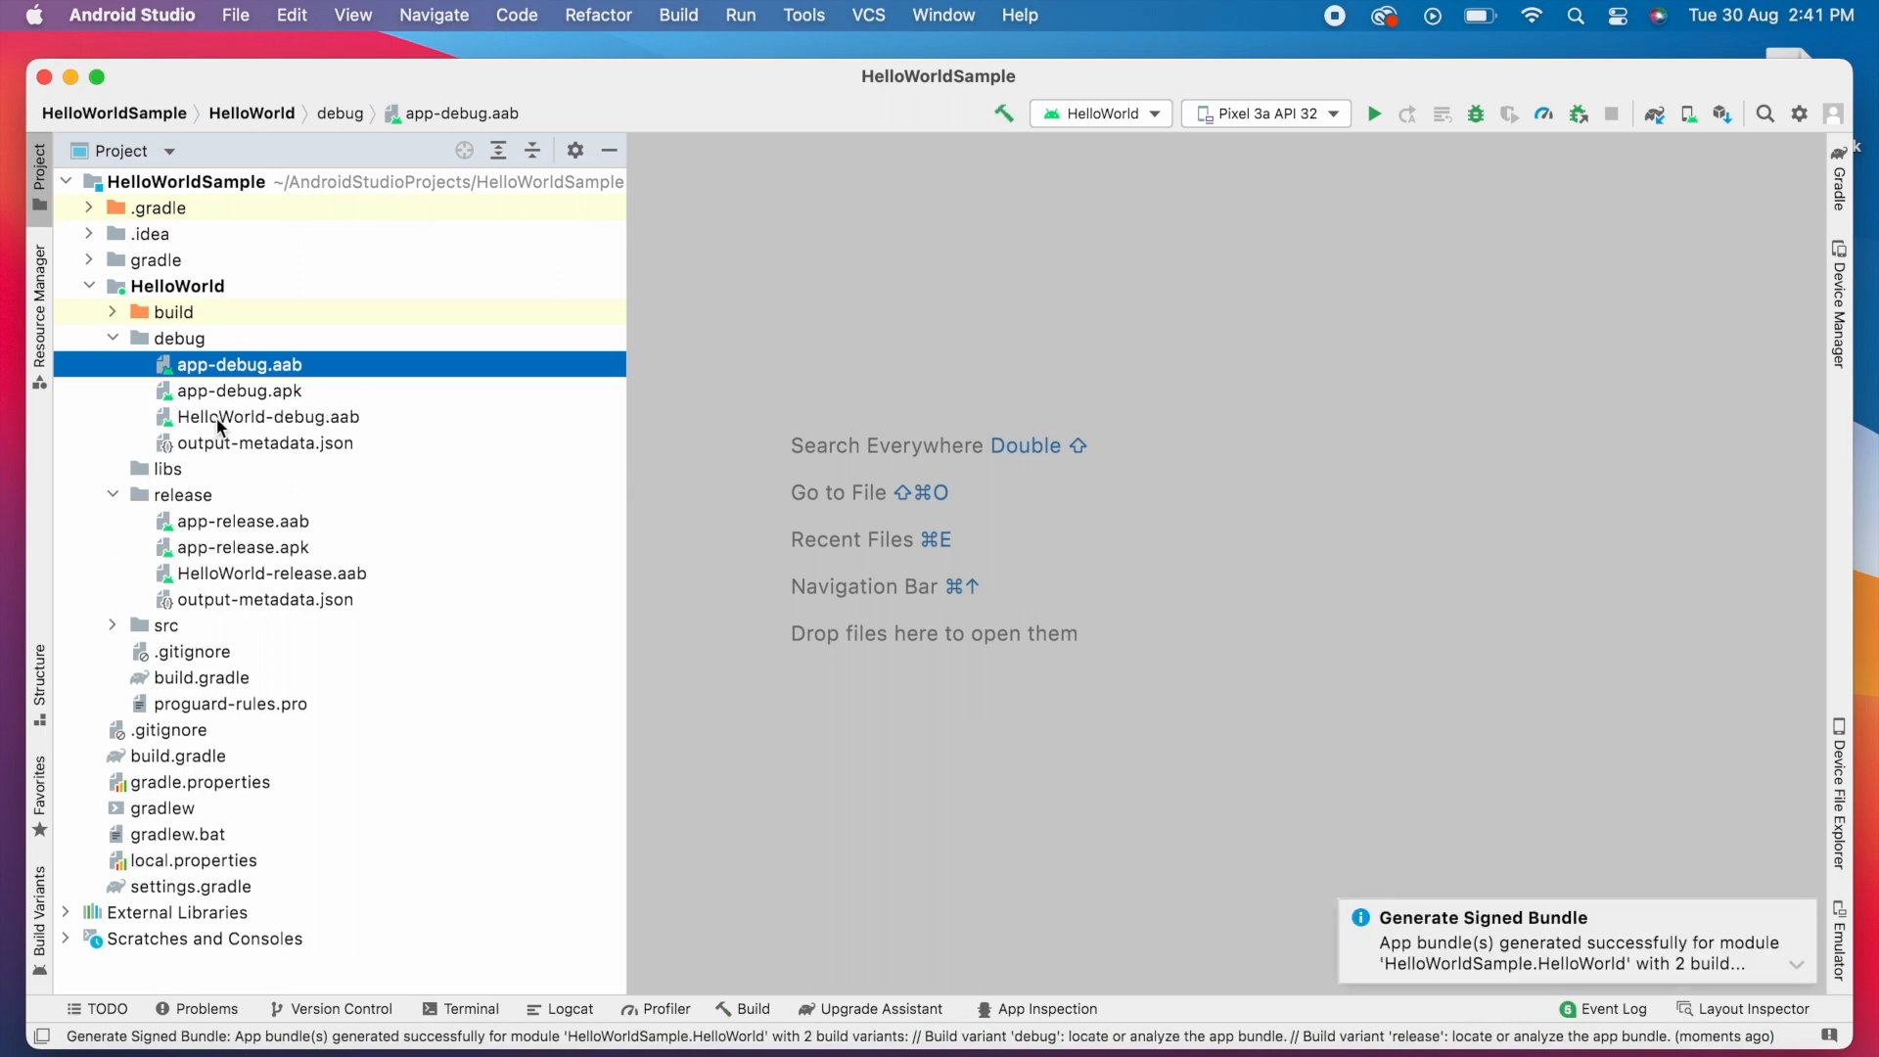
{"action": "left_click", "coordinate": [267, 415]}
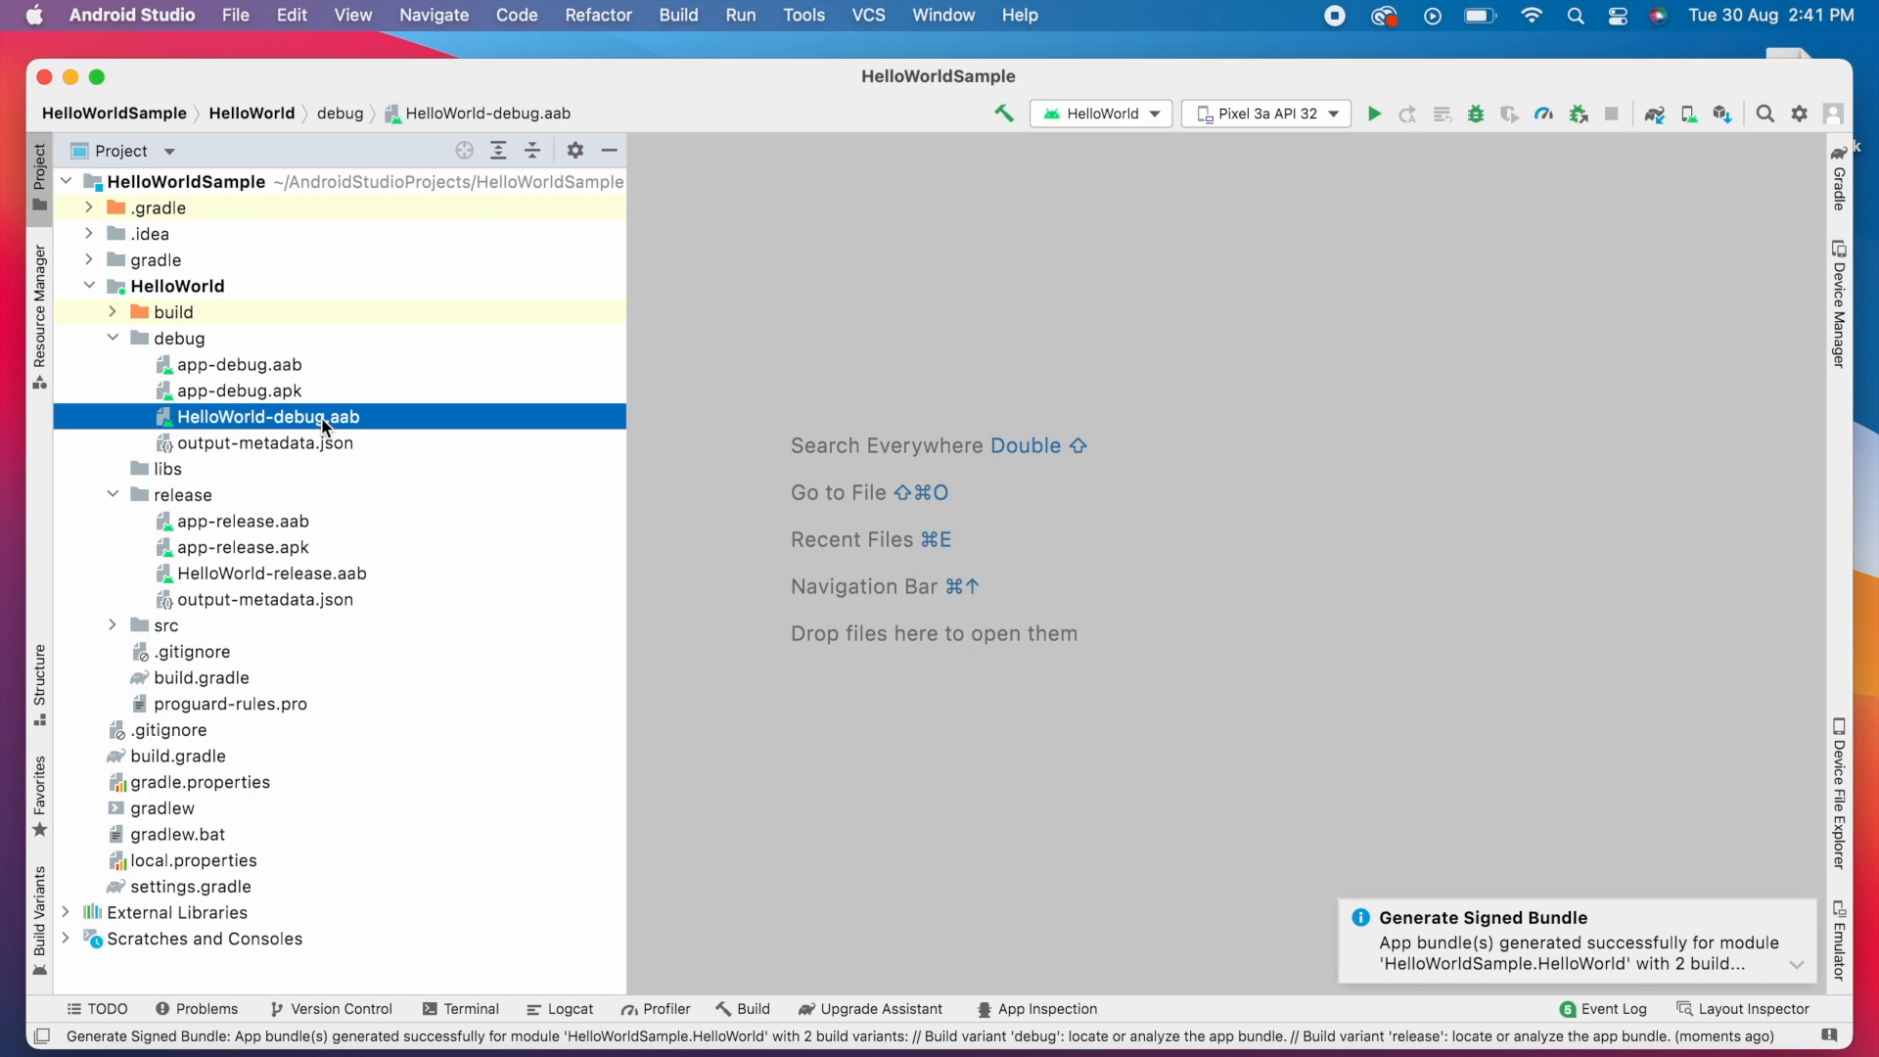
{"action": "double_click", "coordinate": [270, 574]}
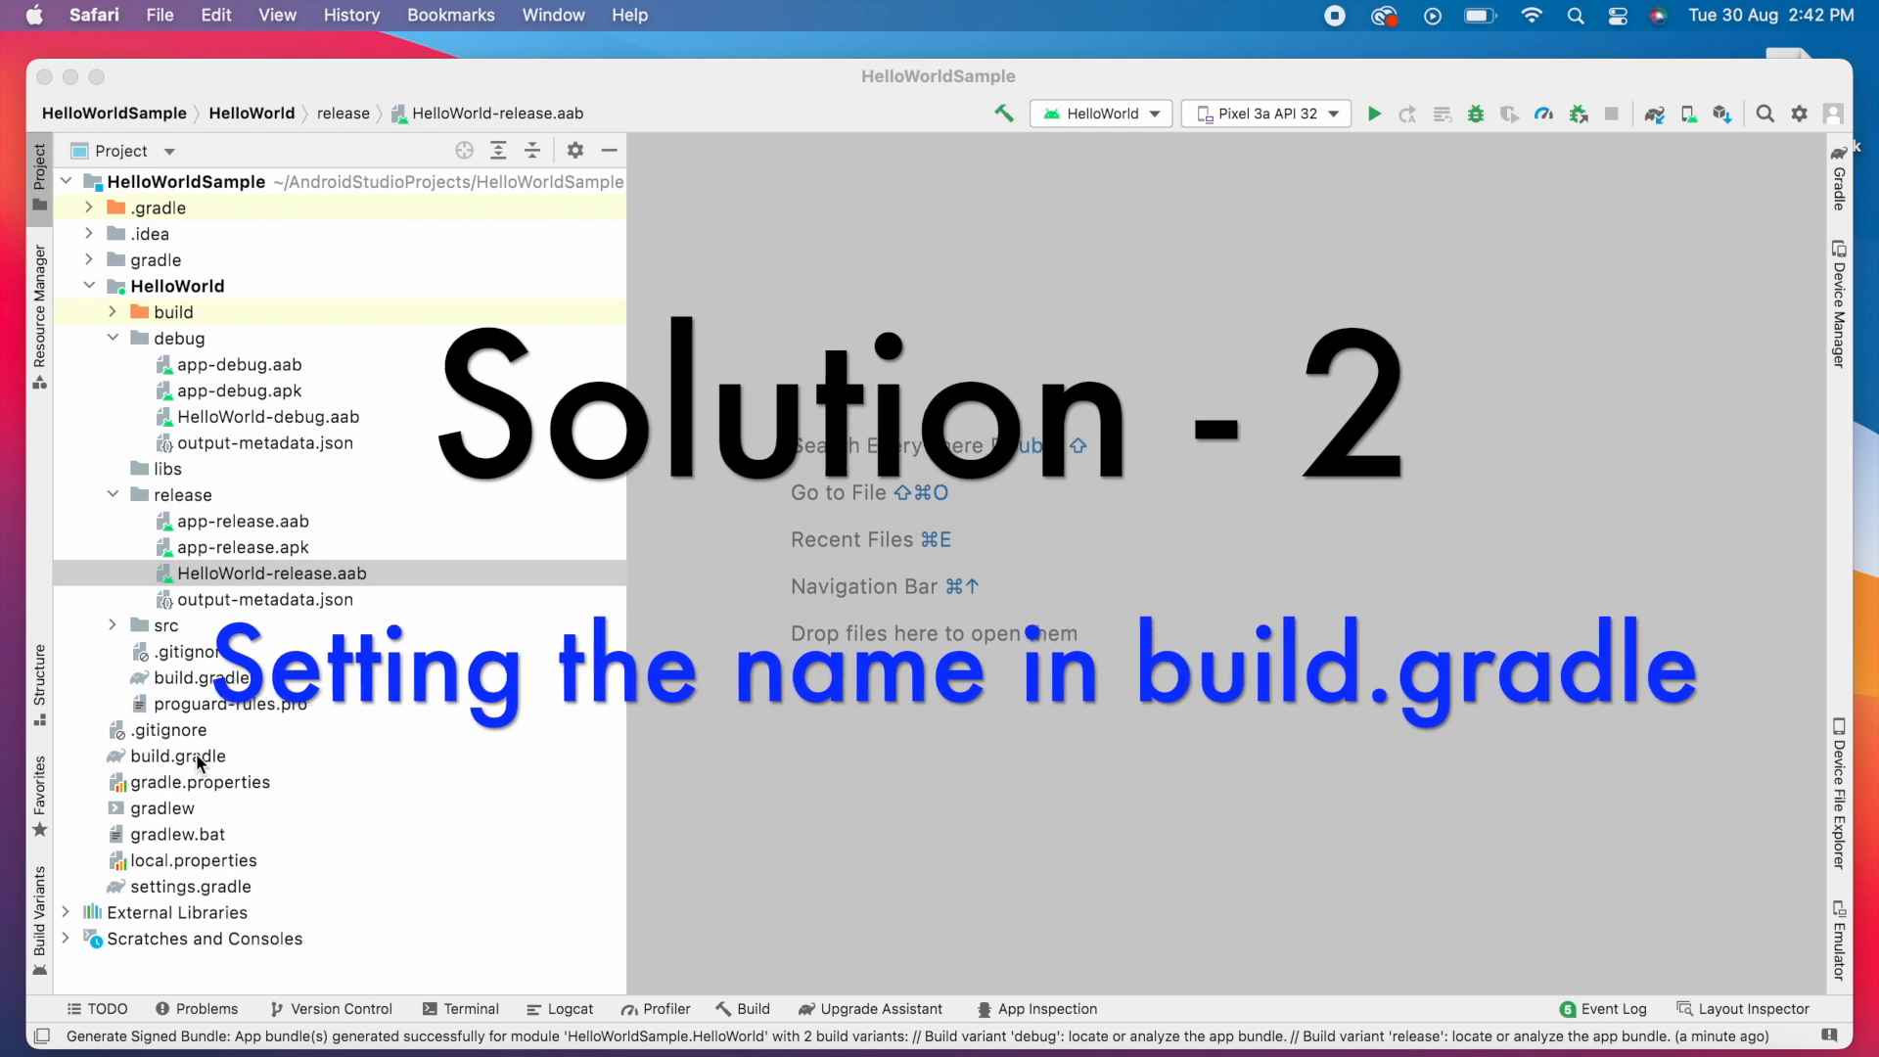
- Open the HelloWorld module's build.gradle in the editor
{"action": "left_click", "coordinate": [178, 756]}
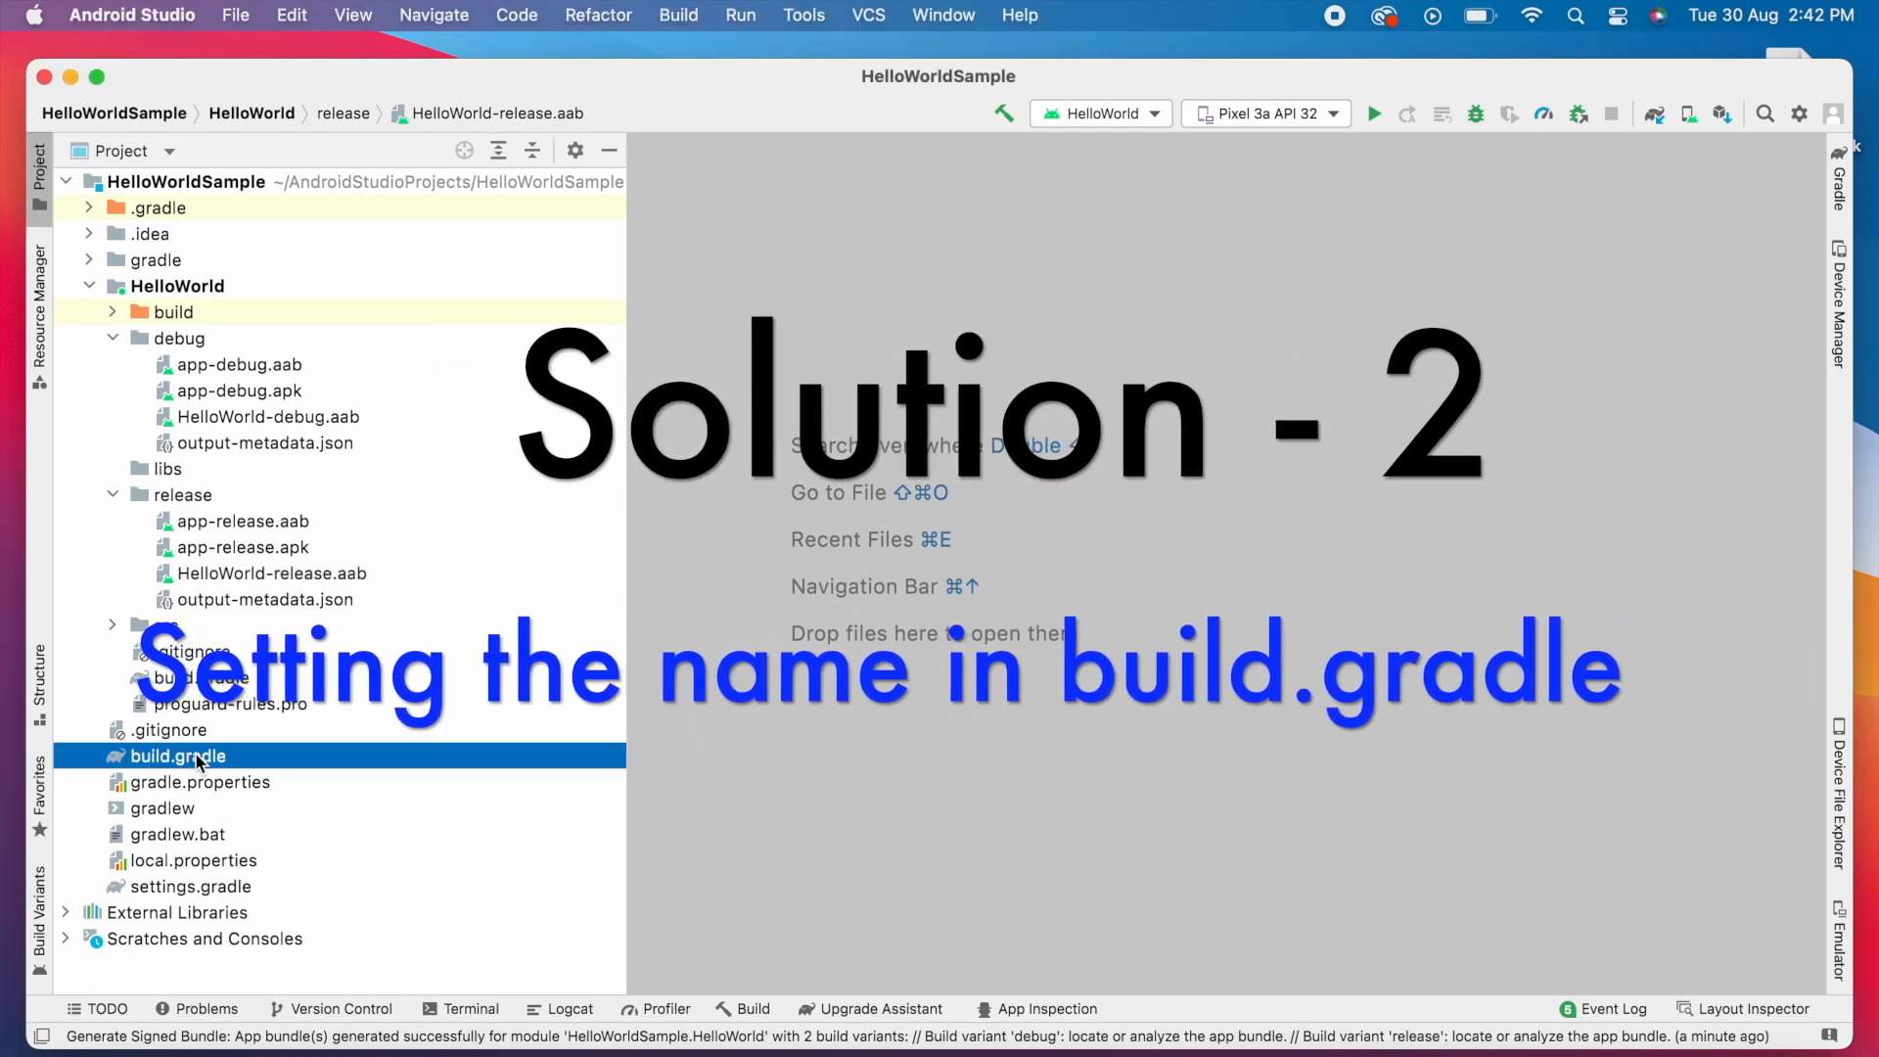
{"action": "double_click", "coordinate": [178, 756]}
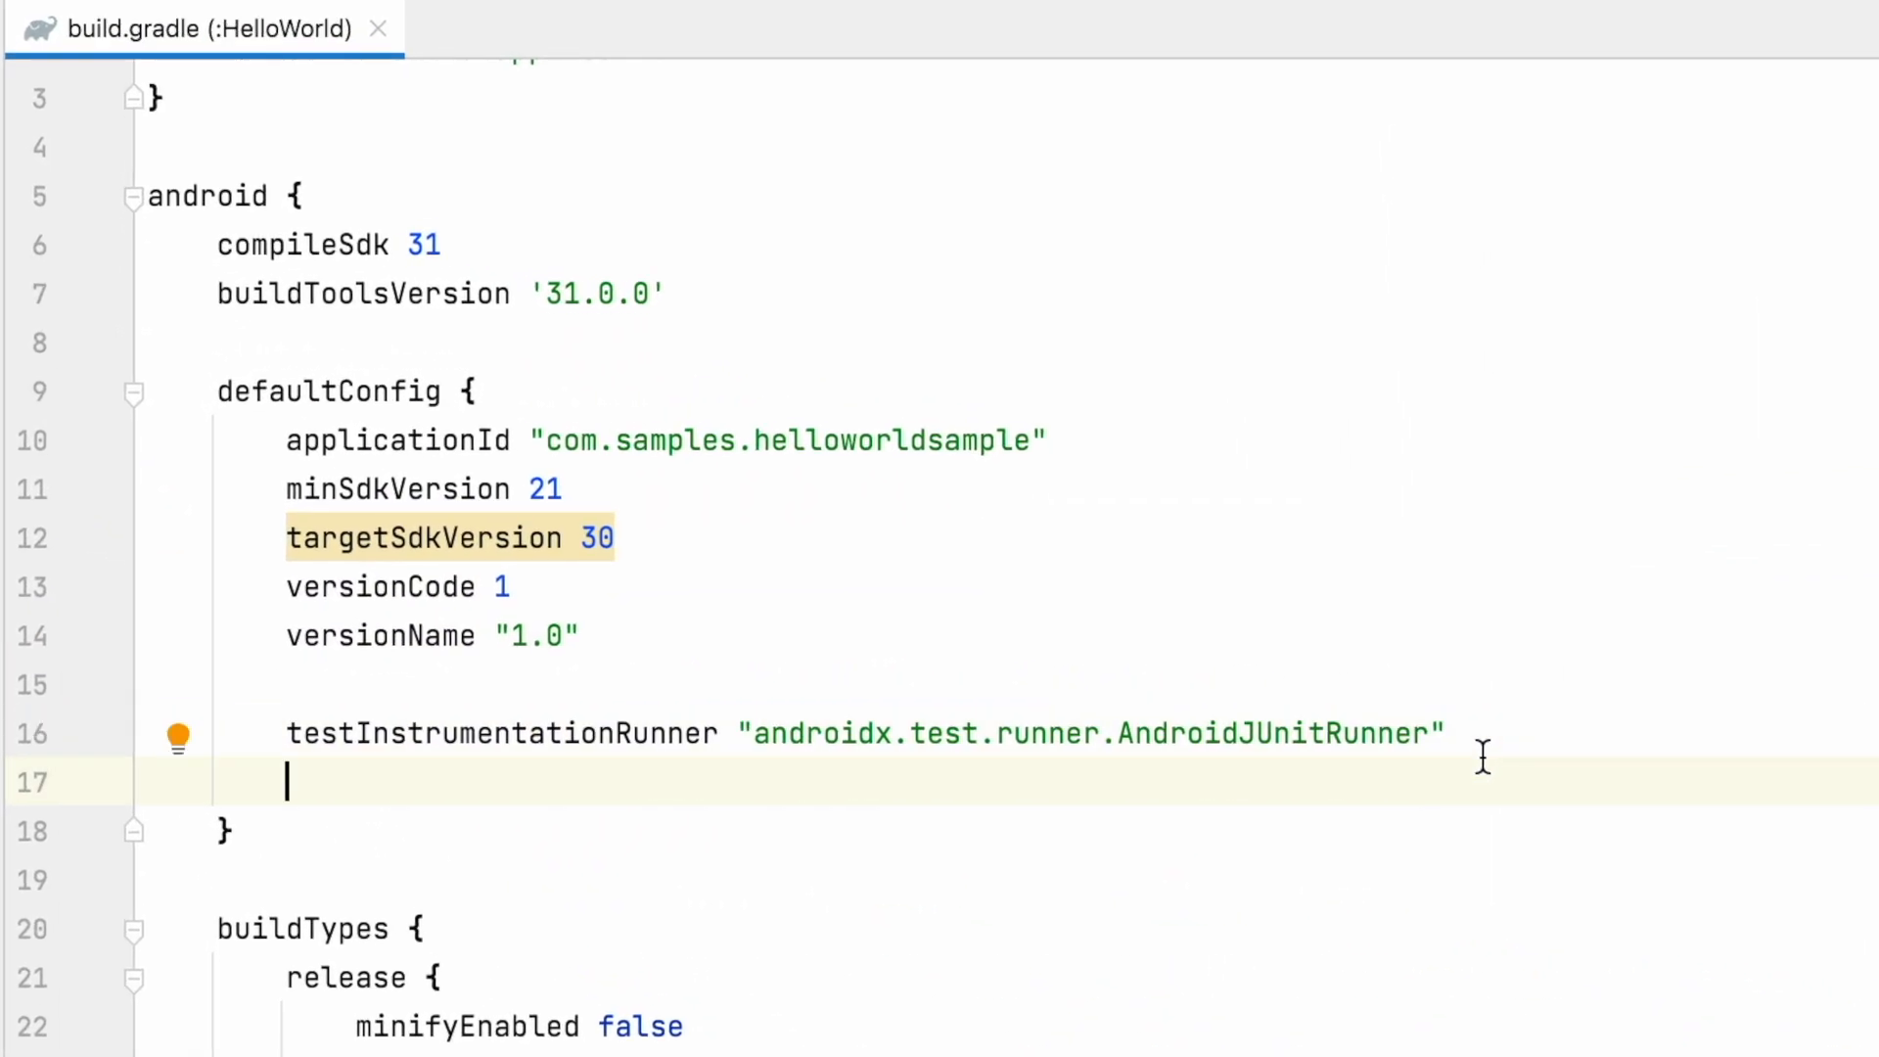
- Add archivesBaseName = "HelloWorldSample-v${versionName}(${versionCode})" inside defaultConfig
{"action": "type", "text": "arc"}
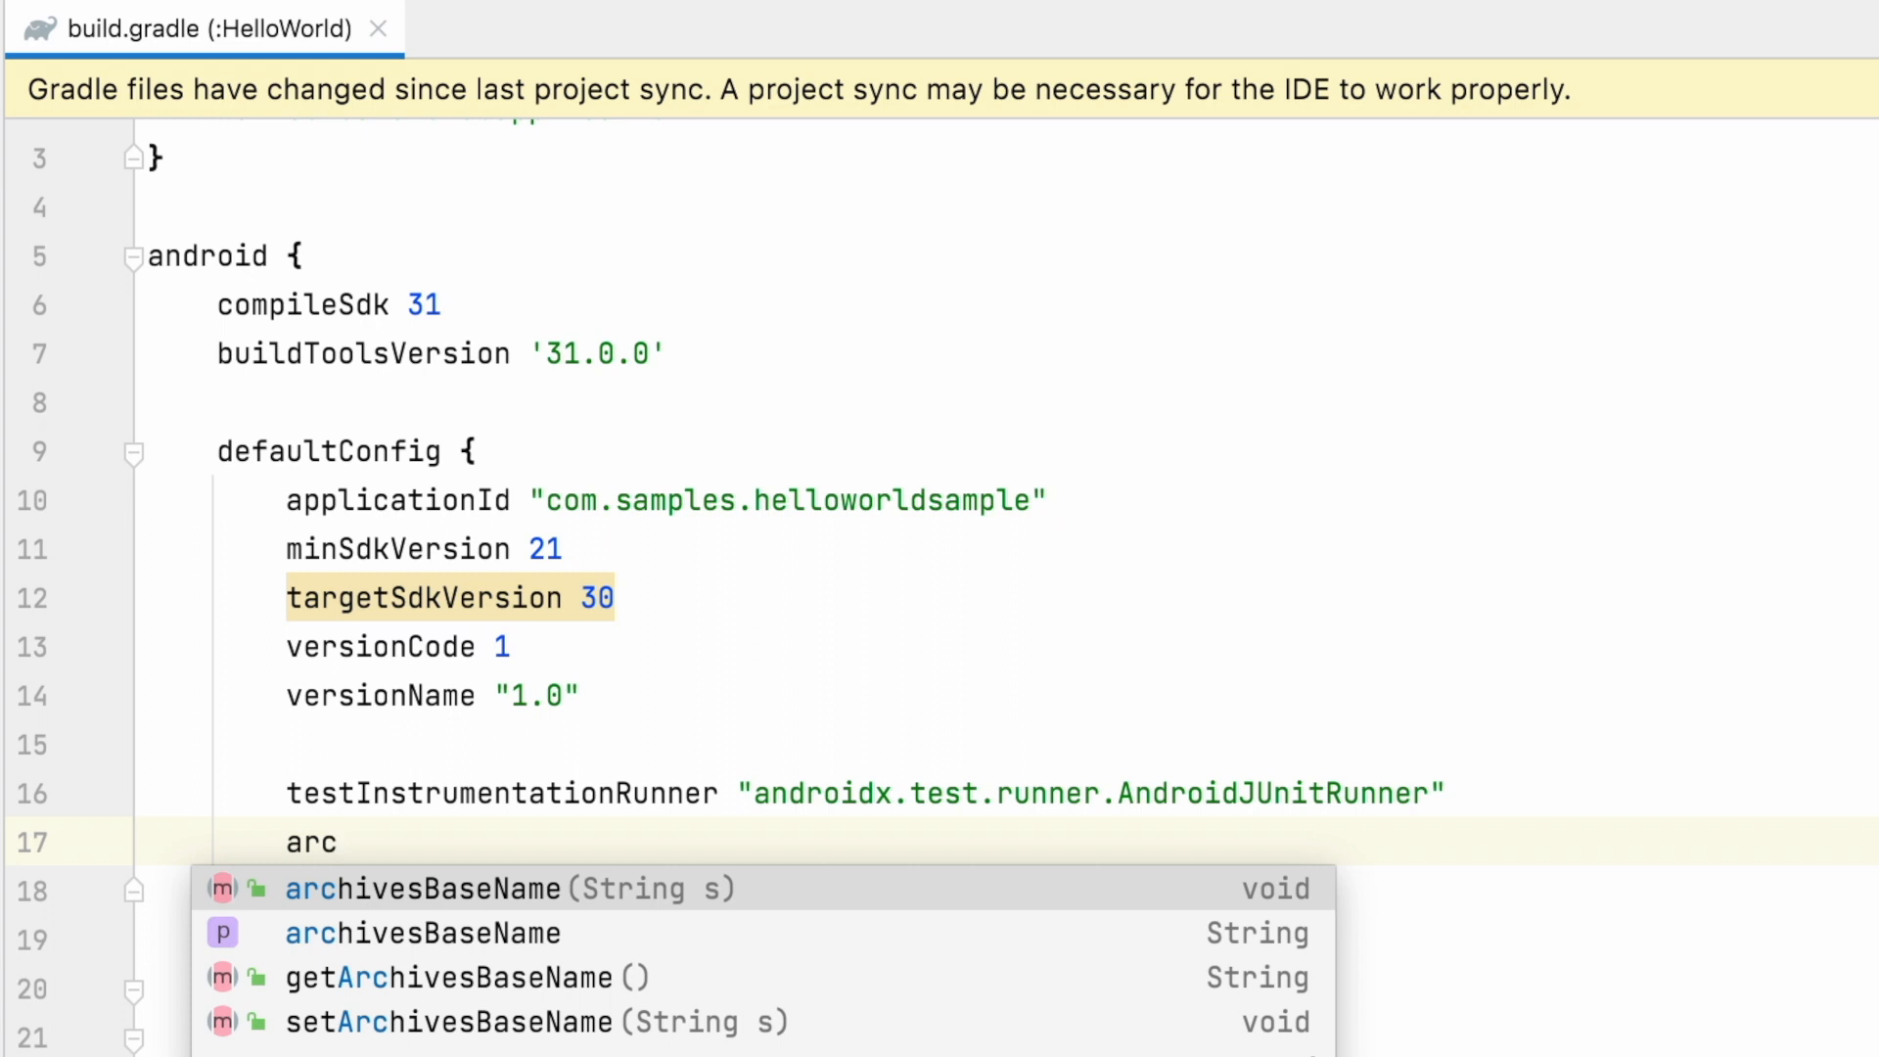
{"action": "left_click", "coordinate": [422, 931]}
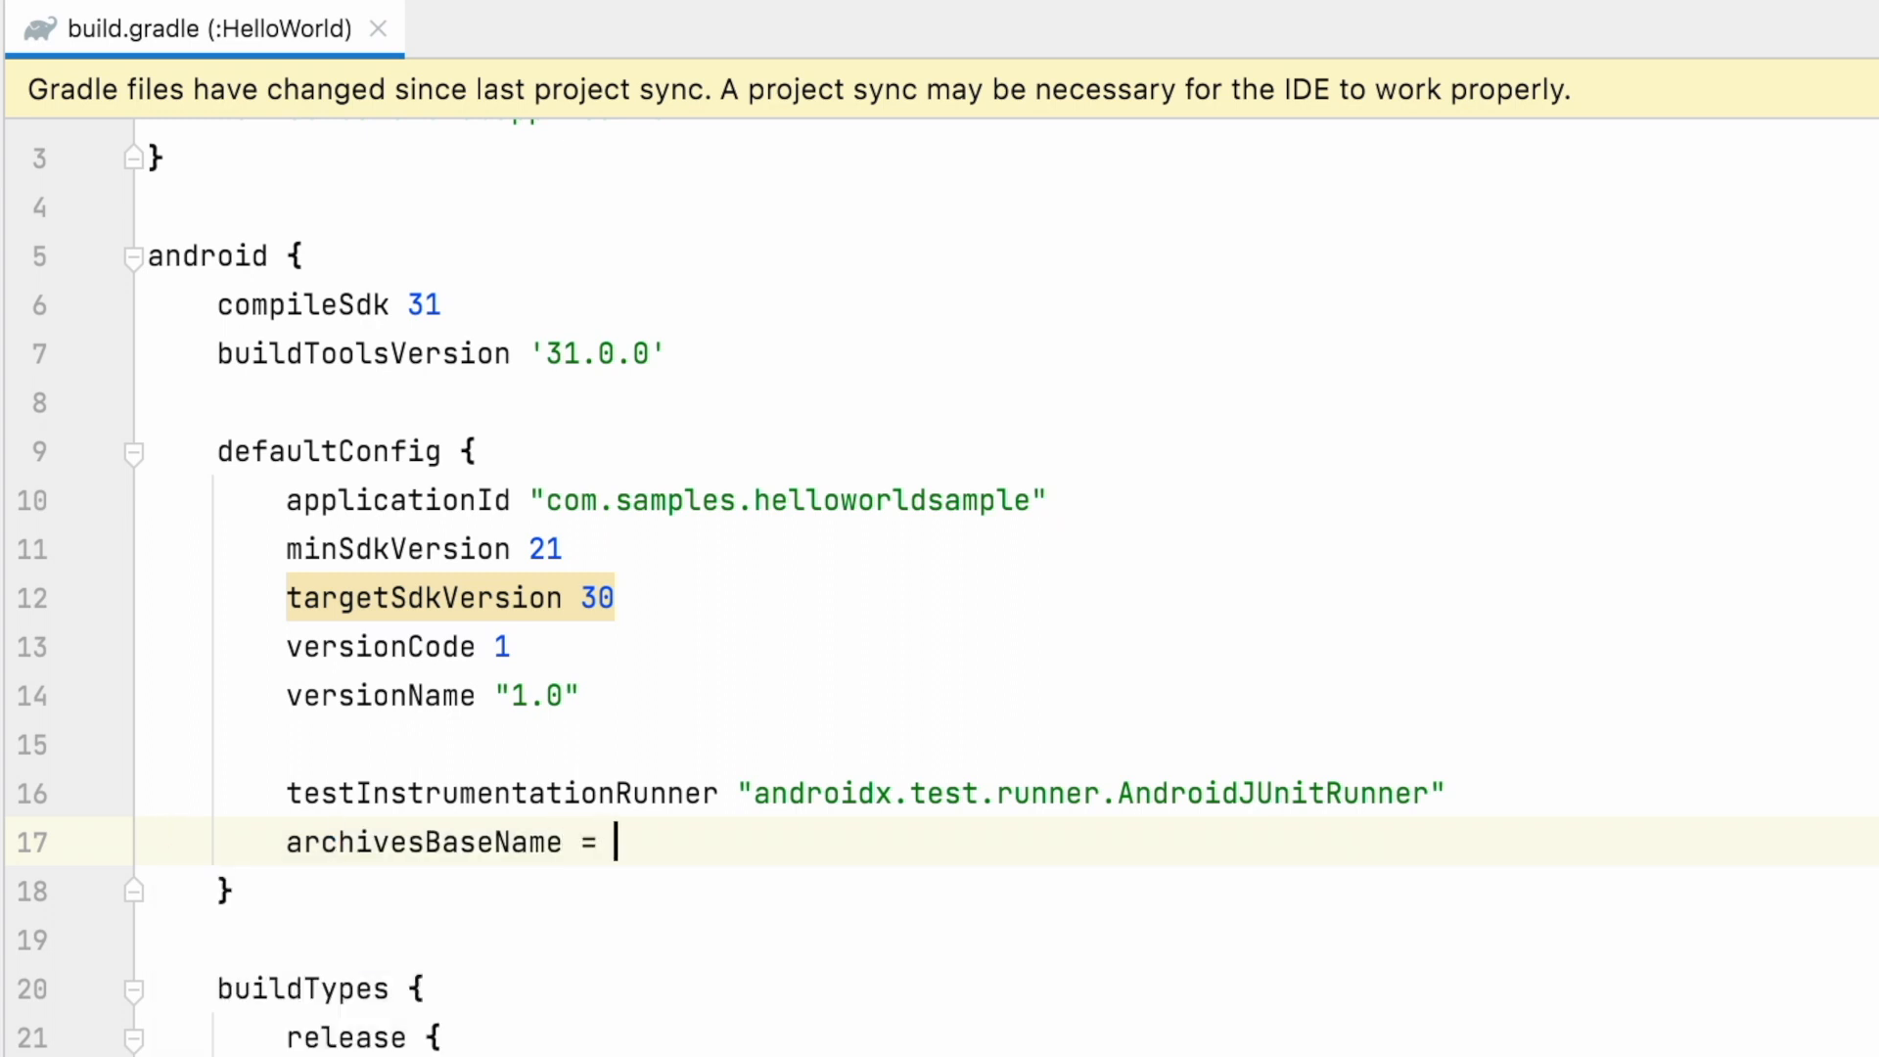
{"action": "type", "text": "\"Hell\""}
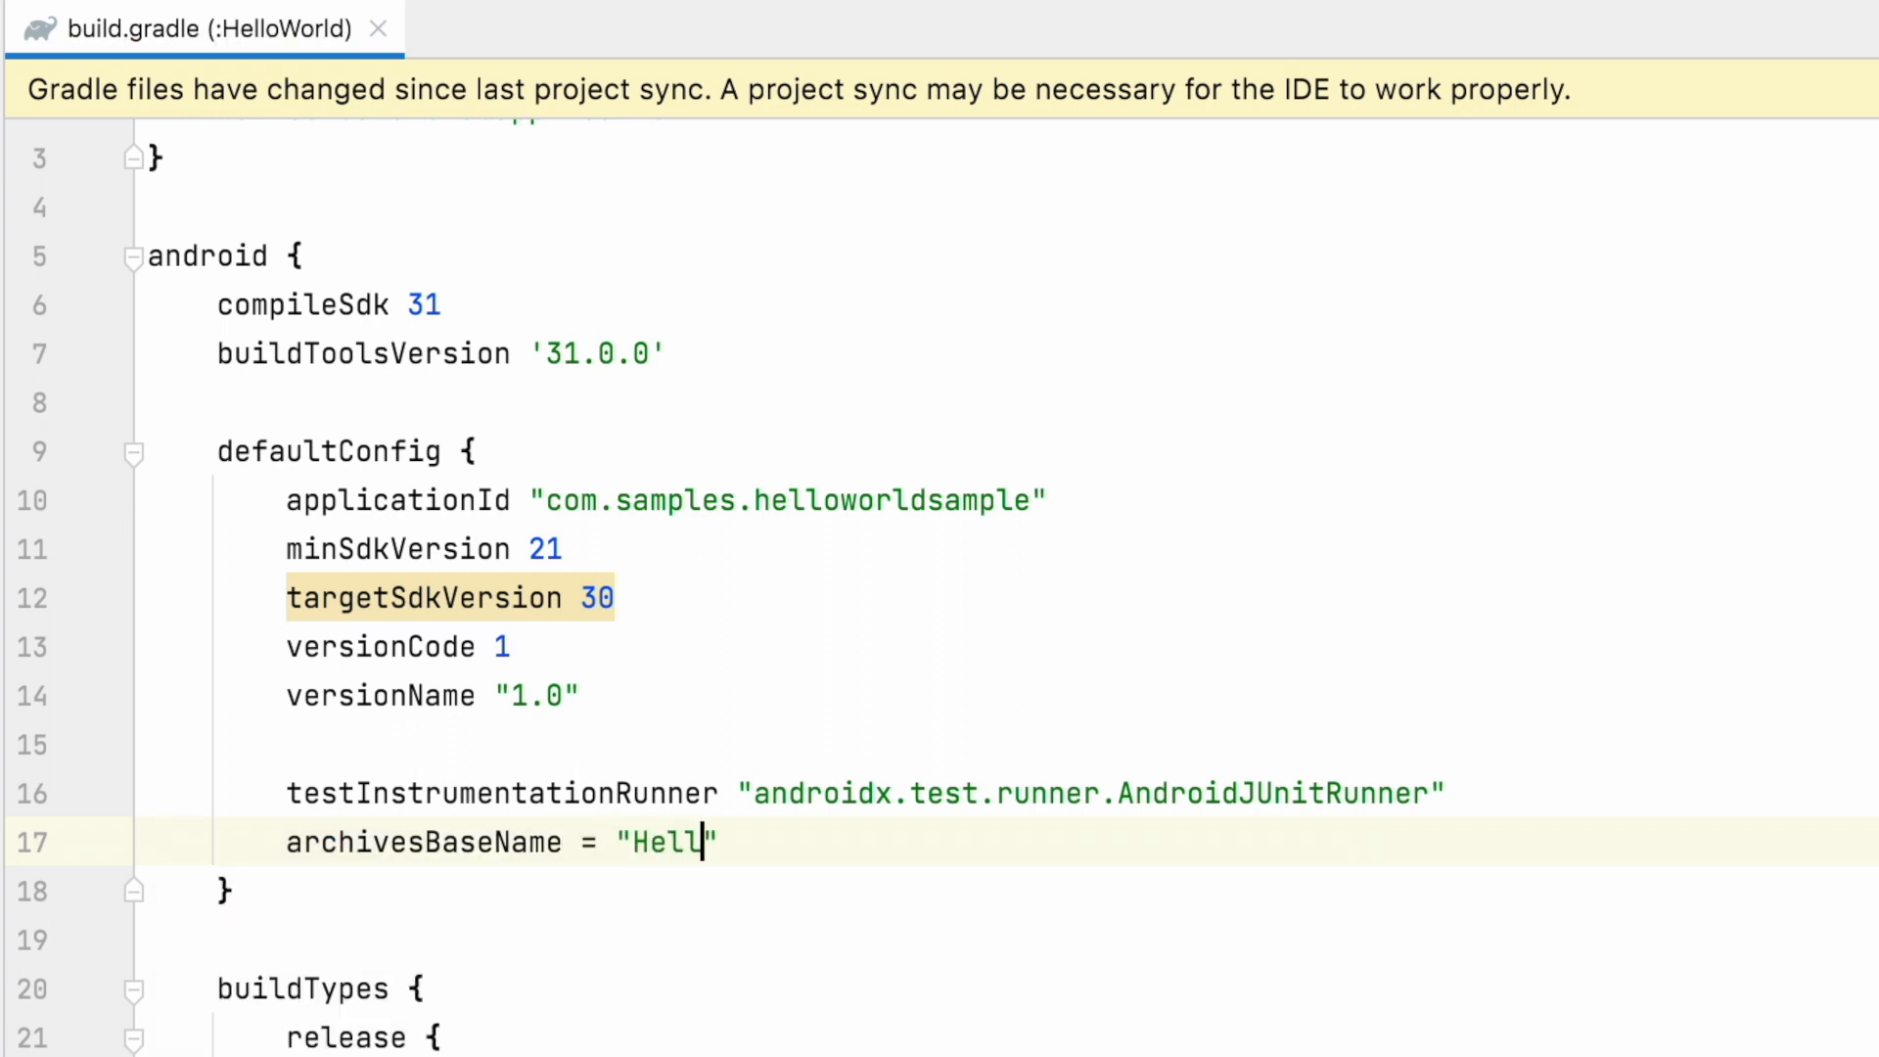
{"action": "type", "text": "oWorldSample"}
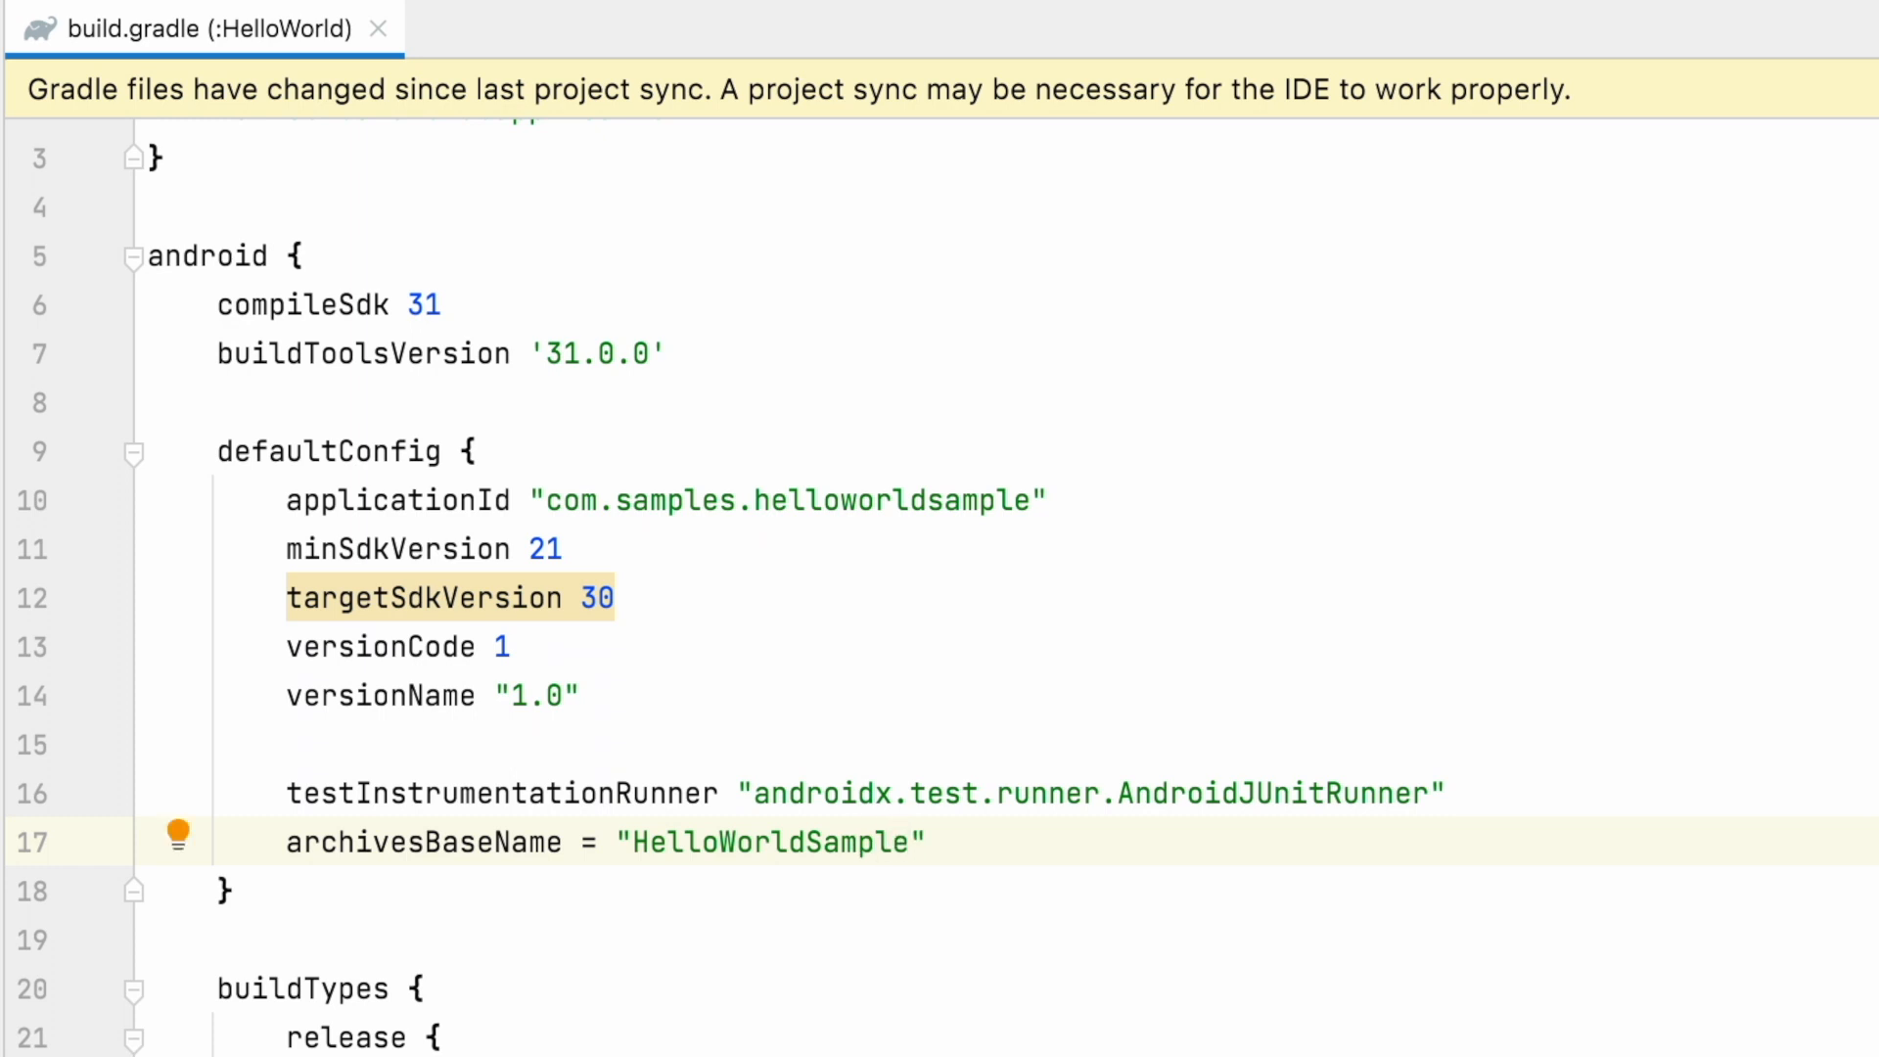
{"action": "type", "text": "-v"}
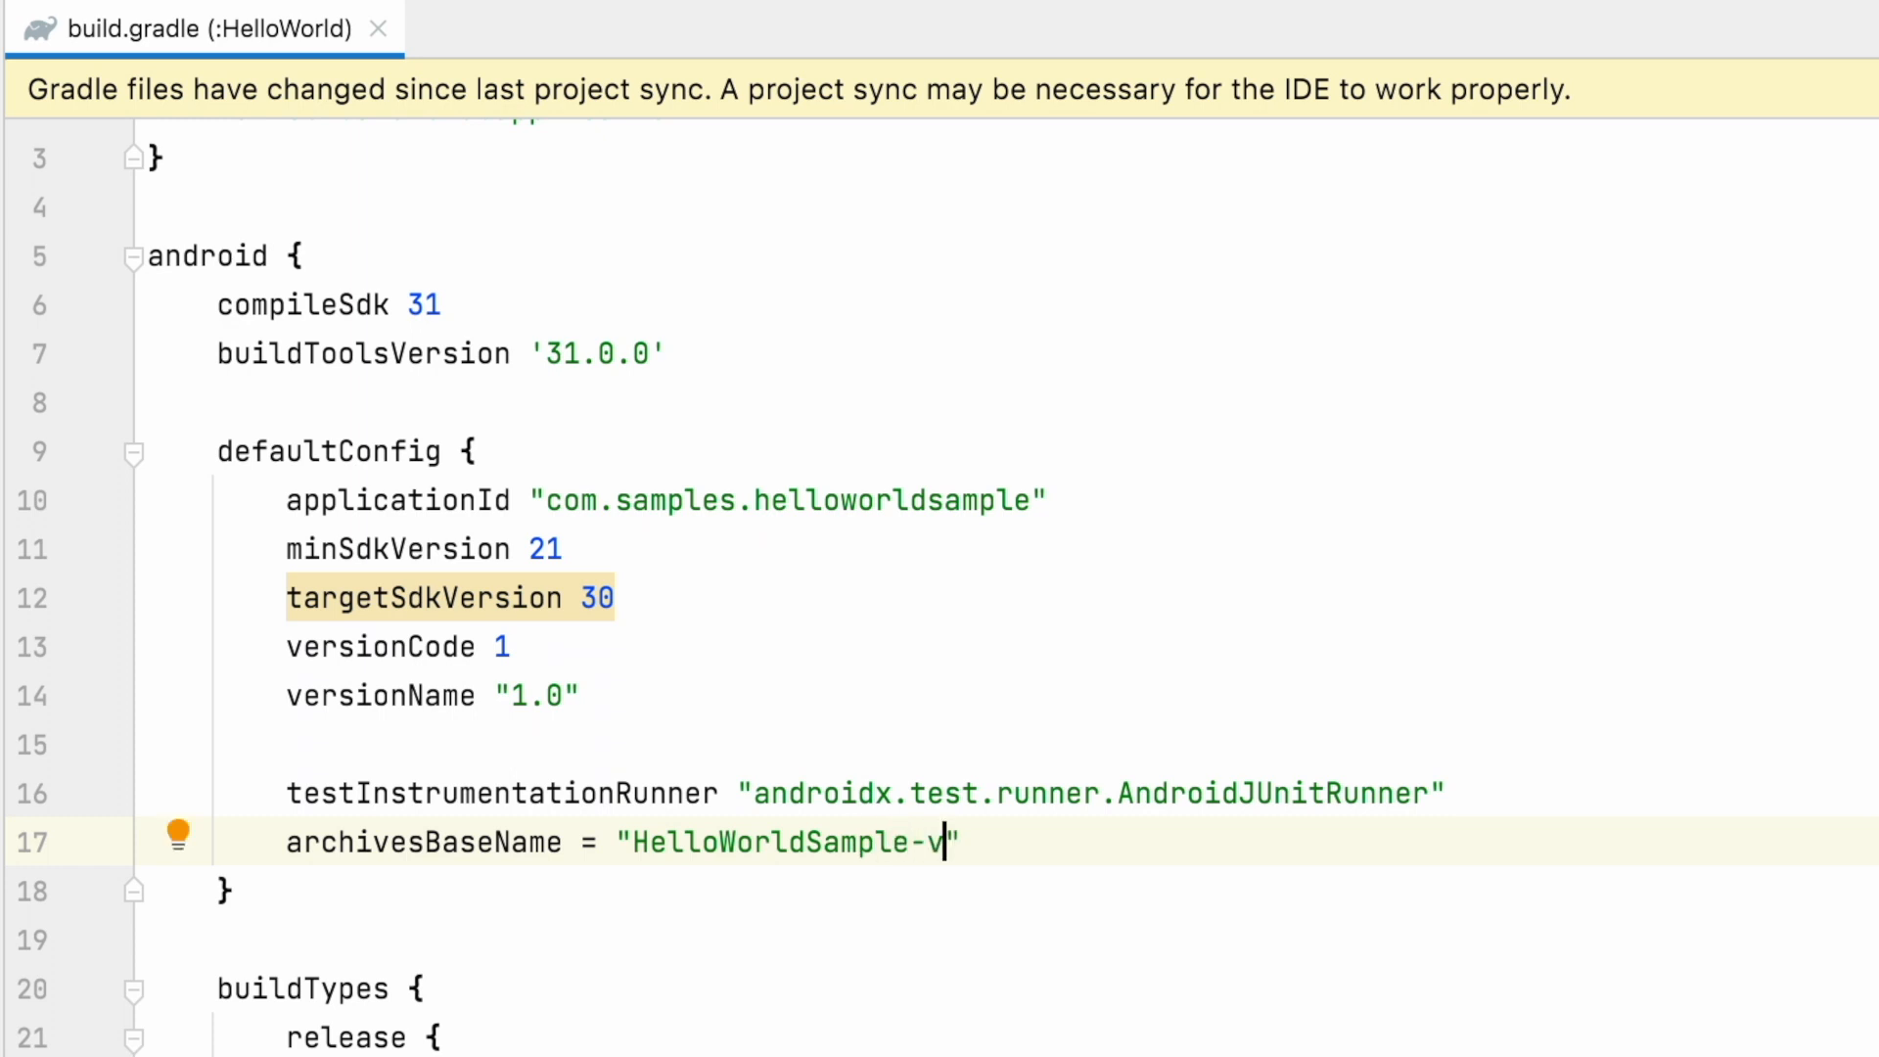
{"action": "type", "text": "${versionName"}
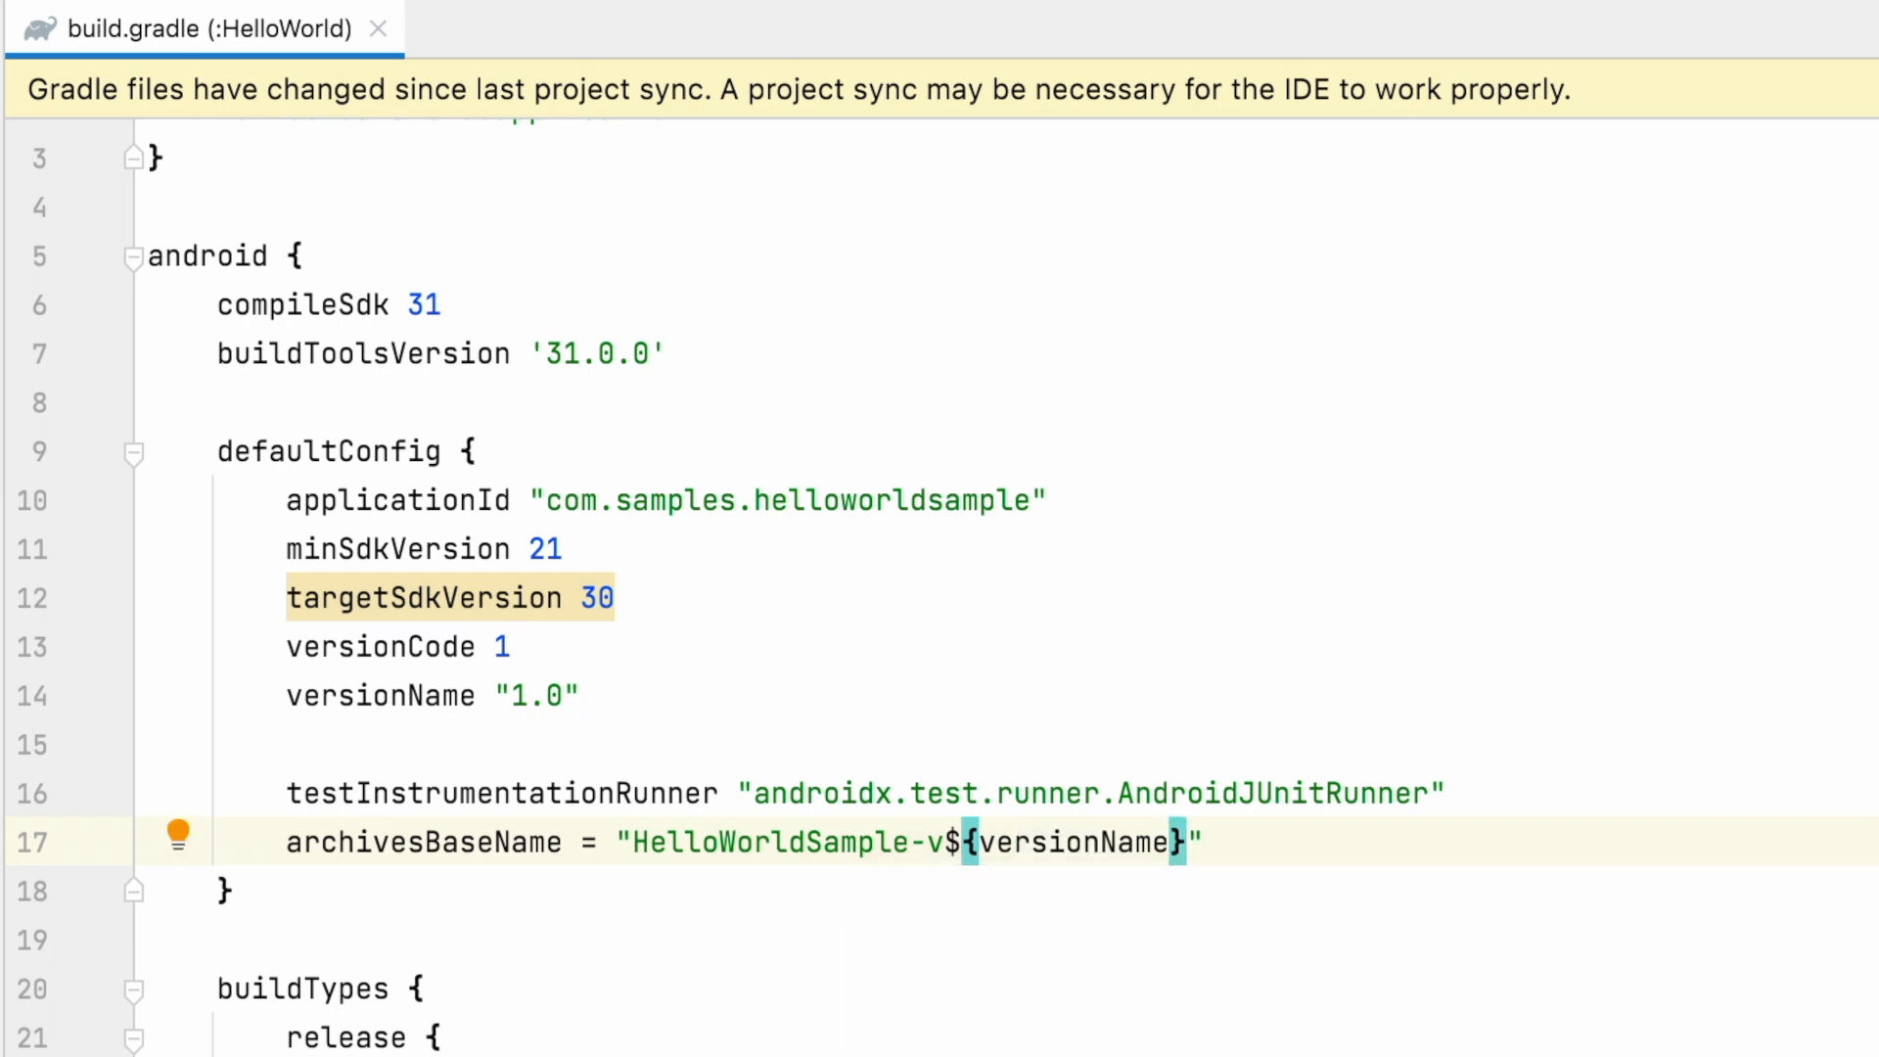
{"action": "type", "text": "()"}
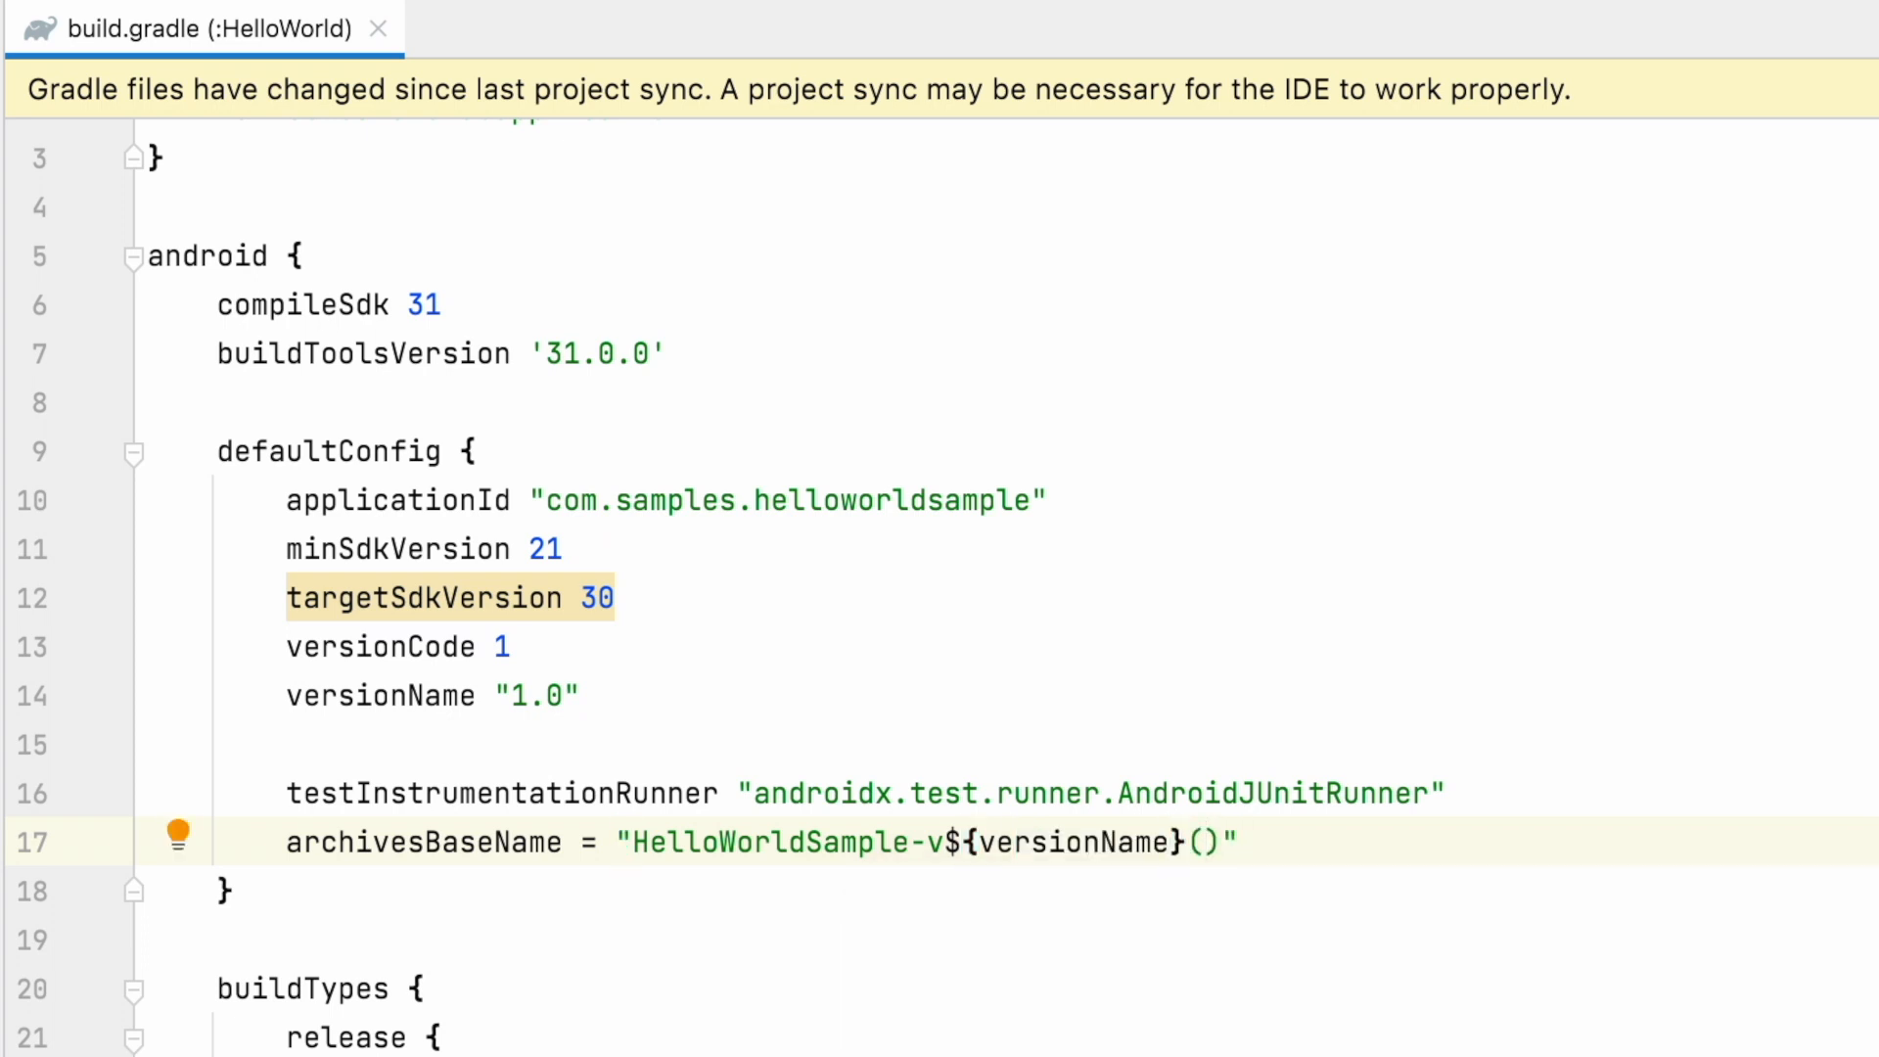
{"action": "type", "text": "${versionCode"}
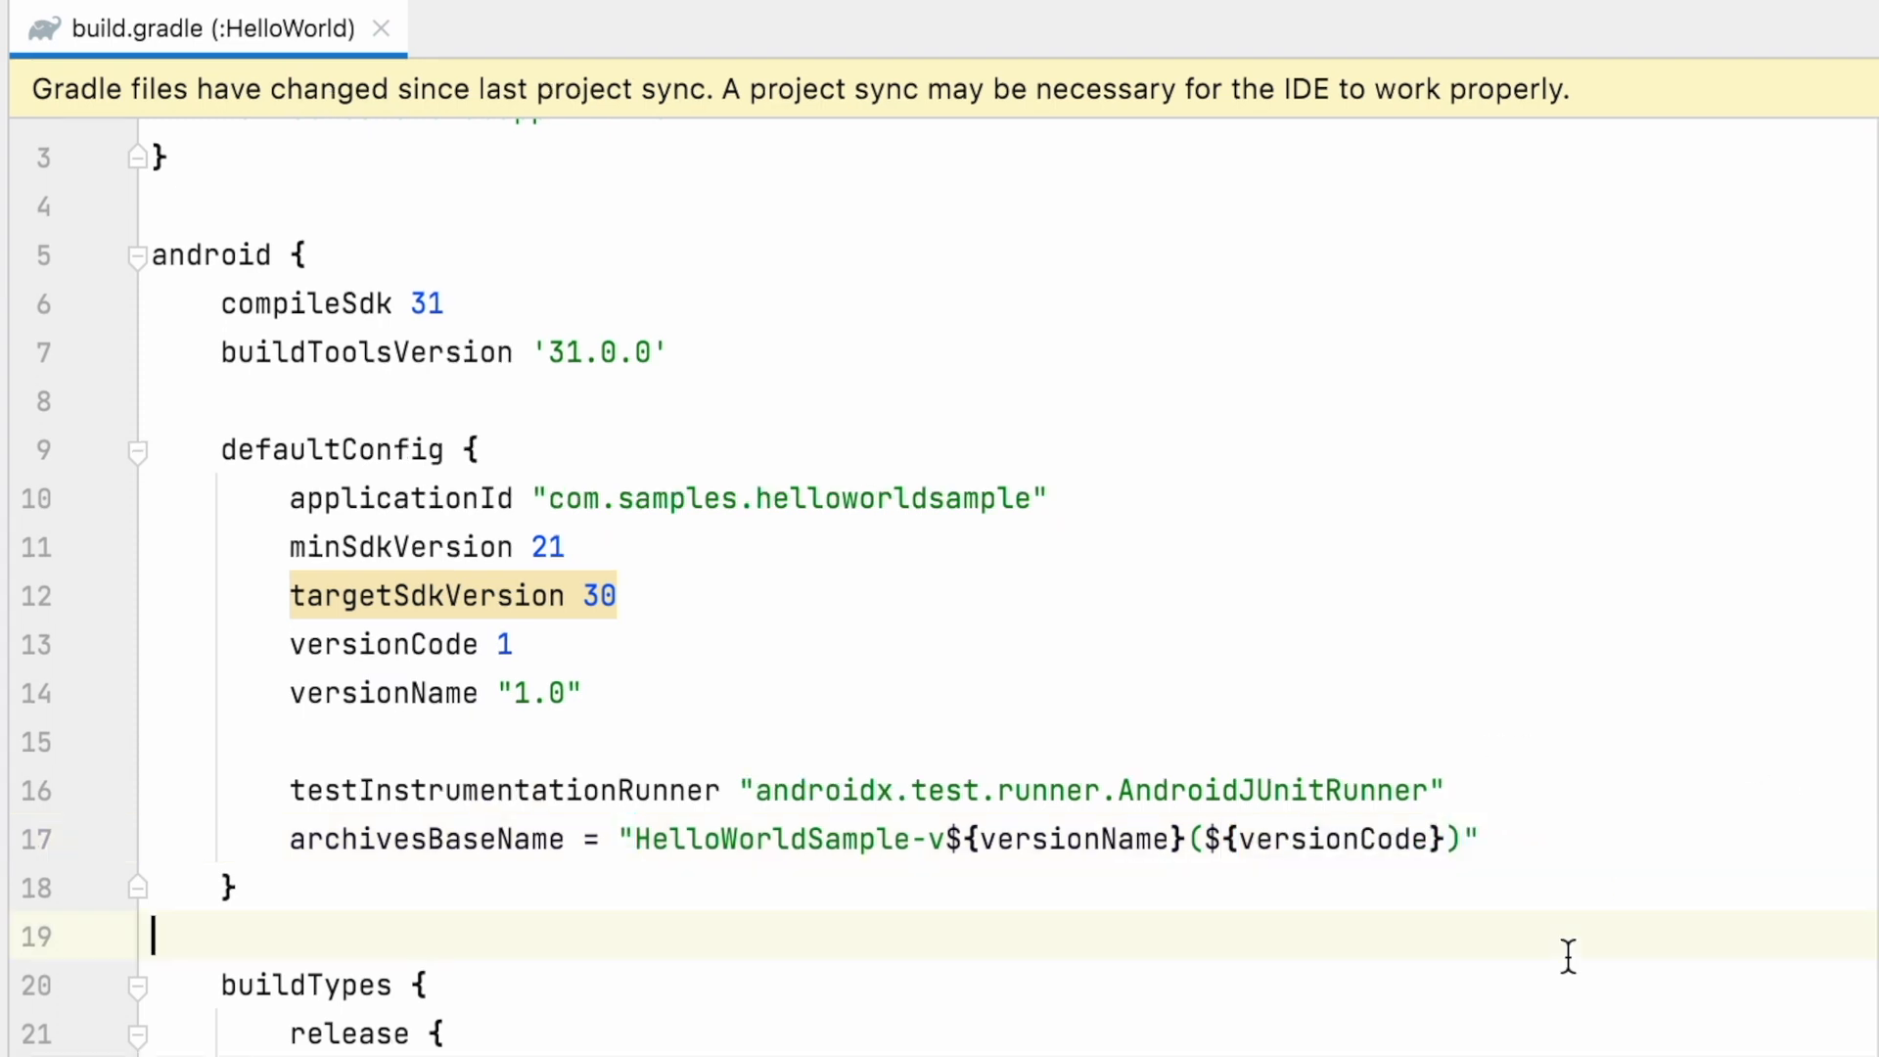
{"action": "double_click", "coordinate": [1070, 840]}
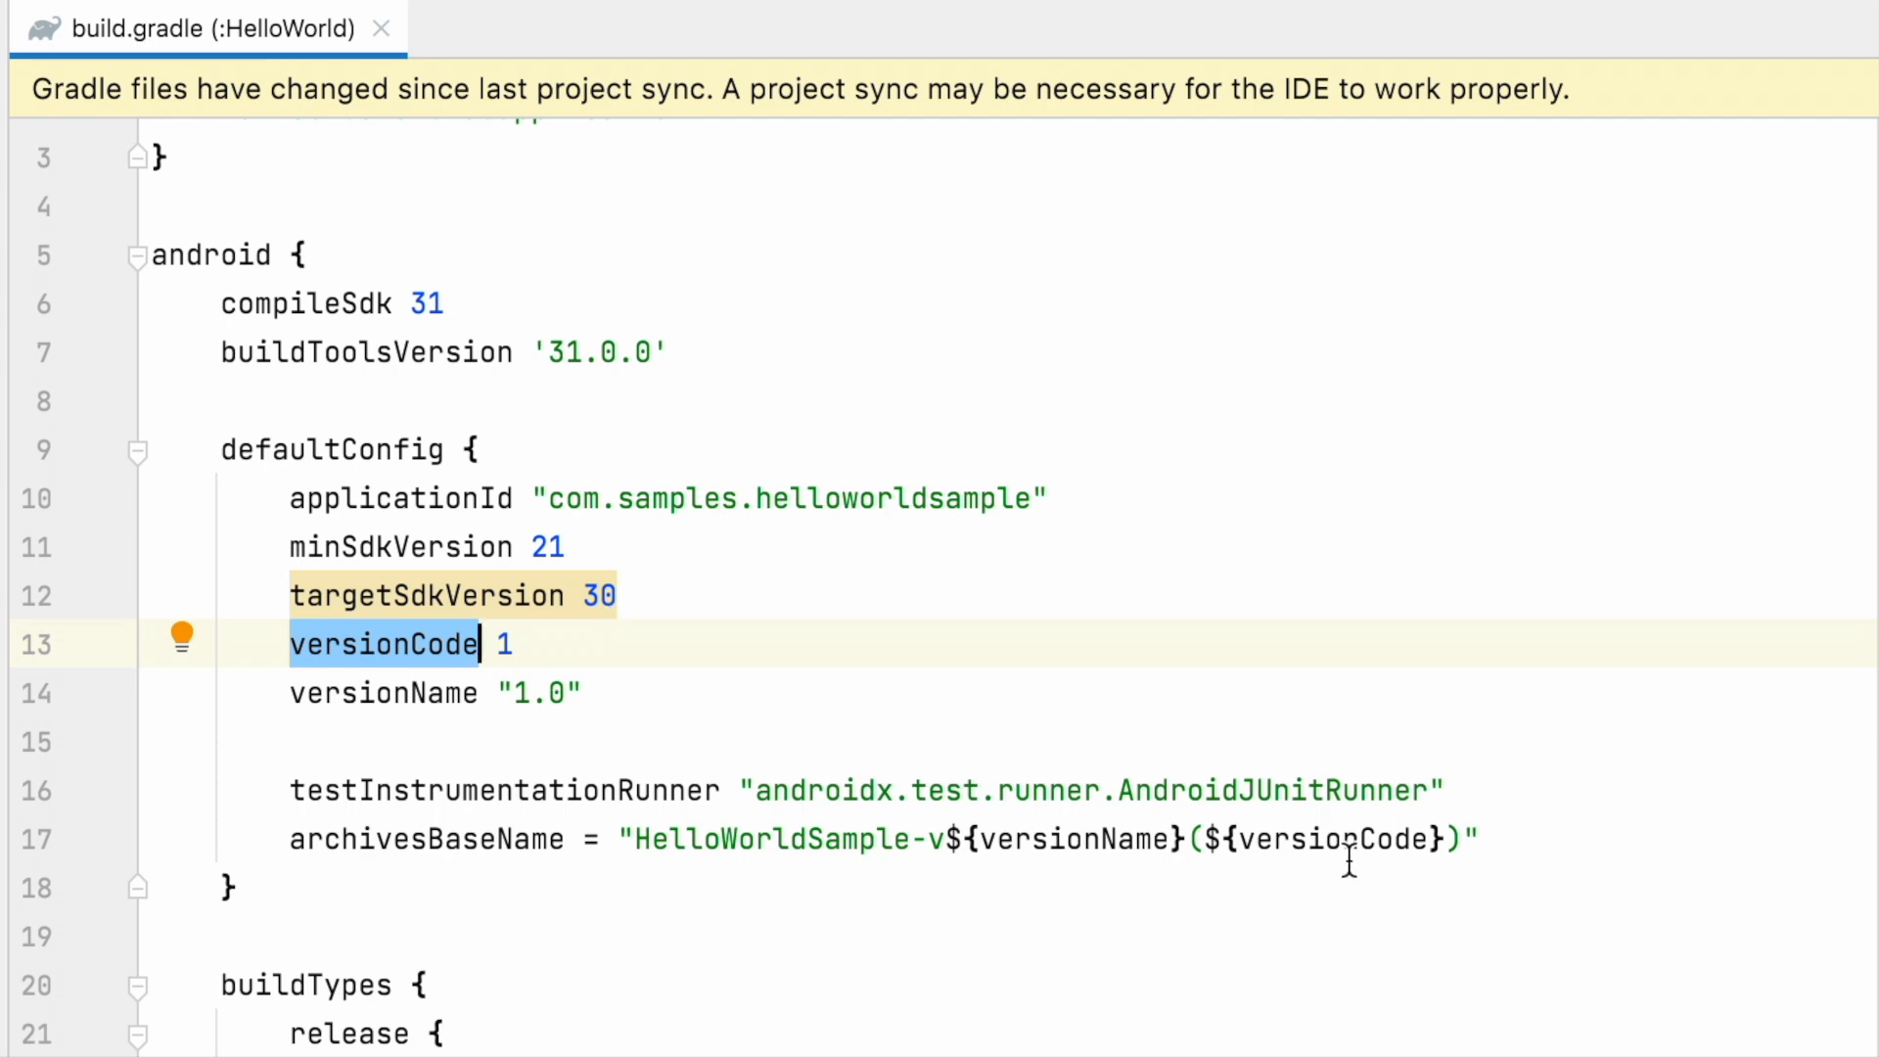
{"action": "double_click", "coordinate": [771, 840]}
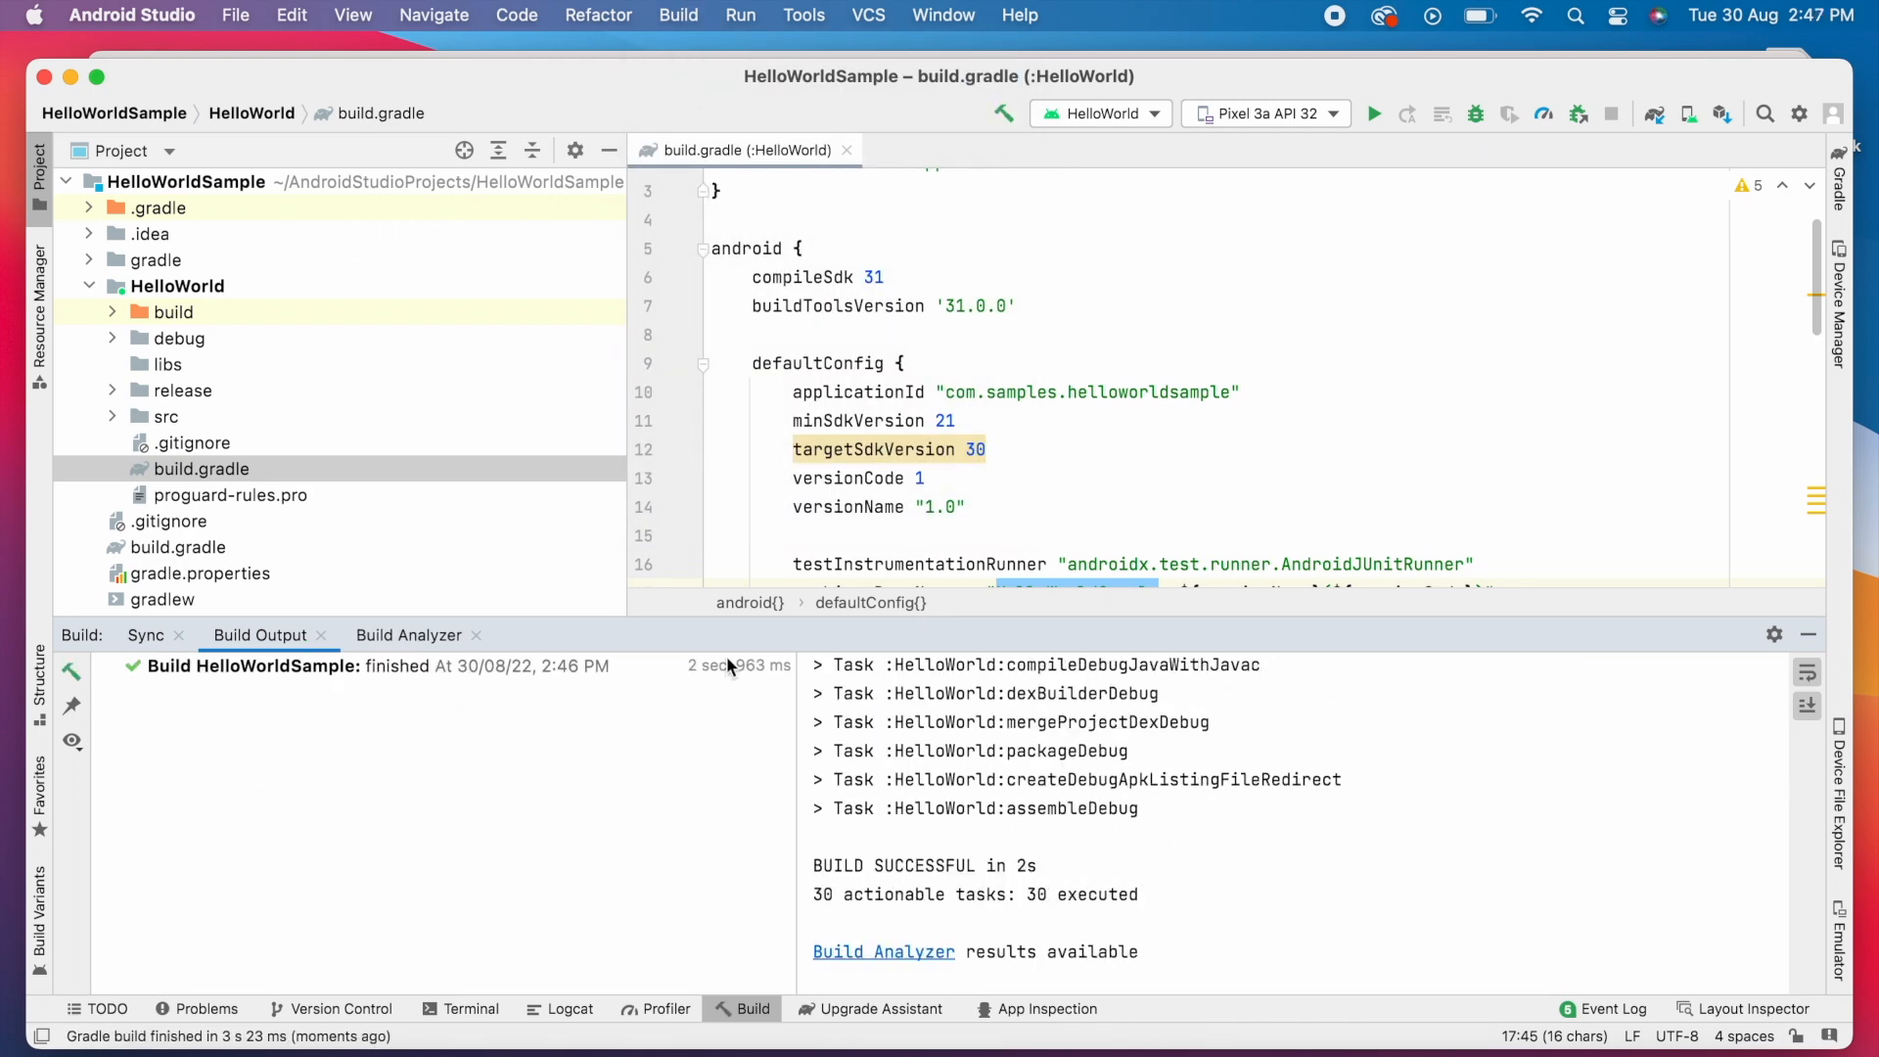
- Generate signed bundles again, producing HelloWorldSample-v1.0(1)-debug.aab and -release.aab
{"action": "left_click", "coordinate": [680, 16]}
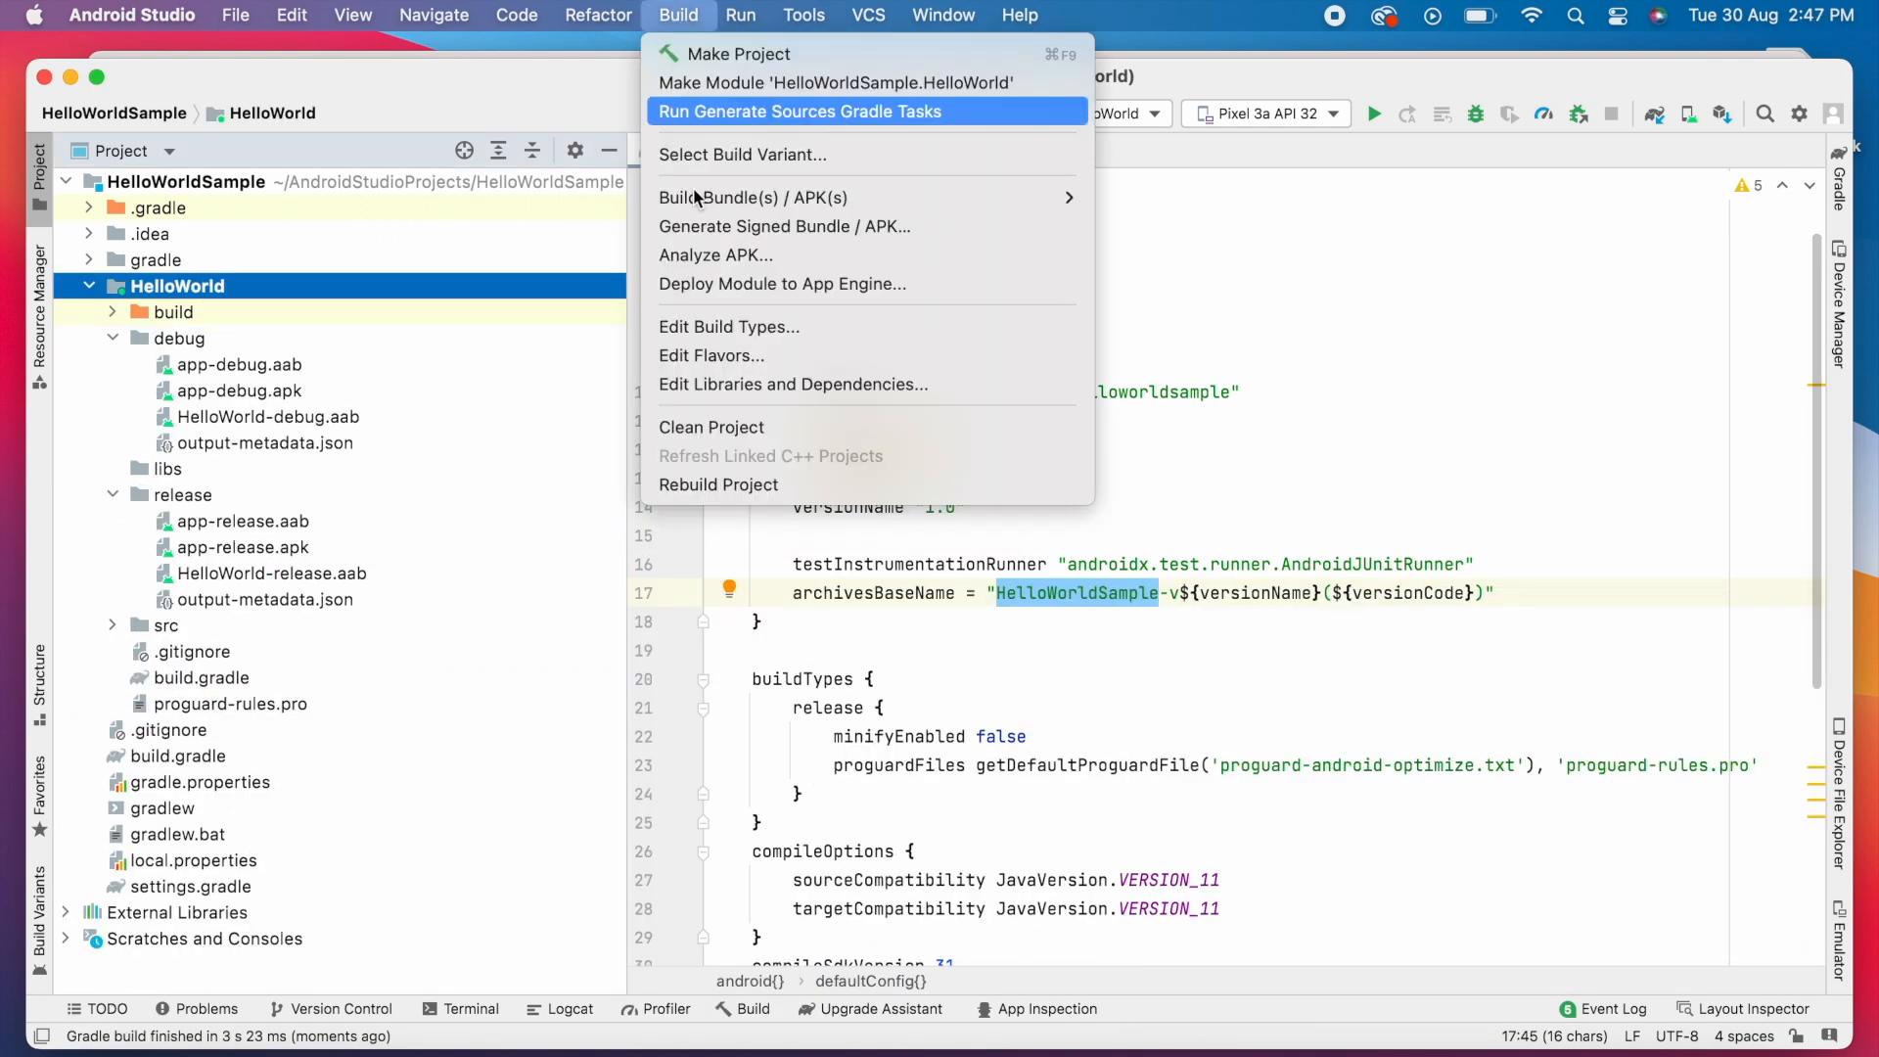
{"action": "left_click", "coordinate": [783, 227]}
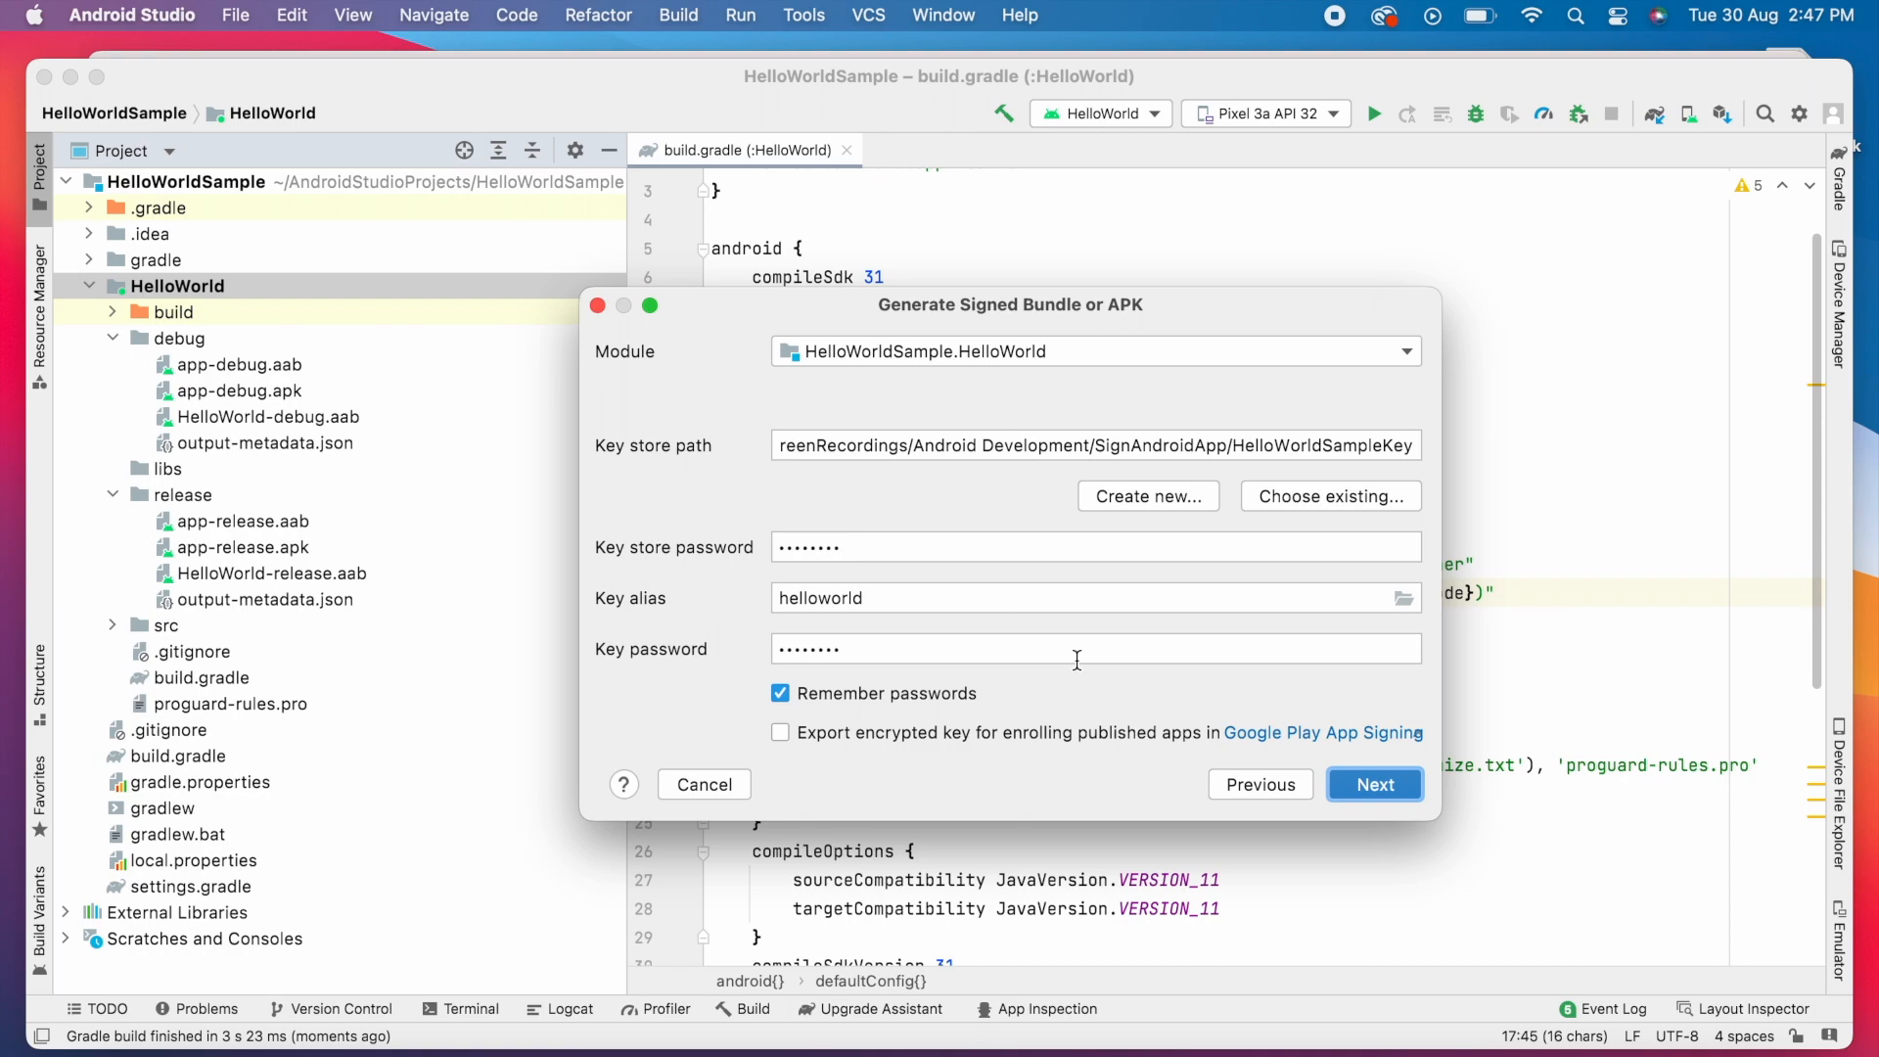
{"action": "left_click", "coordinate": [1374, 783]}
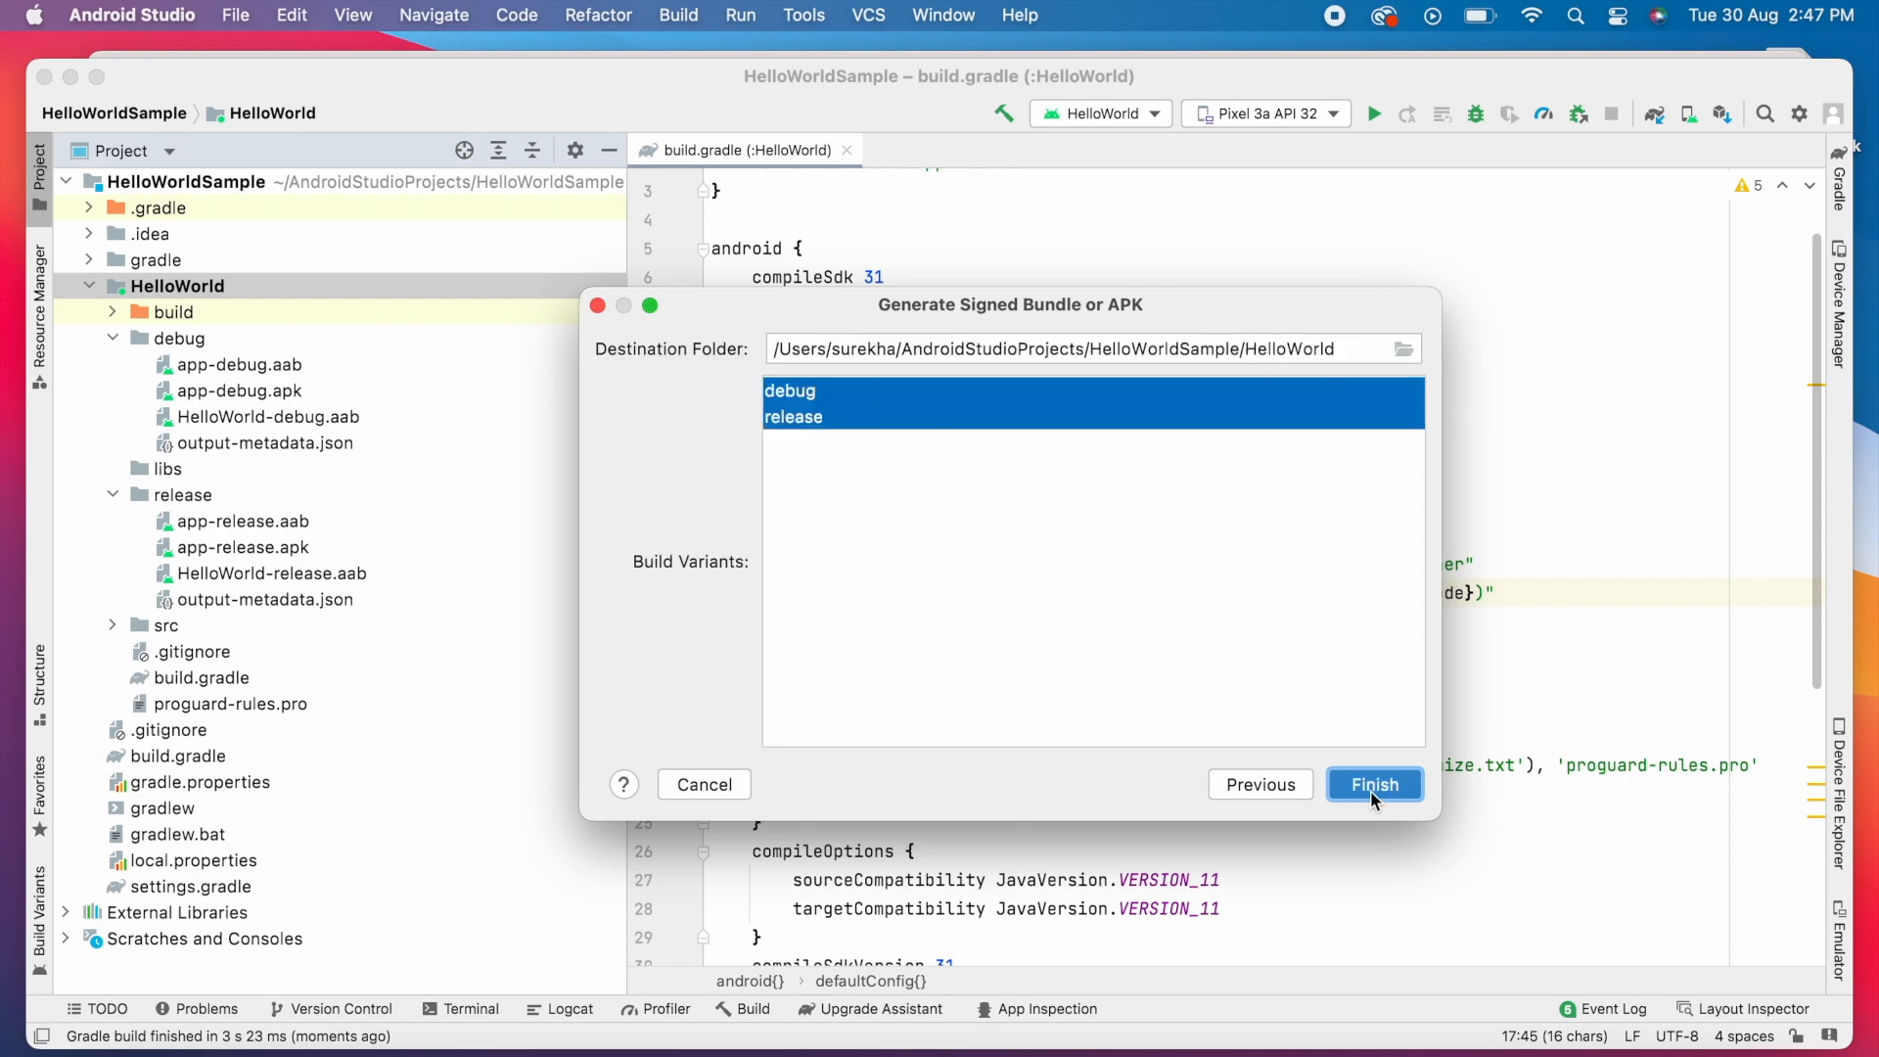
{"action": "left_click", "coordinate": [1374, 783]}
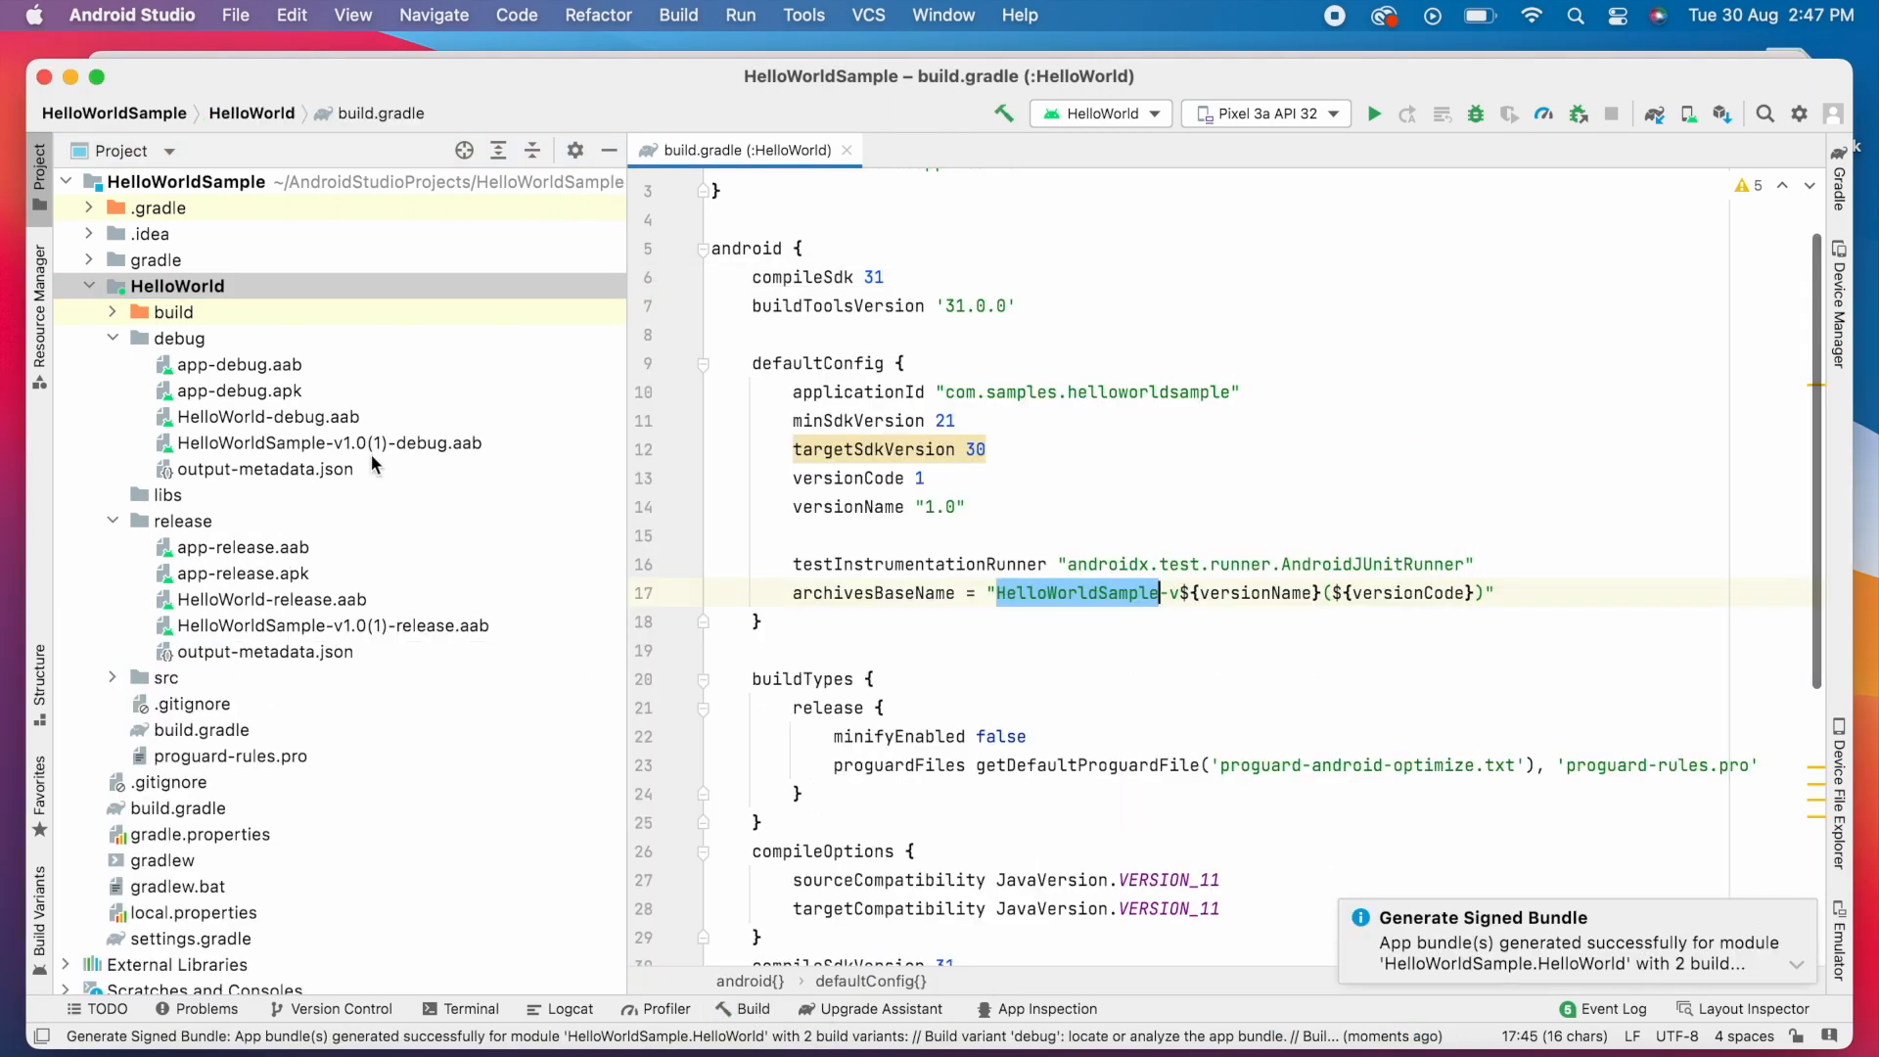
{"action": "left_click", "coordinate": [329, 442]}
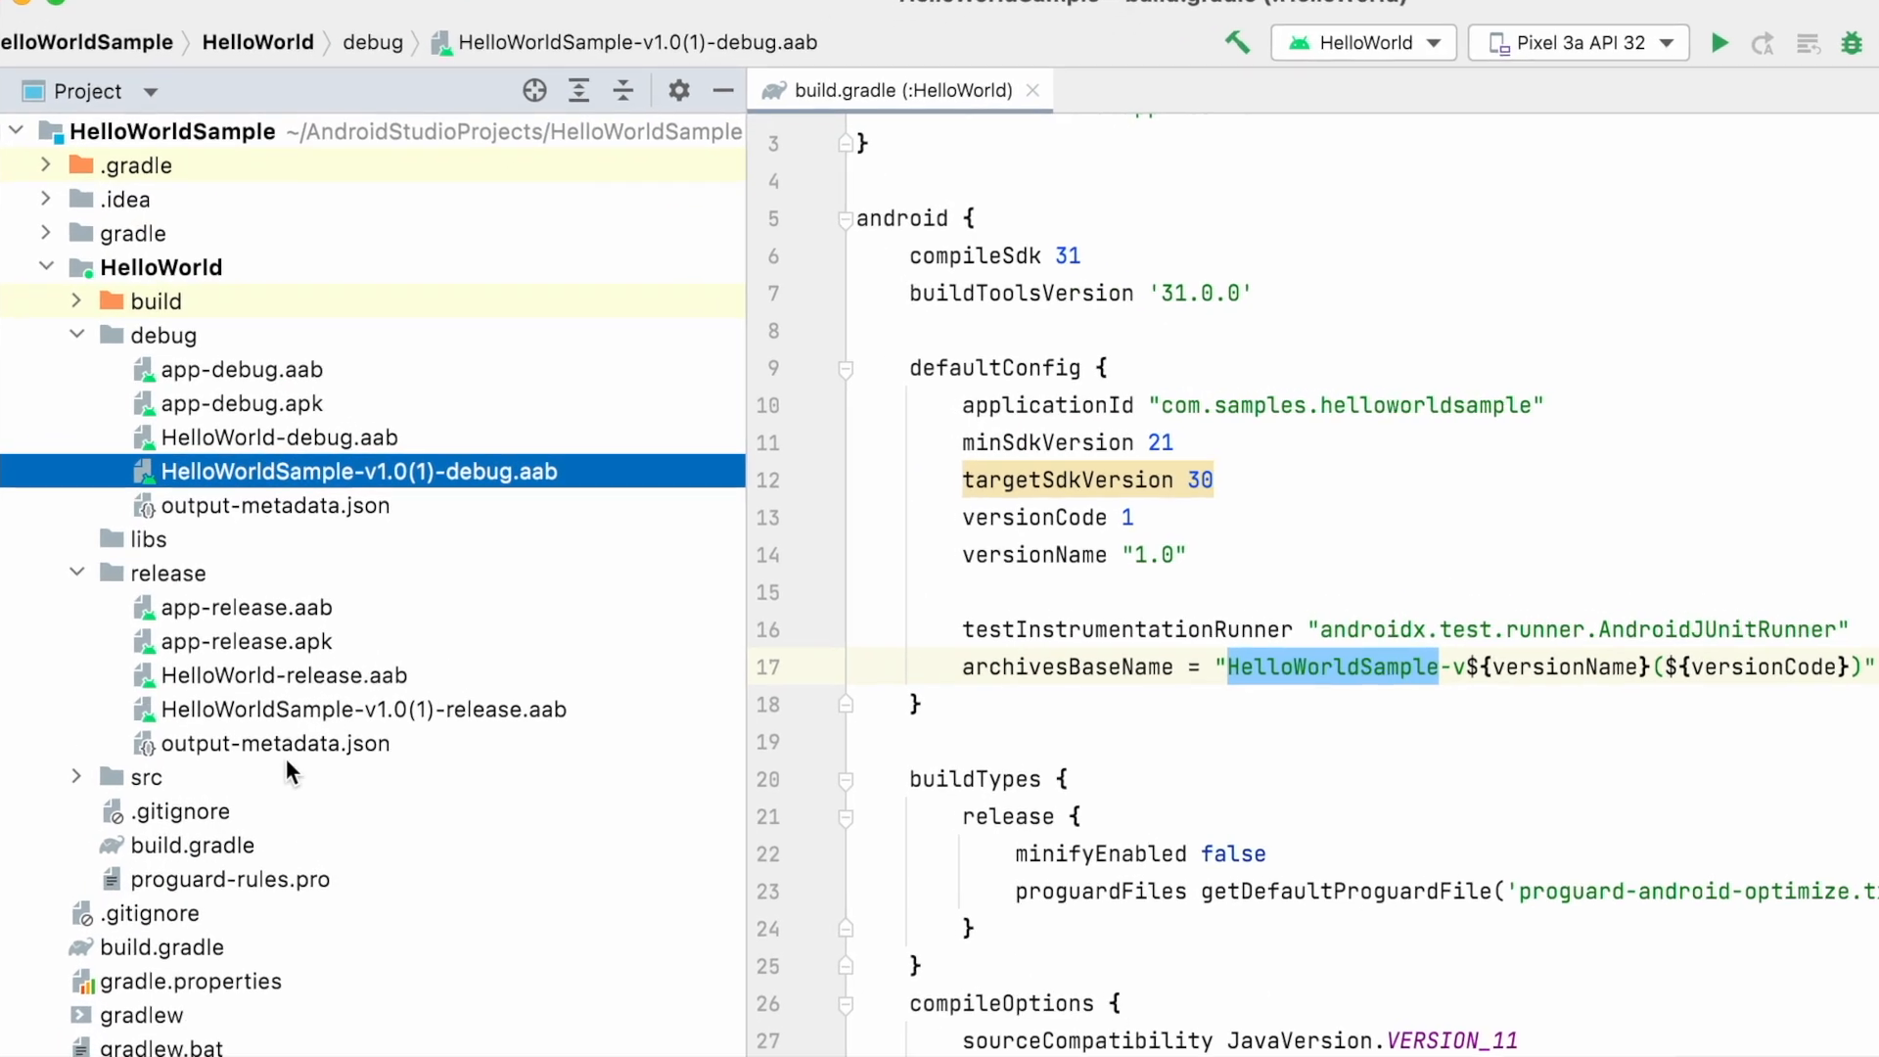
{"action": "double_click", "coordinate": [364, 709]}
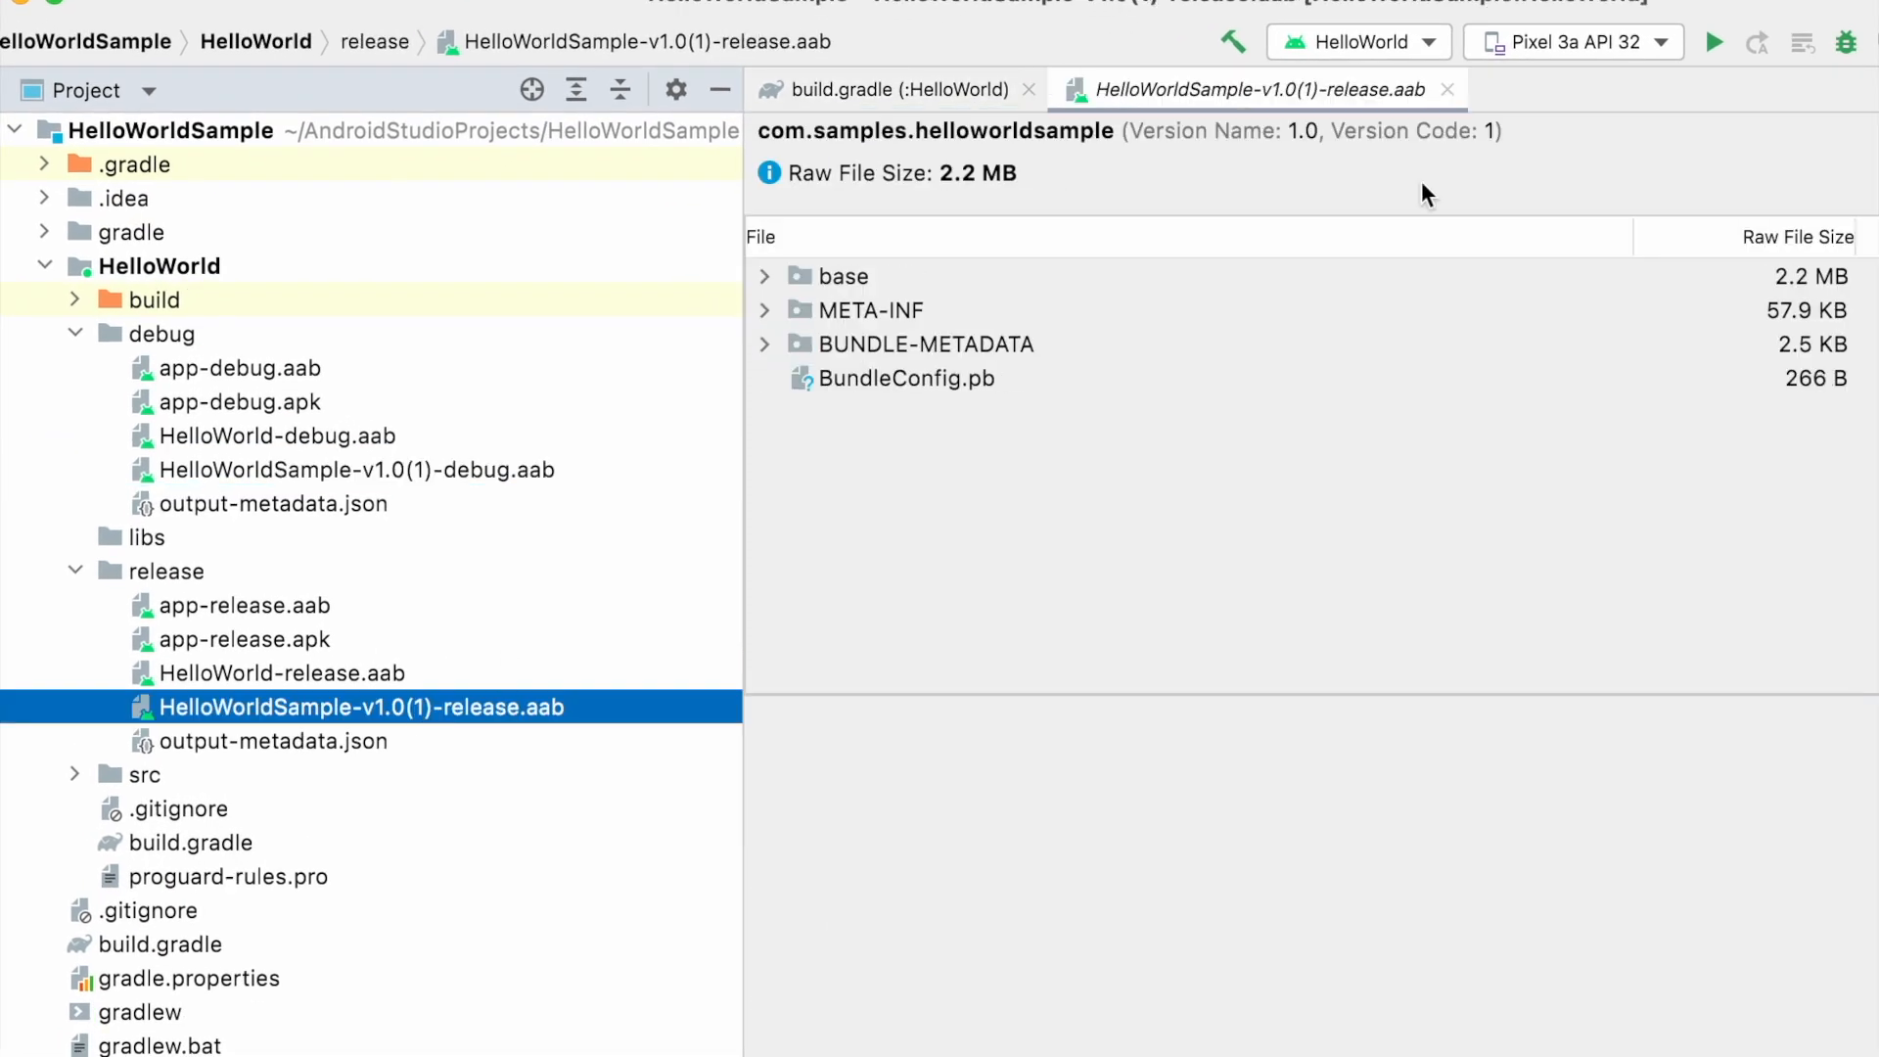
{"action": "left_click", "coordinate": [893, 88]}
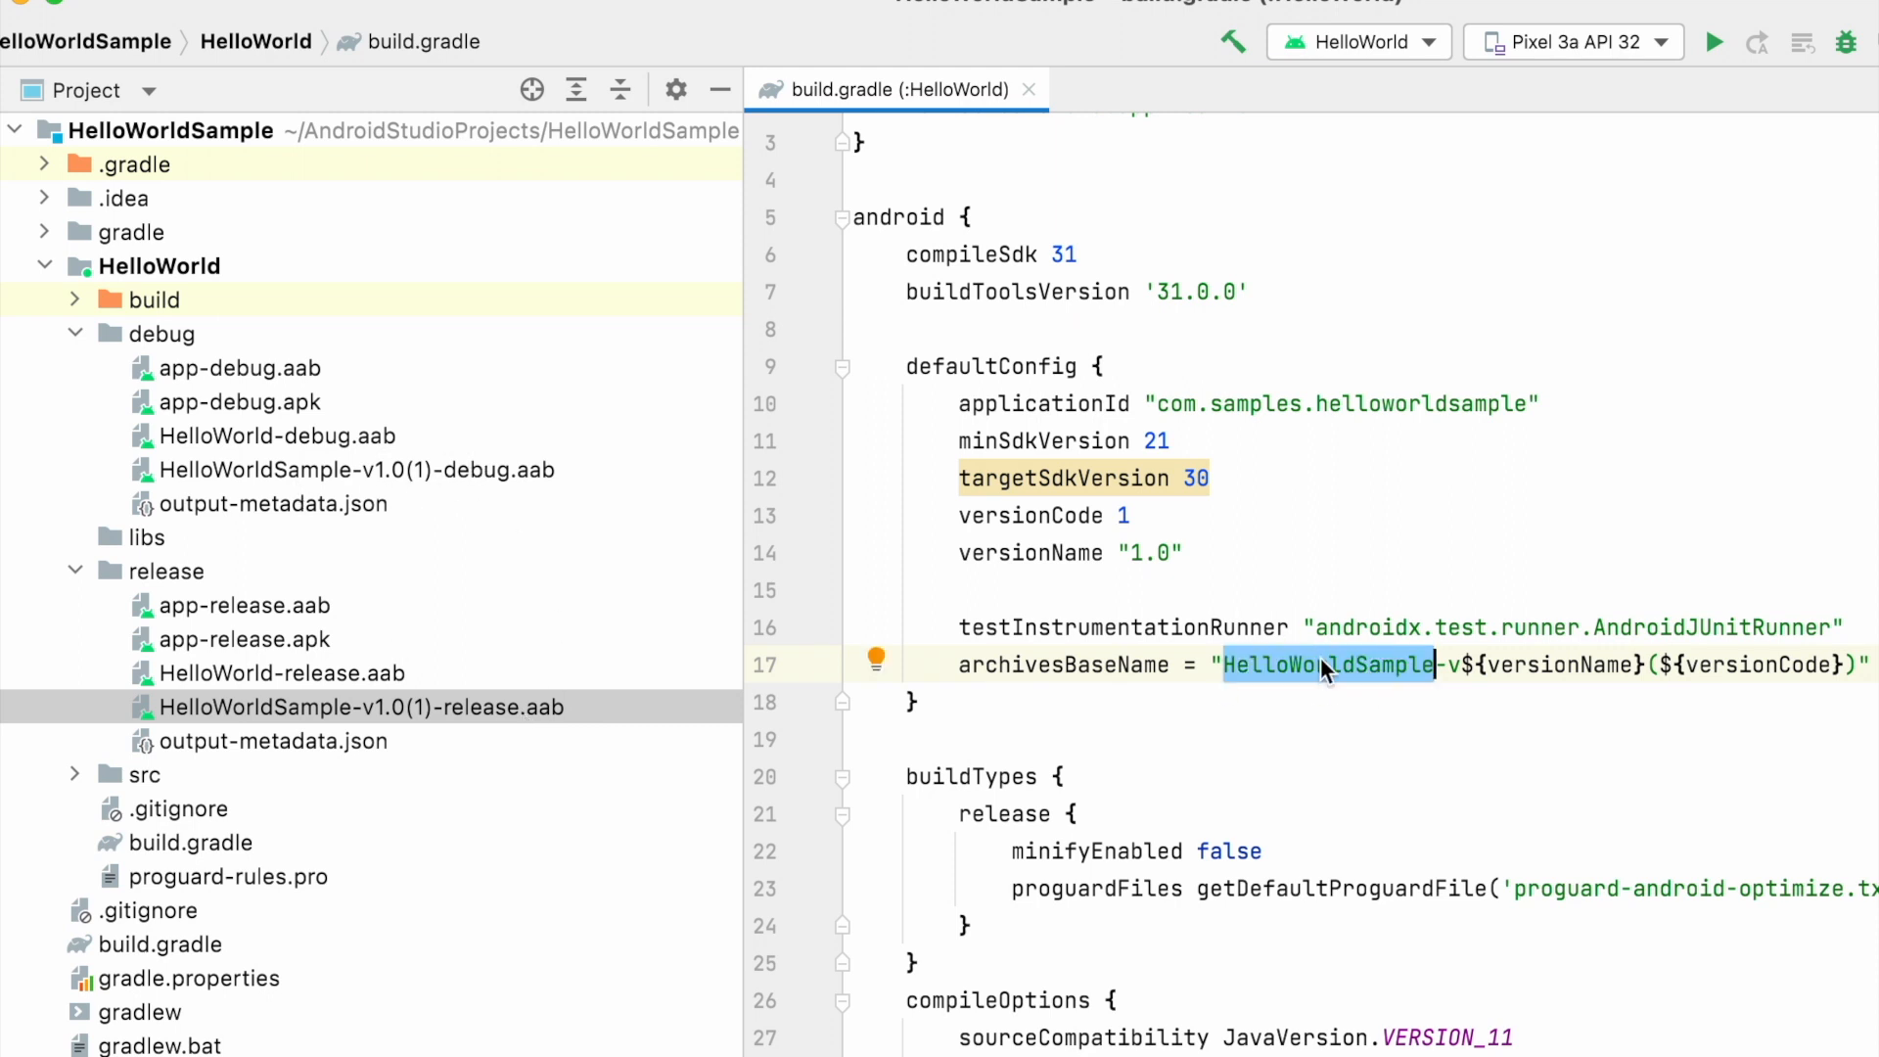
{"action": "left_click", "coordinate": [1288, 666]}
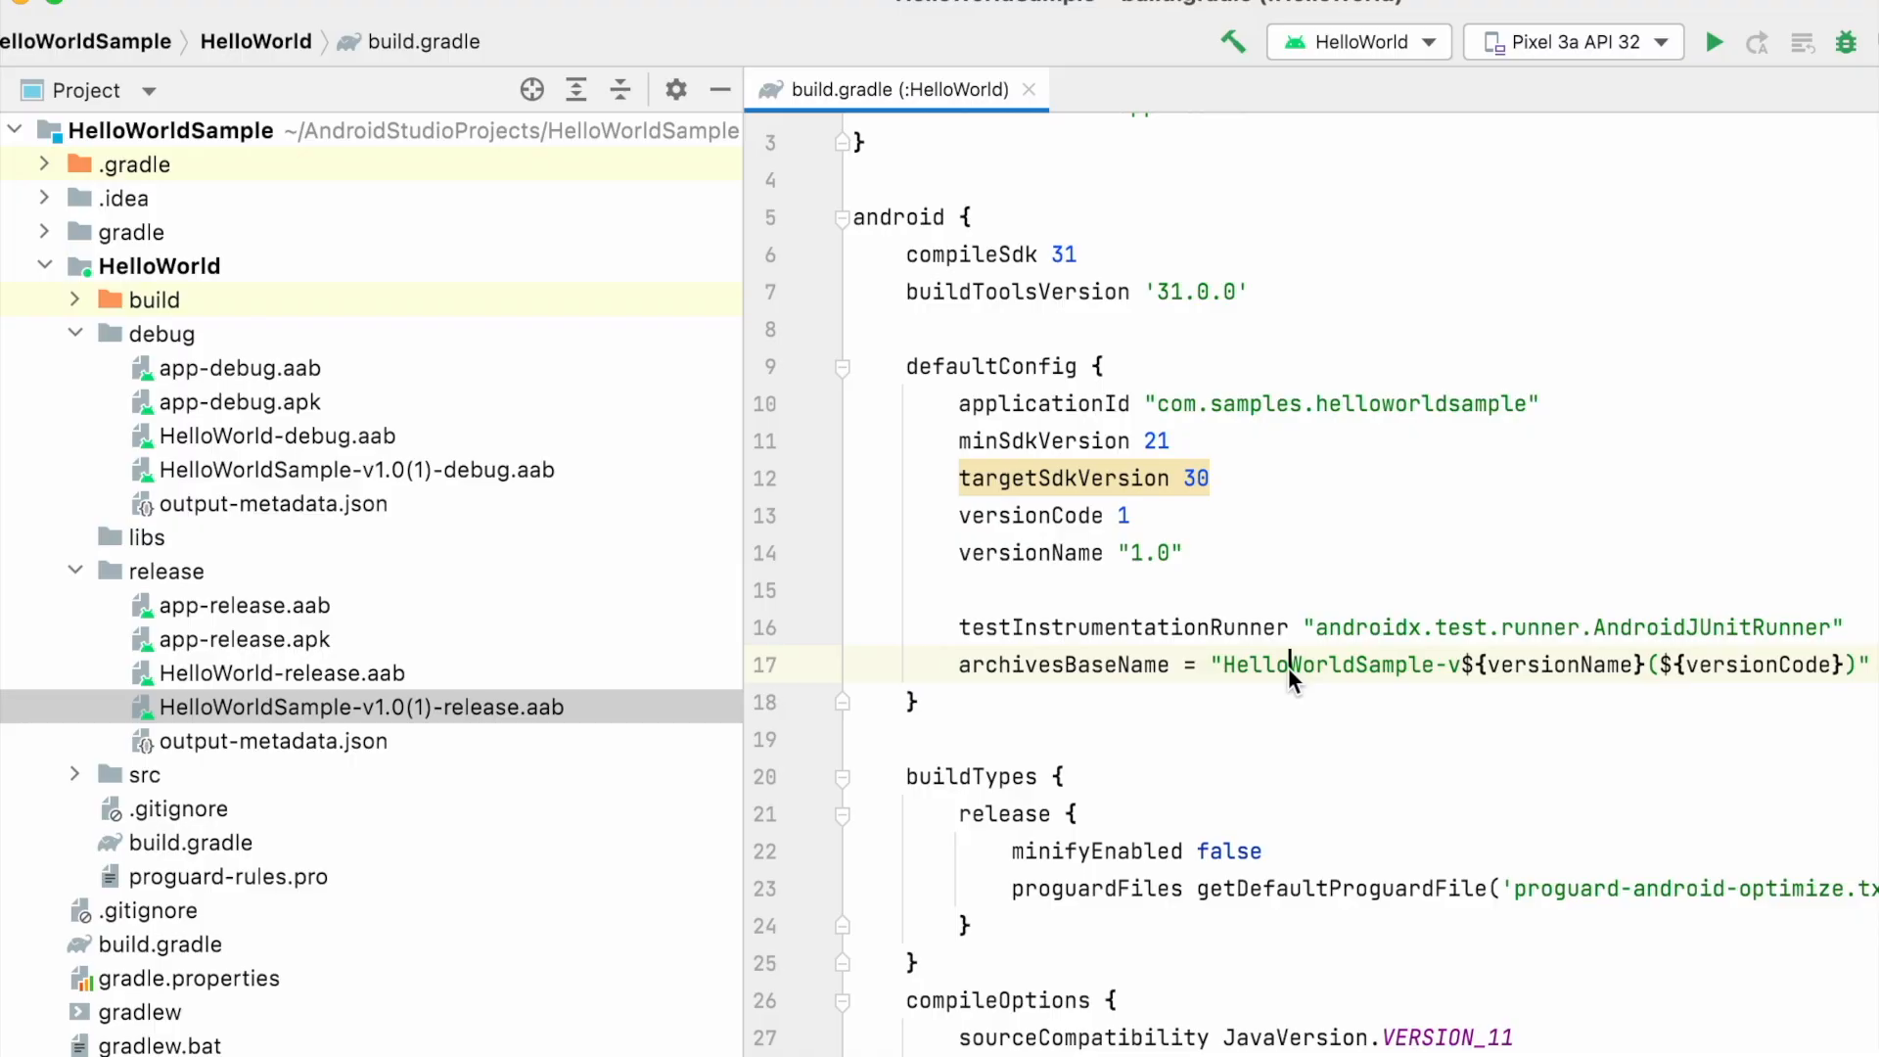